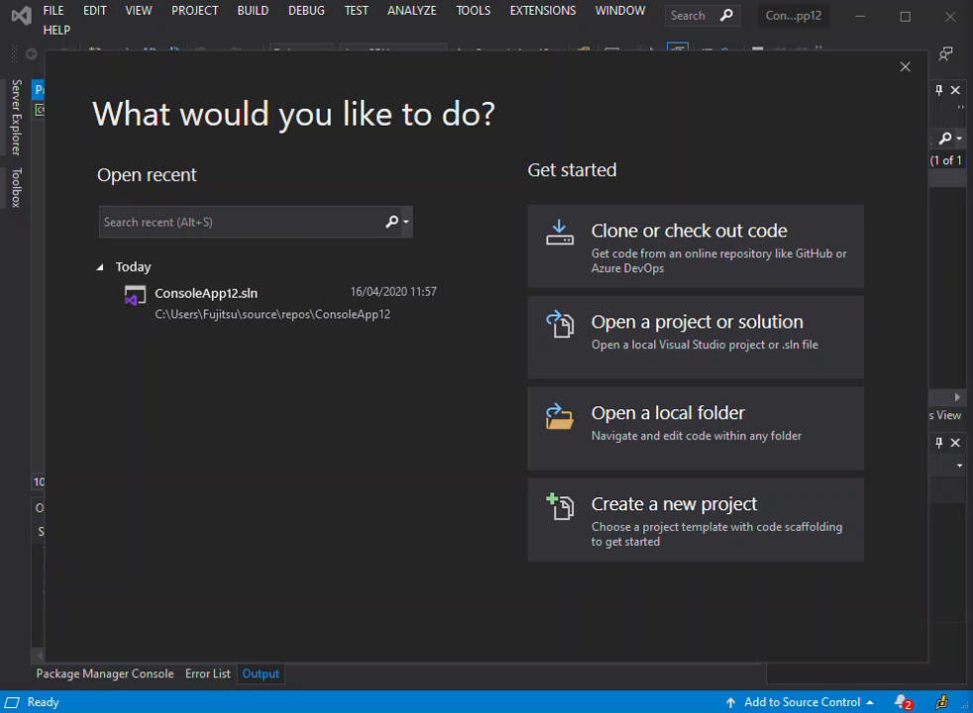
mouse_move(545, 422)
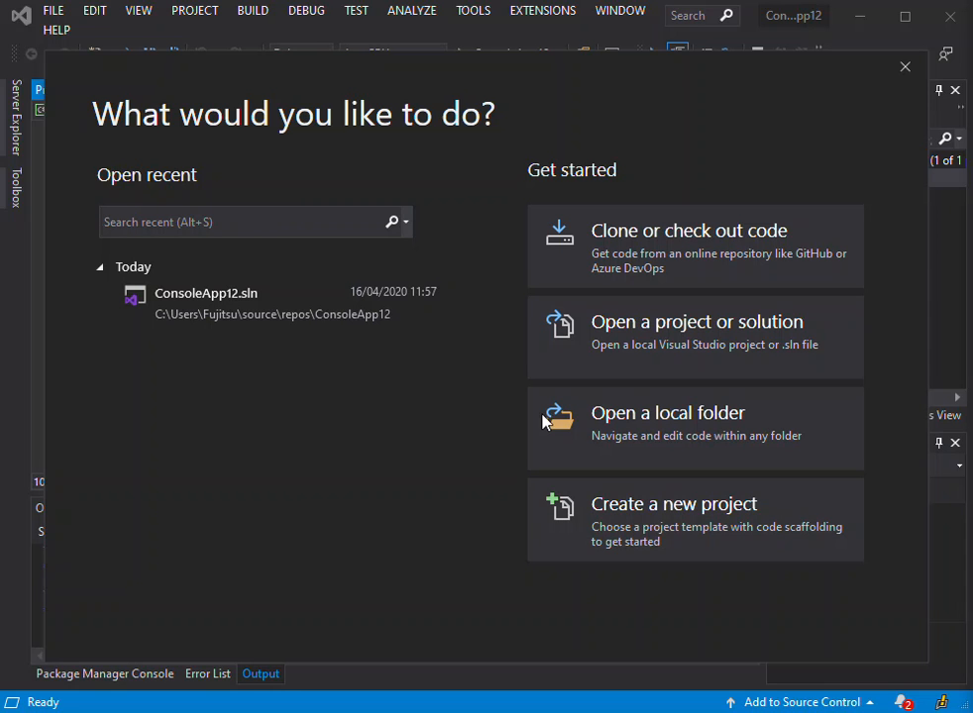
mouse_move(584, 511)
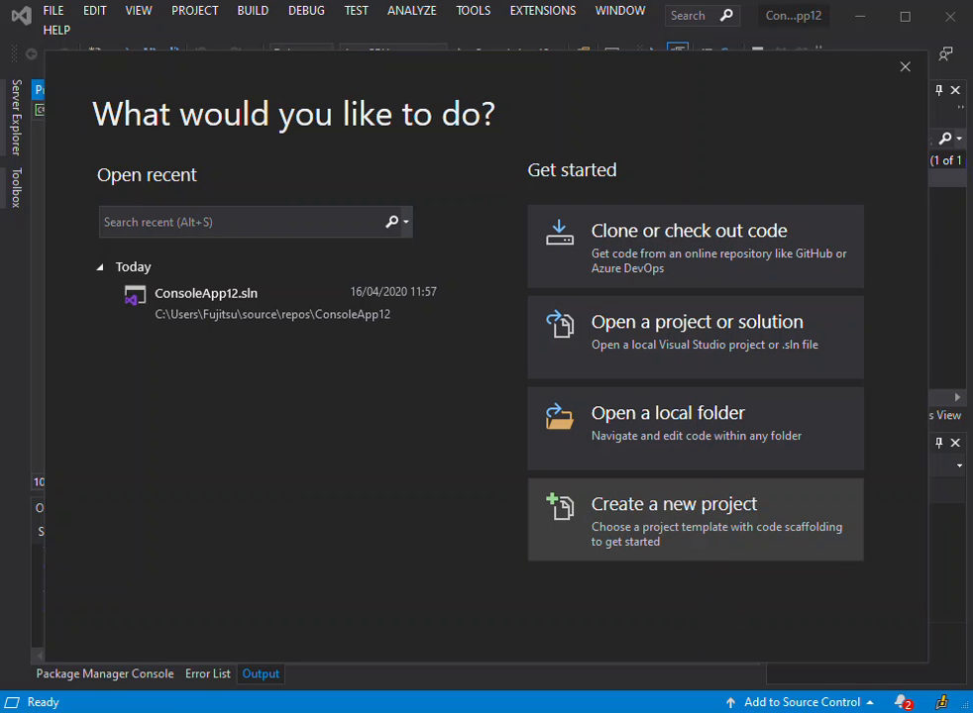
Start creating a new project from the Visual Studio start window
click(674, 503)
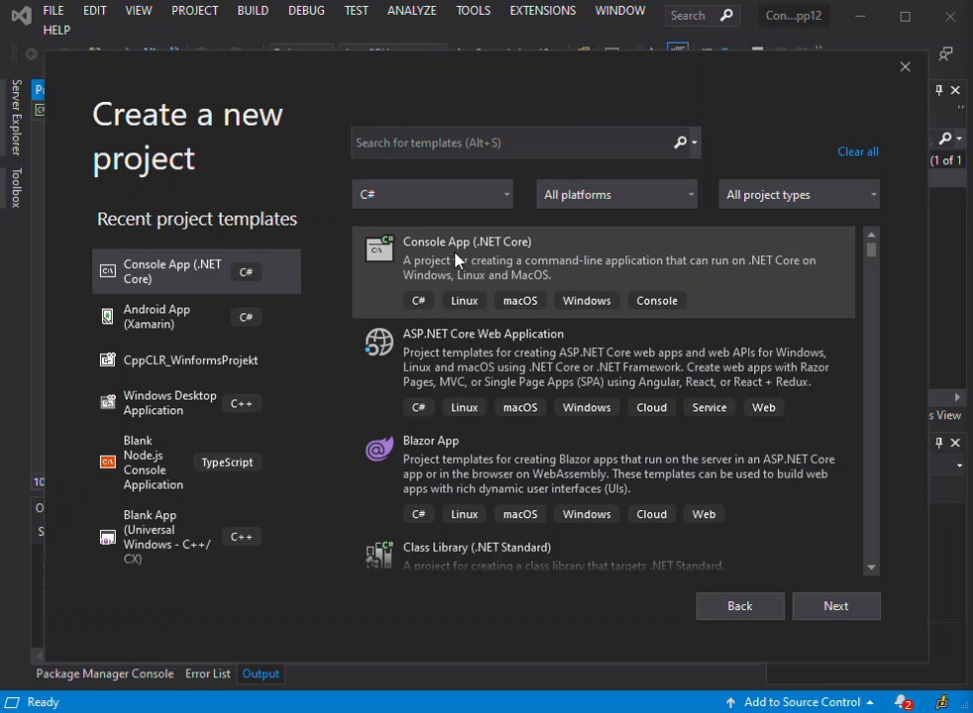
mouse_move(745, 539)
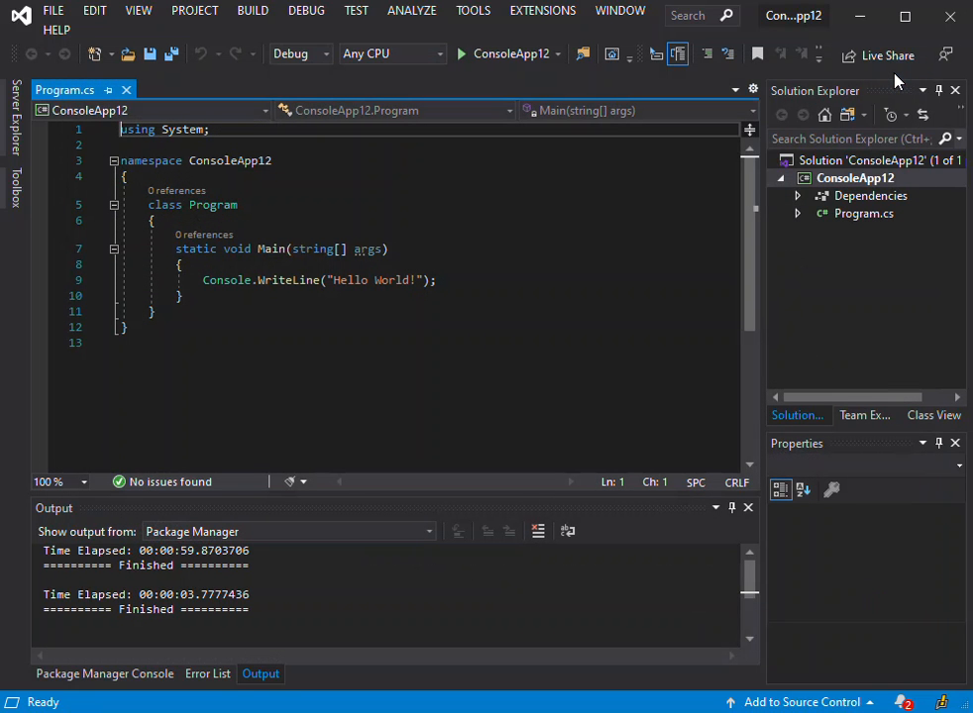
mouse_move(869, 697)
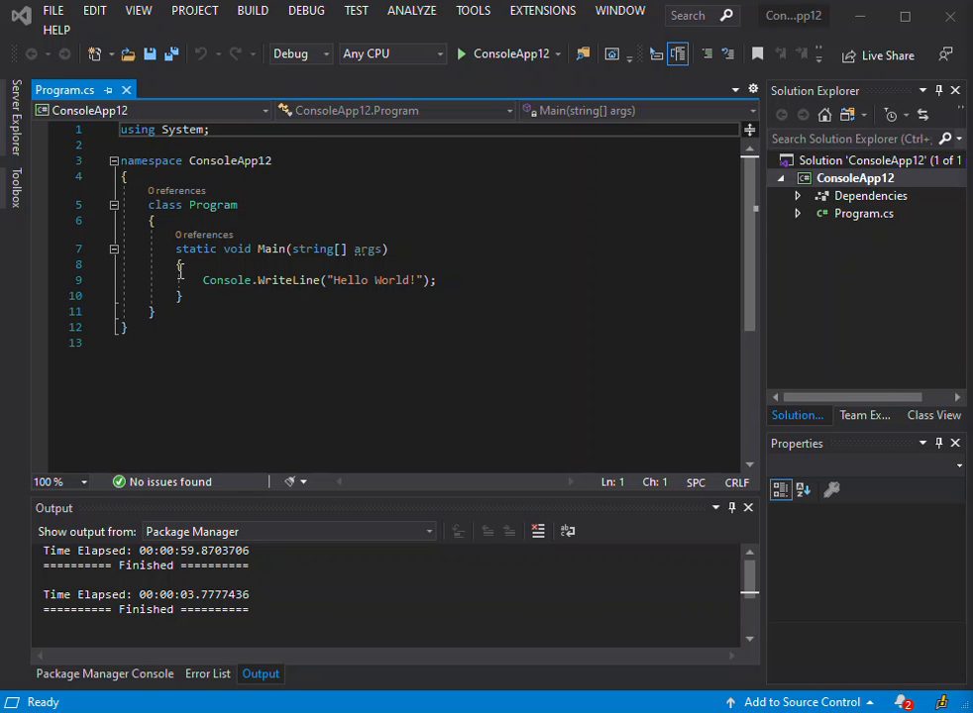
mouse_move(238, 274)
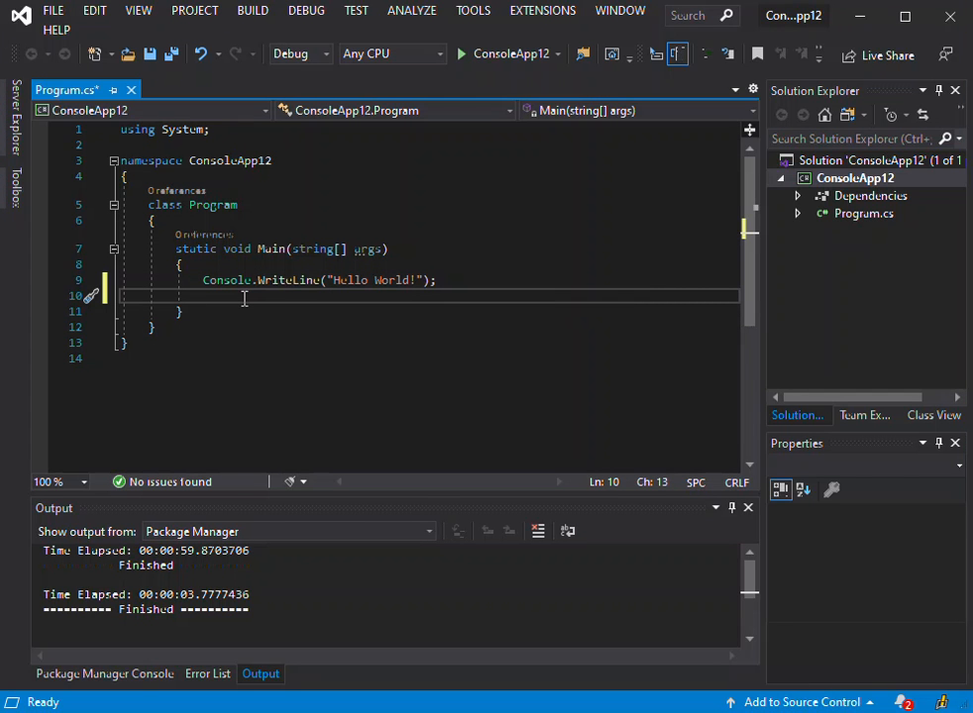
Add a Console.ReadLine(); statement after the Hello World line in Main
text(console)
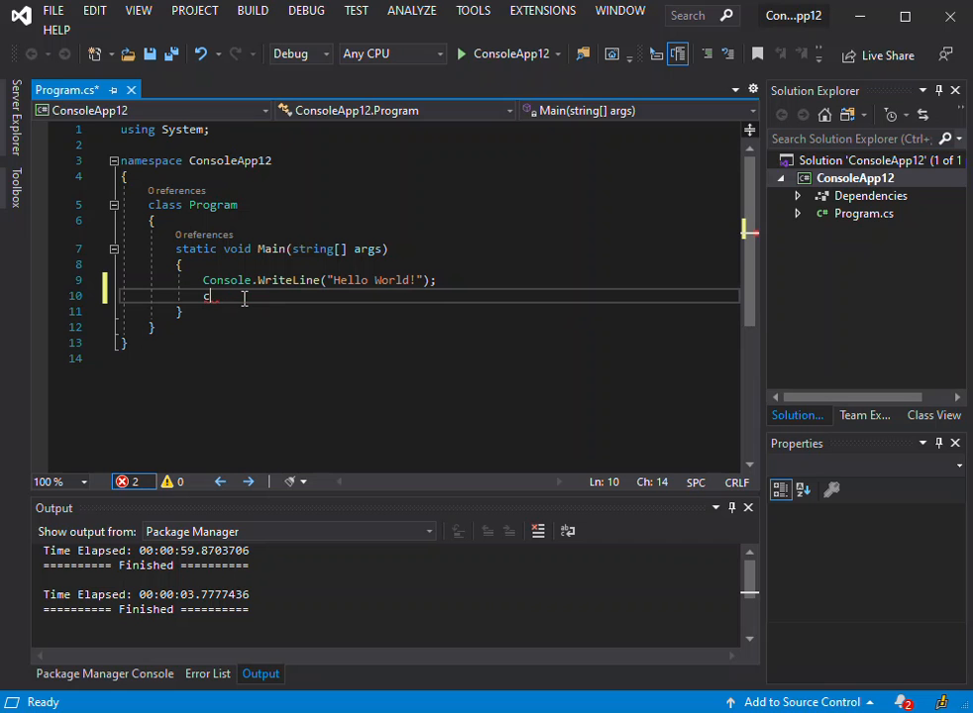
text(on)
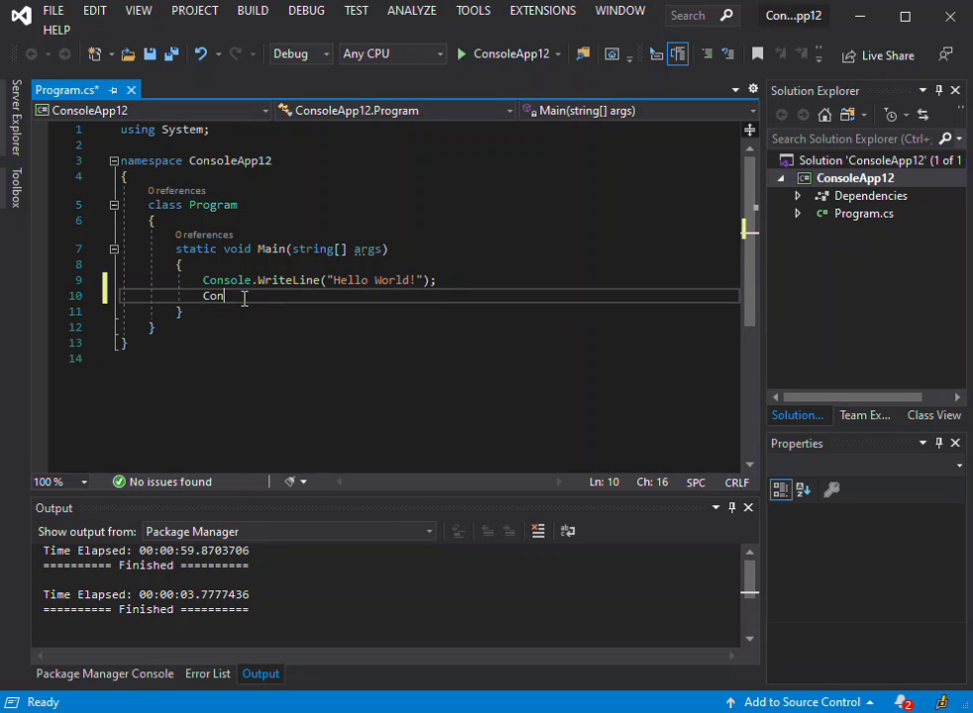
text(sole.)
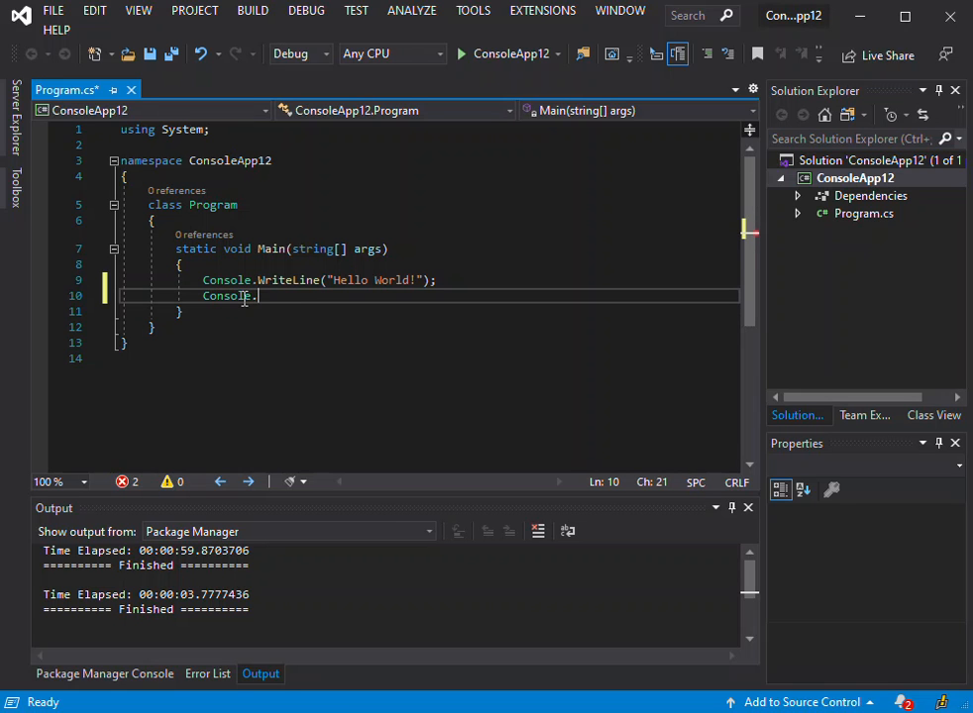
text(Re)
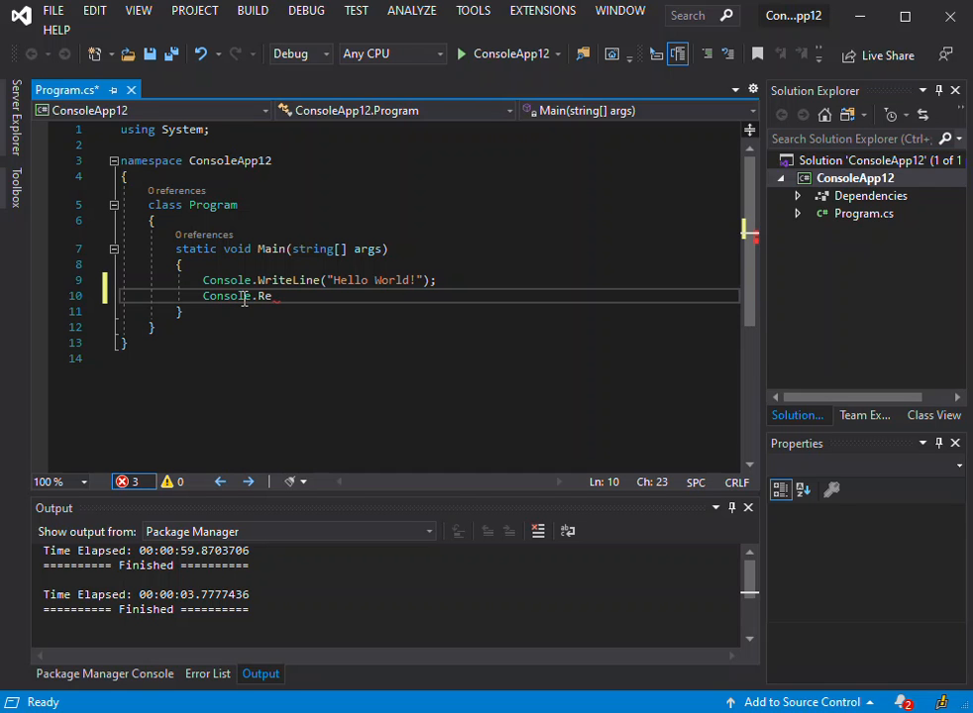
text(ad)
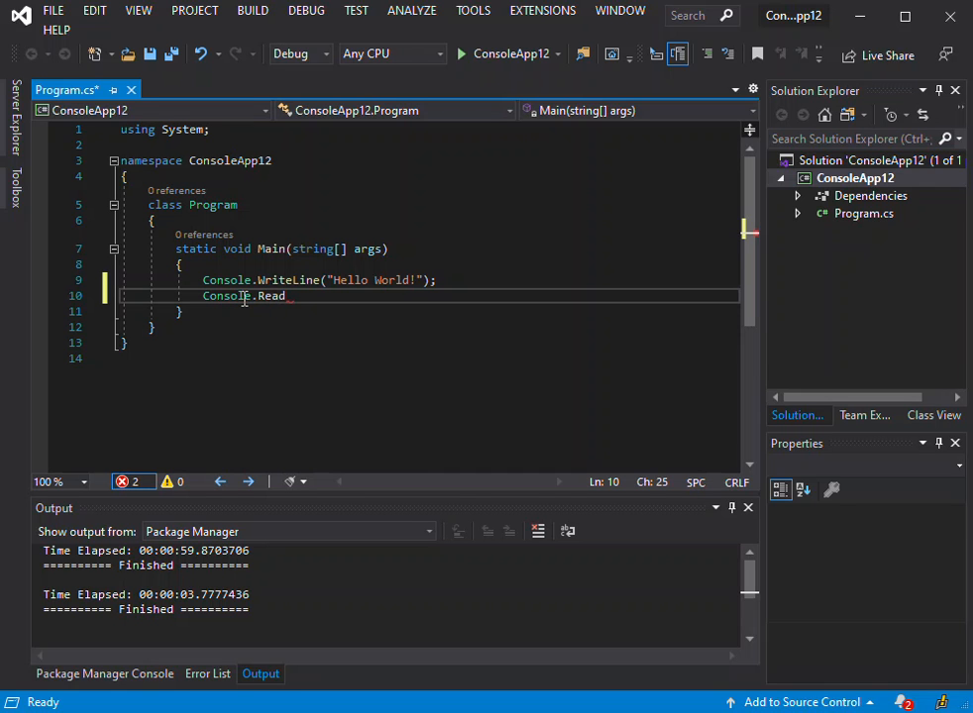
text(Line)
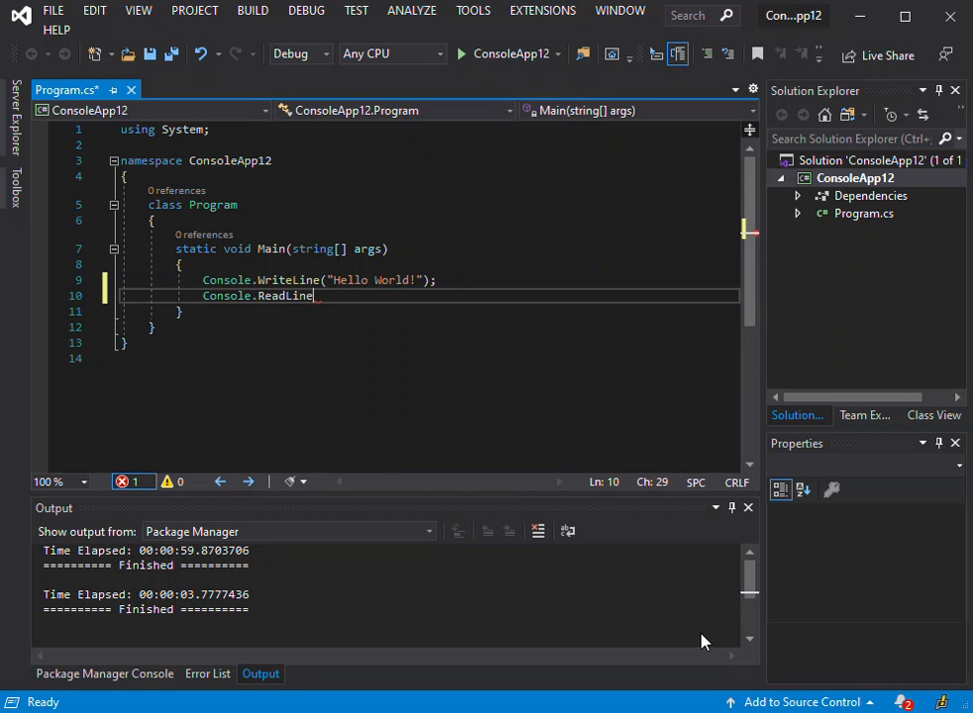
text(())
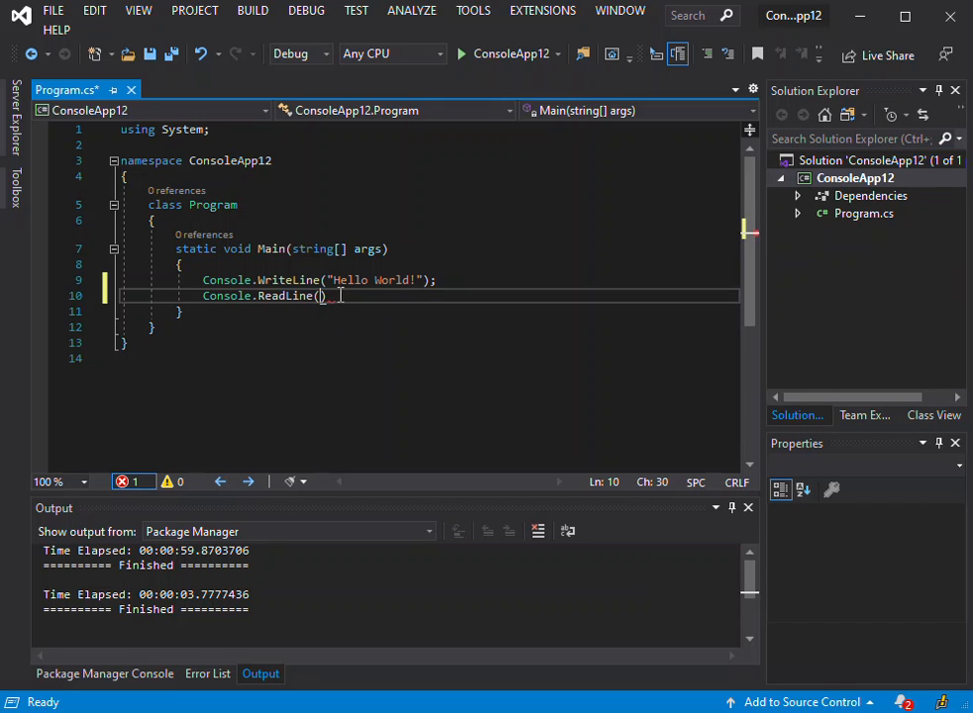
text(;)
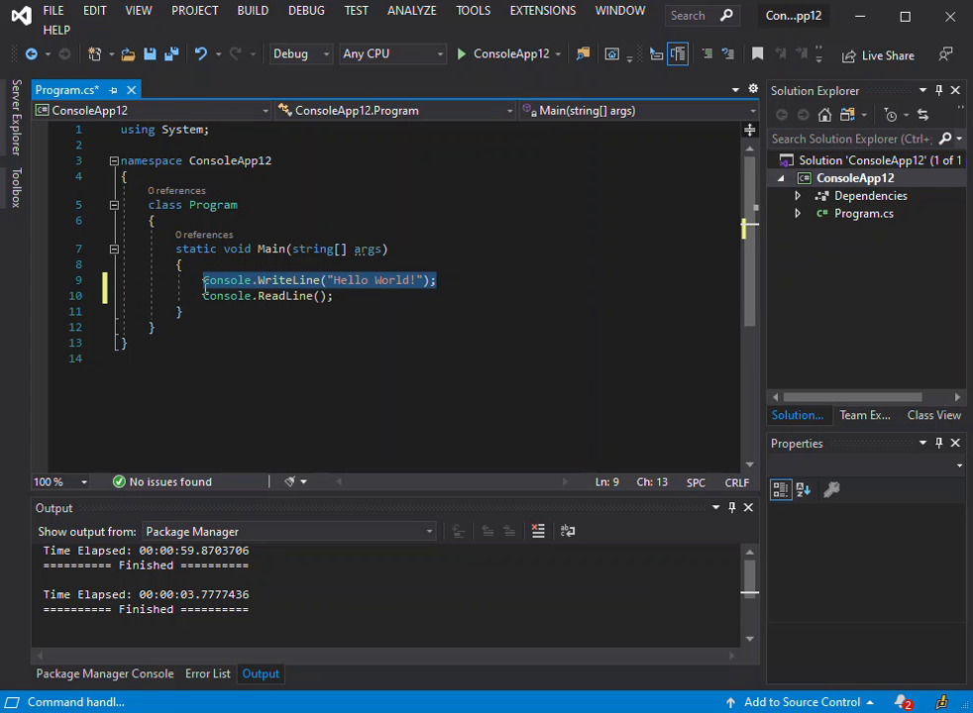
Replace the Hello World line with the declaration int[] numbers = new int[] { };
key(Delete)
text(int)
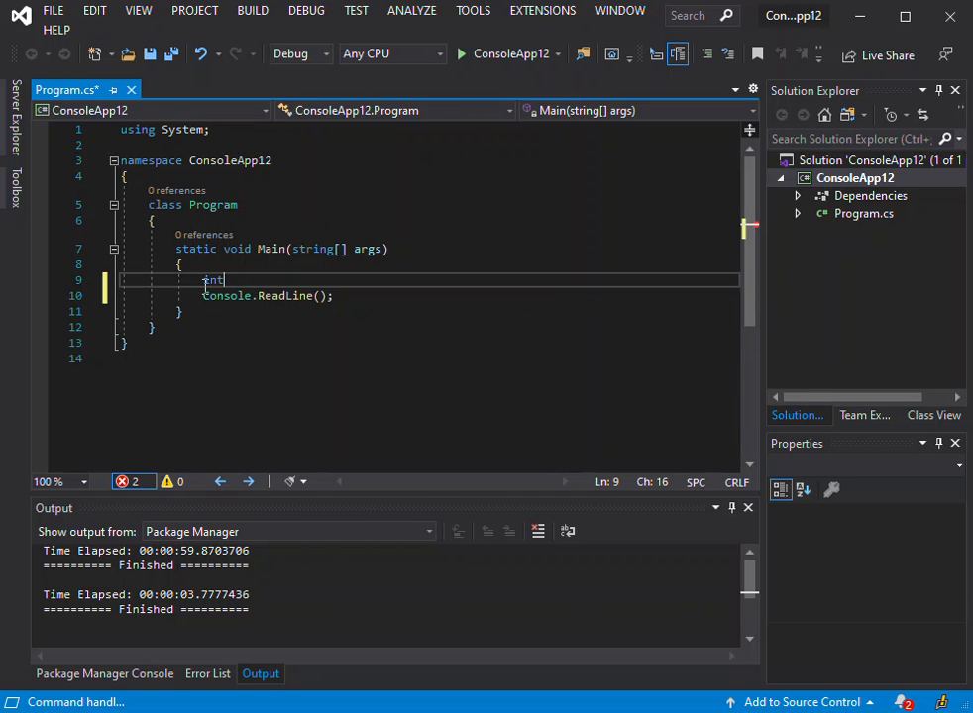
text([] numbers)
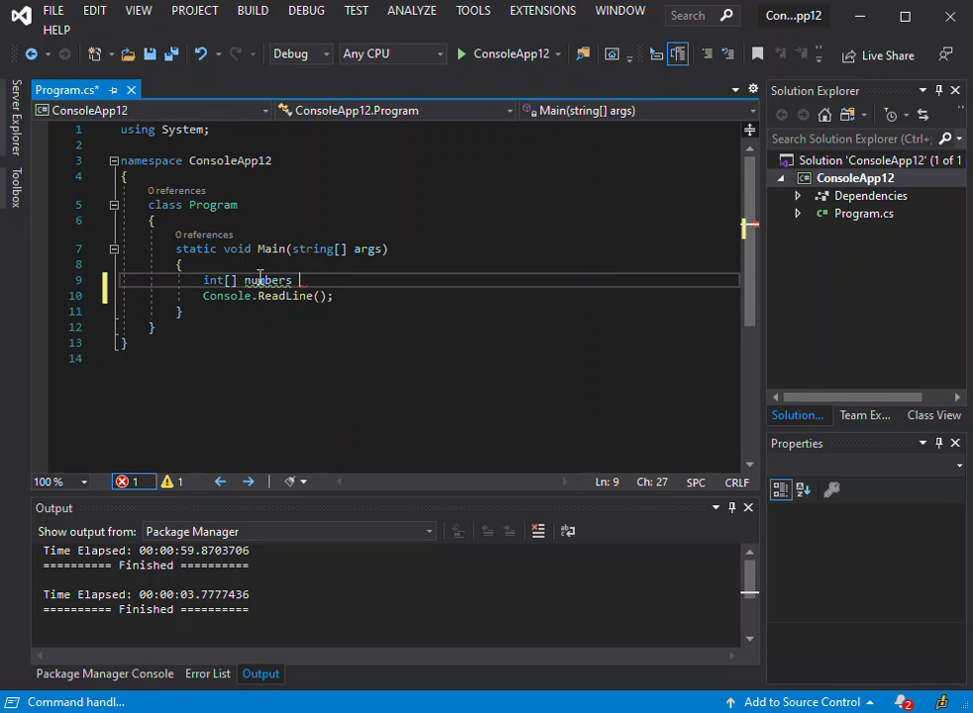
text(=)
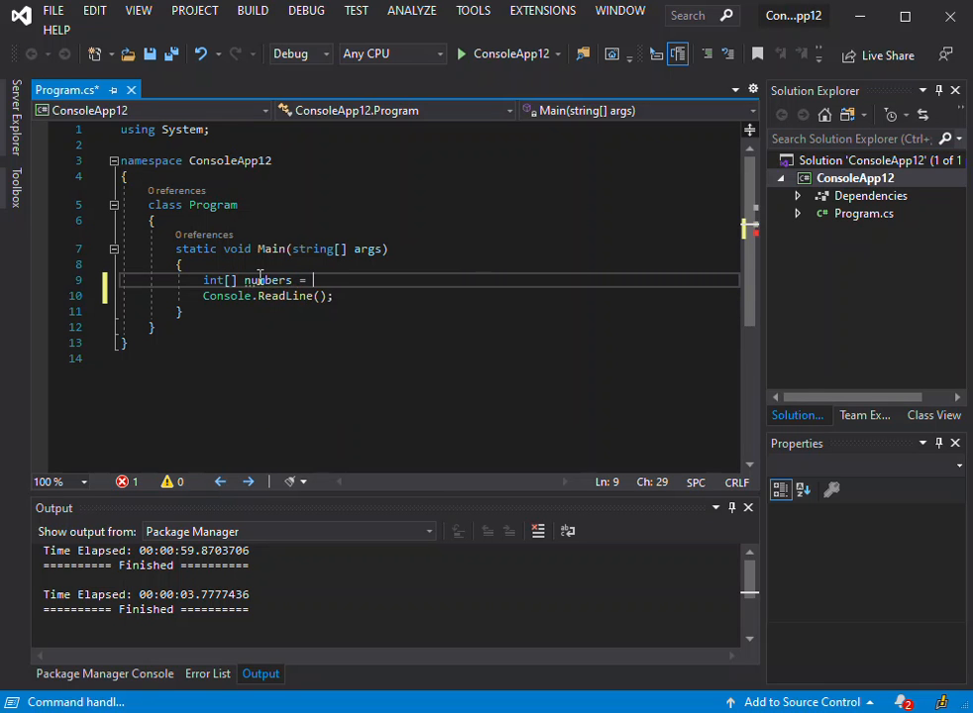
text(n)
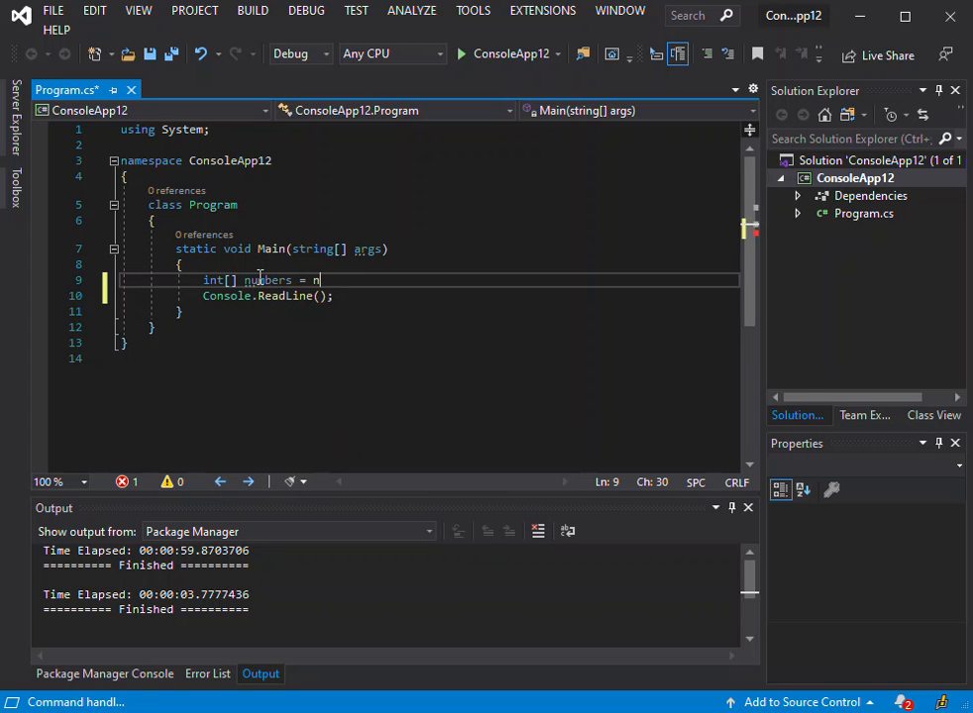
text(ew)
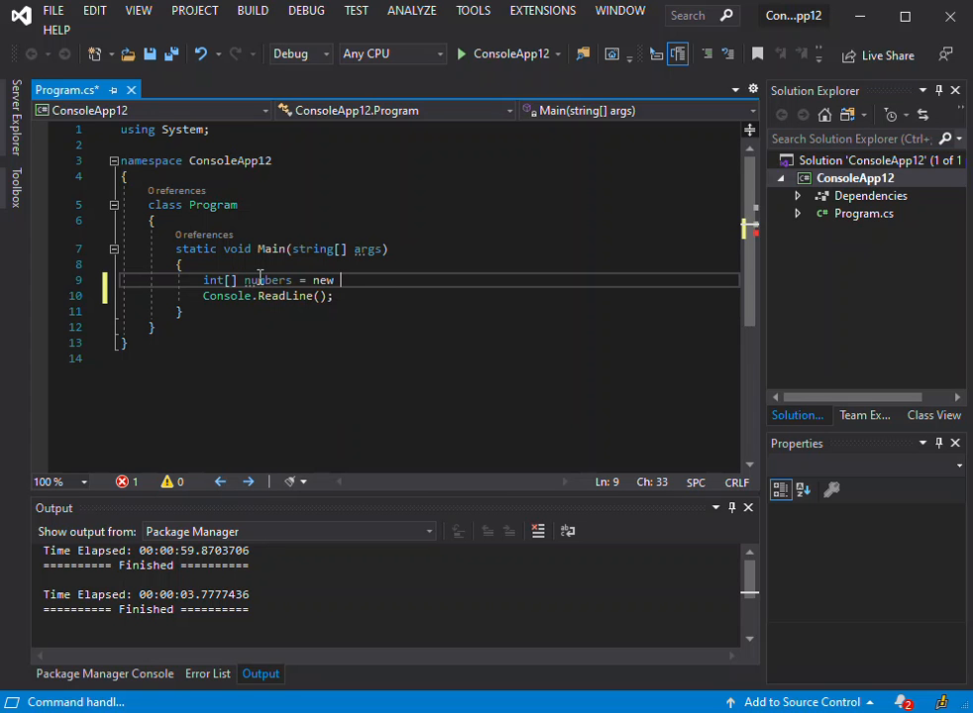
text(int[])
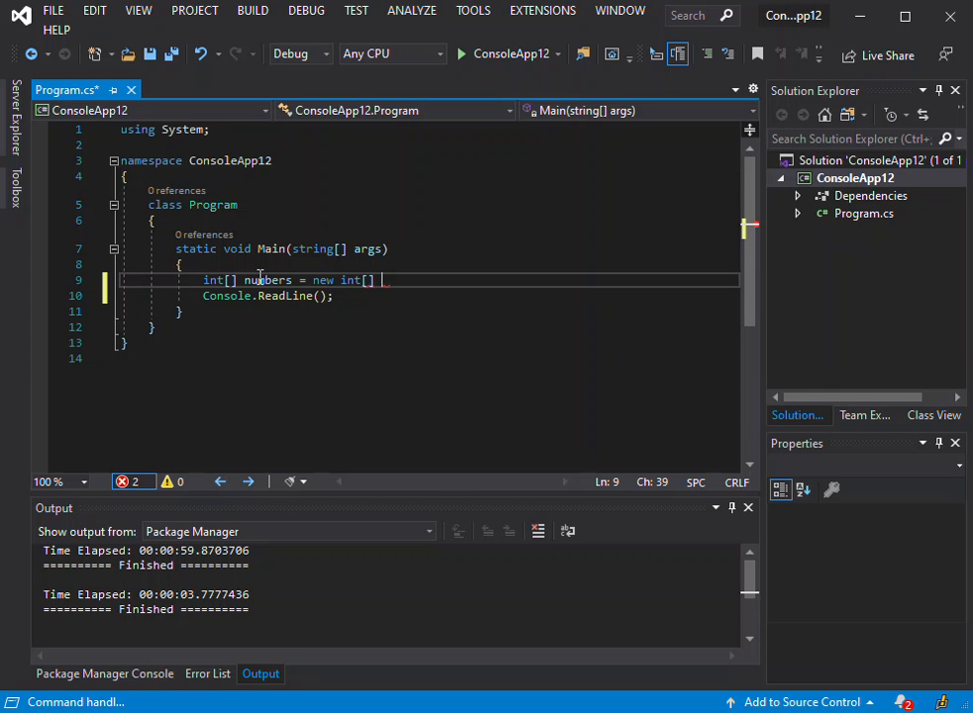
text({ })
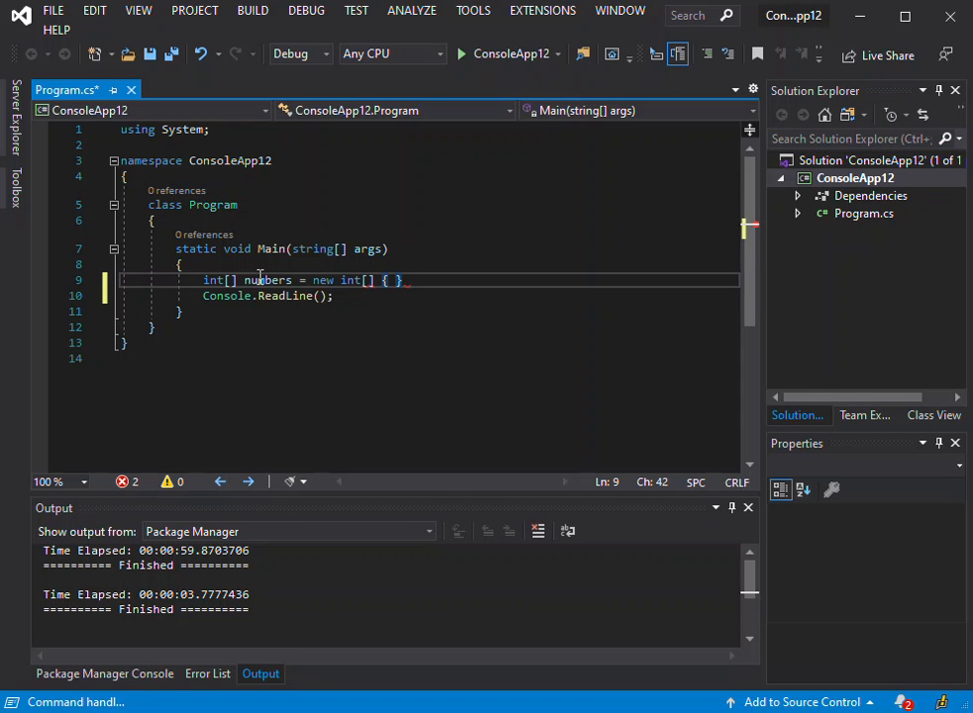
text(;)
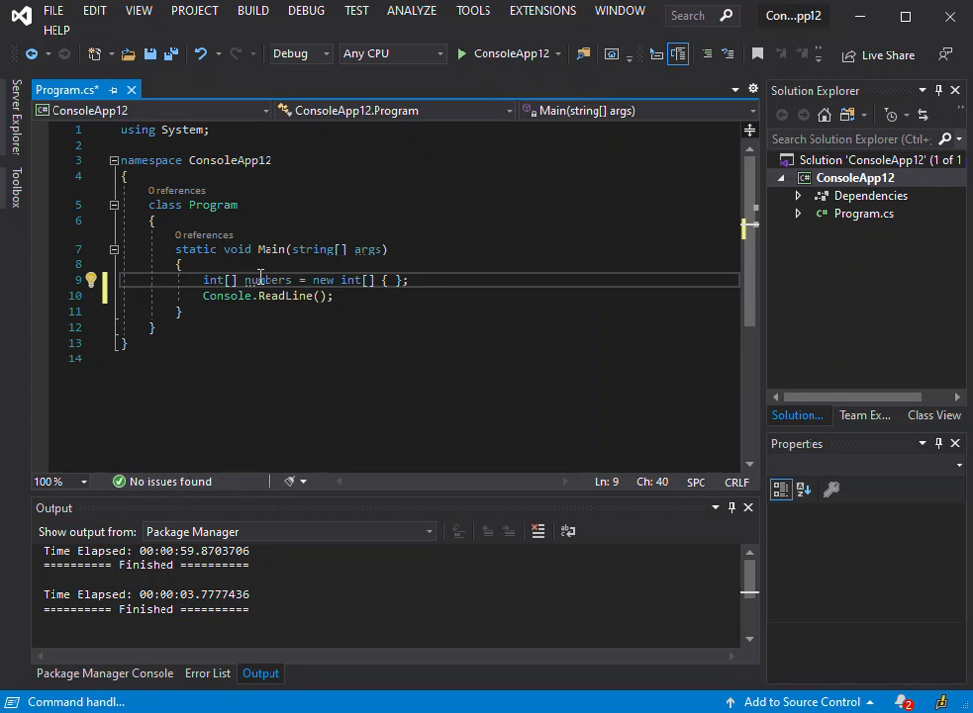
Fill the array initializer with 23, 34, 56, 87, 85, 94, 99, 100
text(23,34)
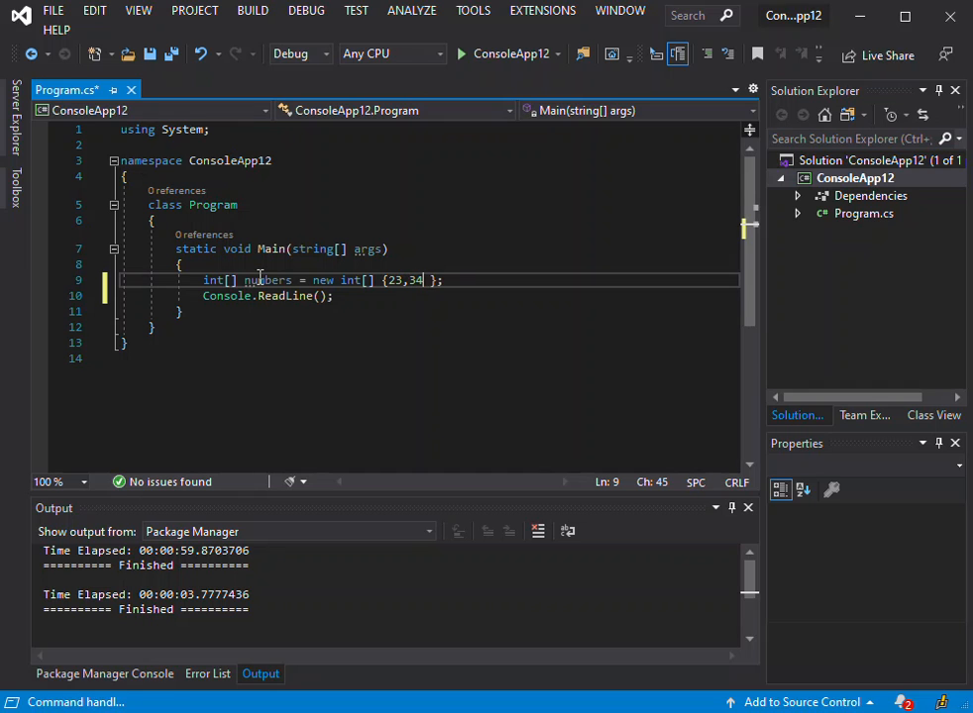
text(,56)
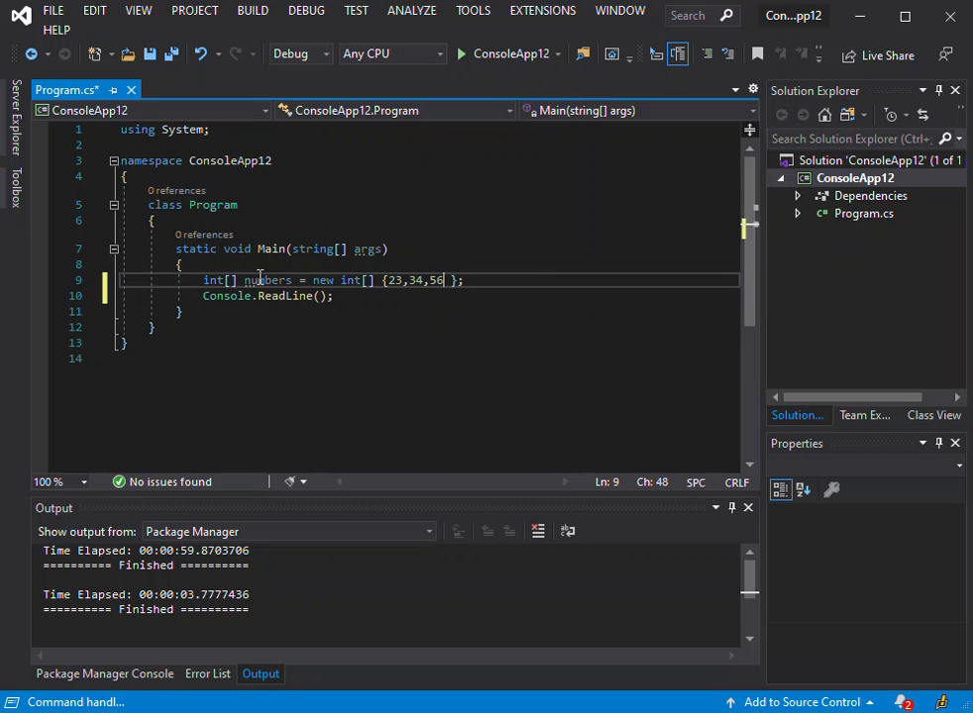
text(,87,)
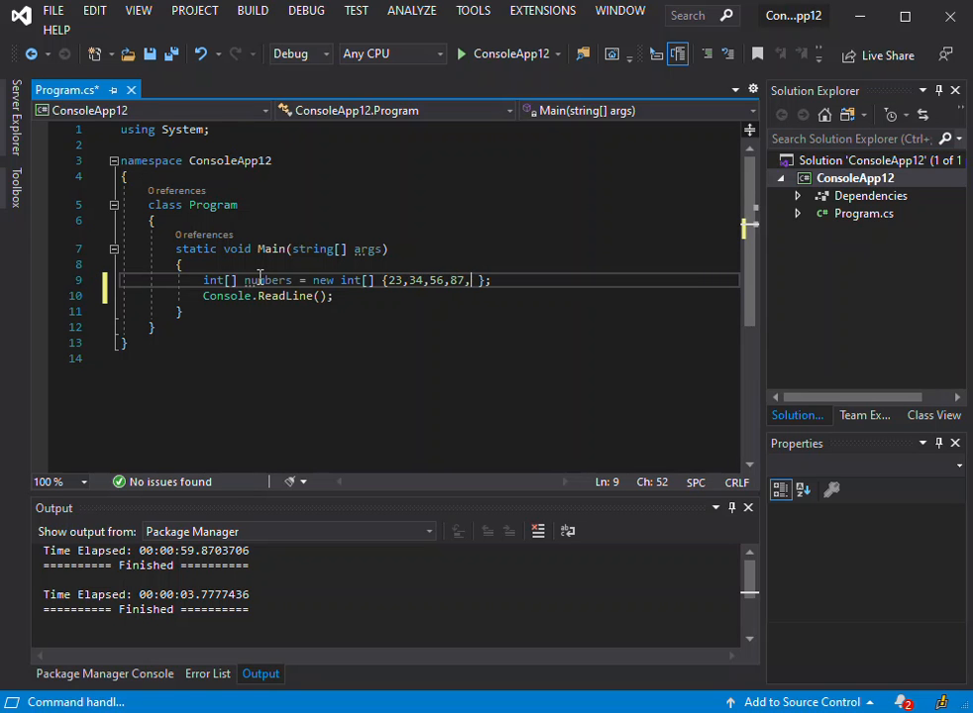
text(85)
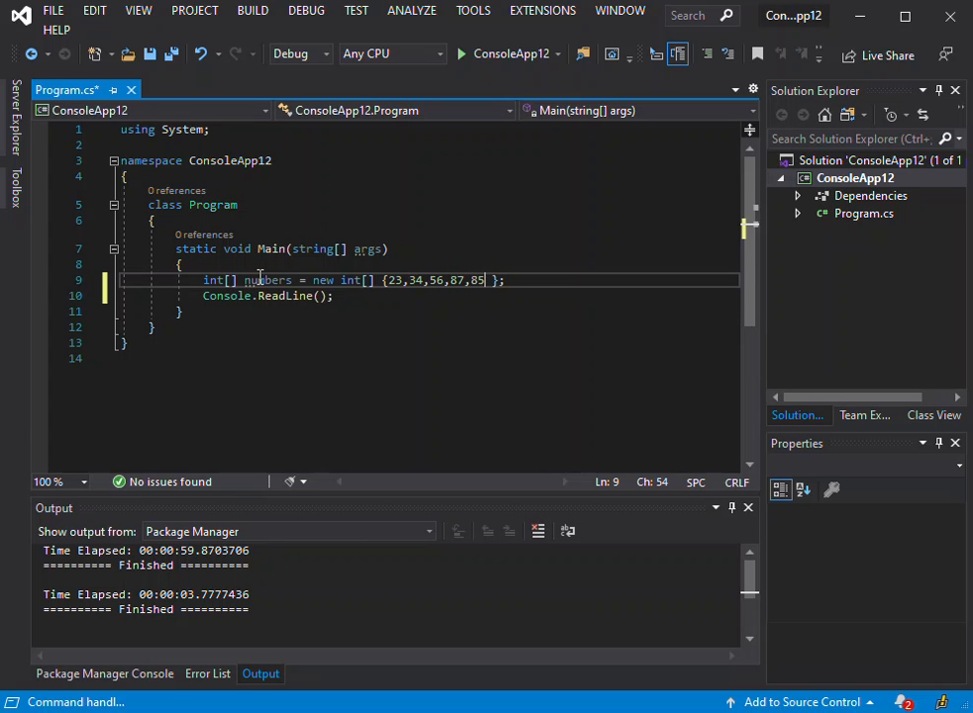
text(,94,)
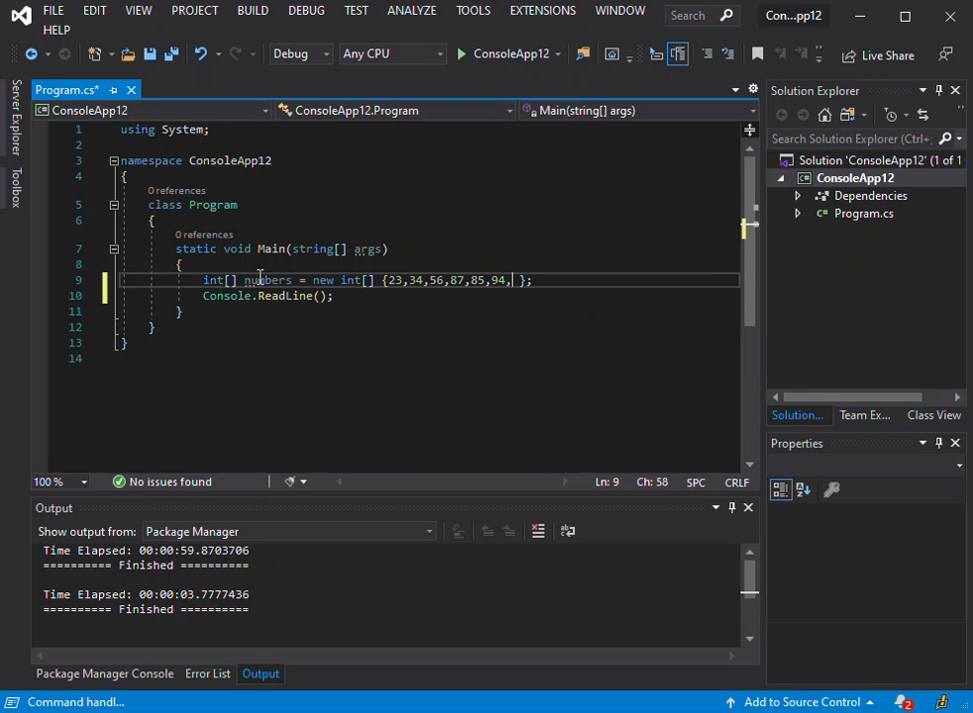
text(99)
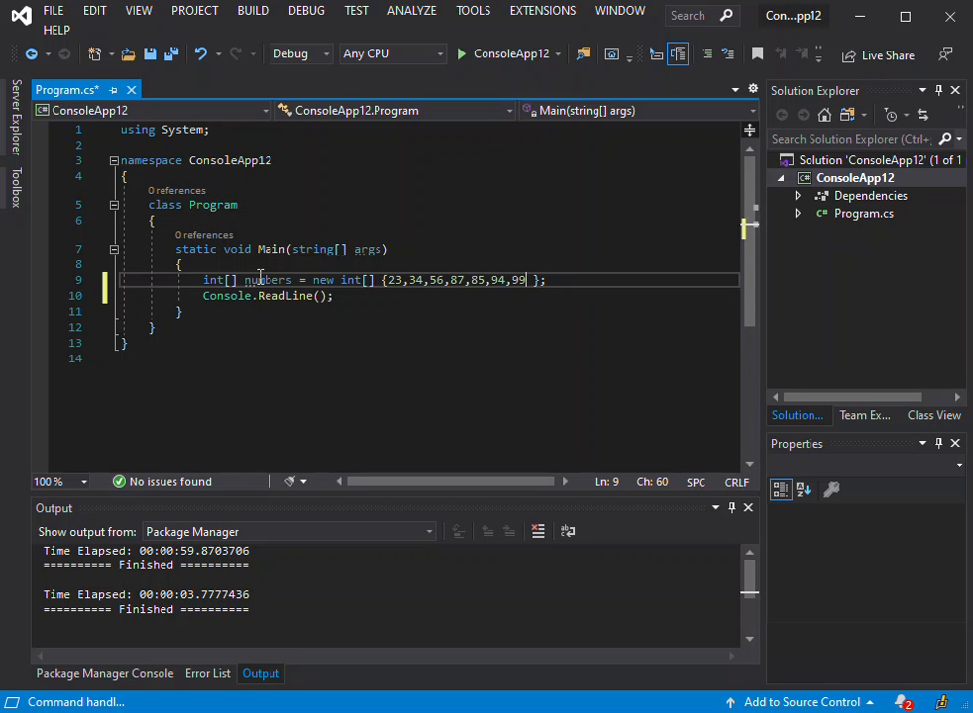
text(,)
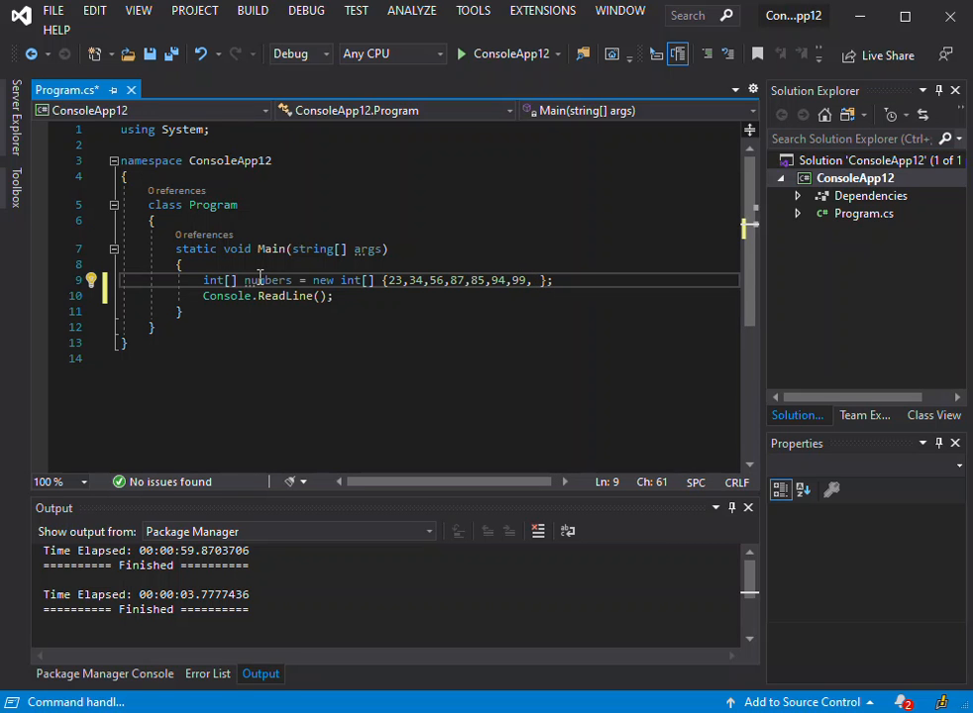
text(100)
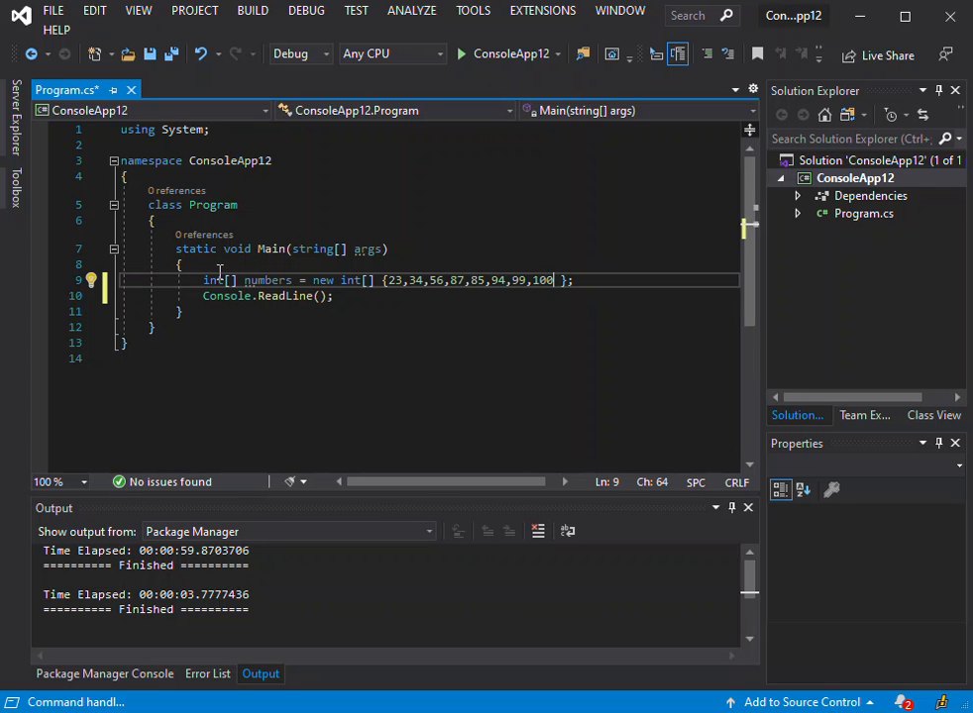
Add a //specified data source comment above the array and blank lines below it
key(Enter)
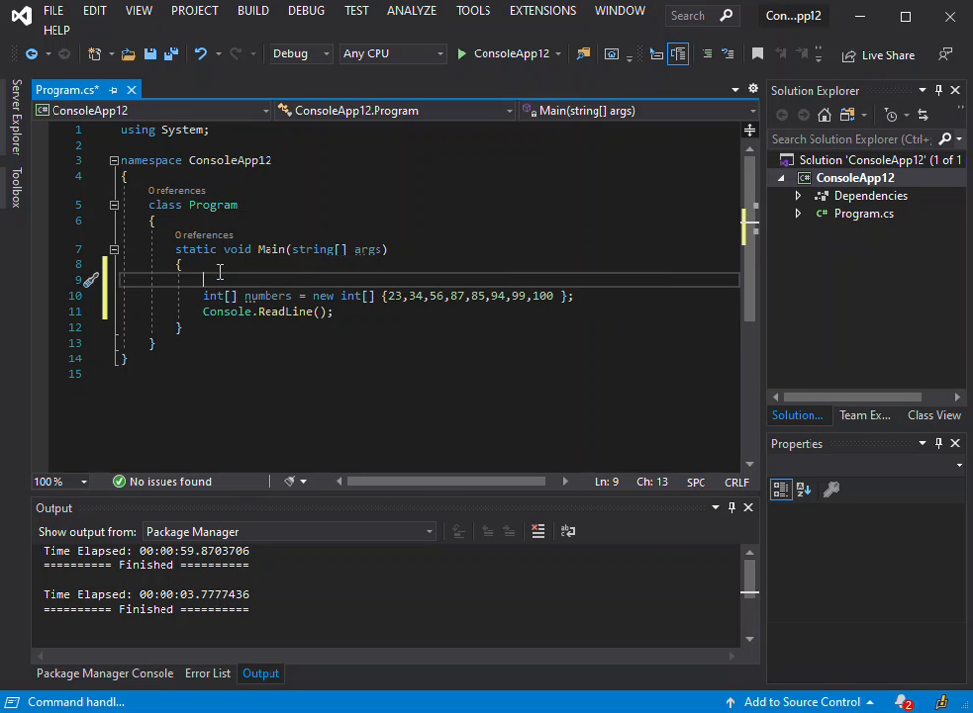
text(//)
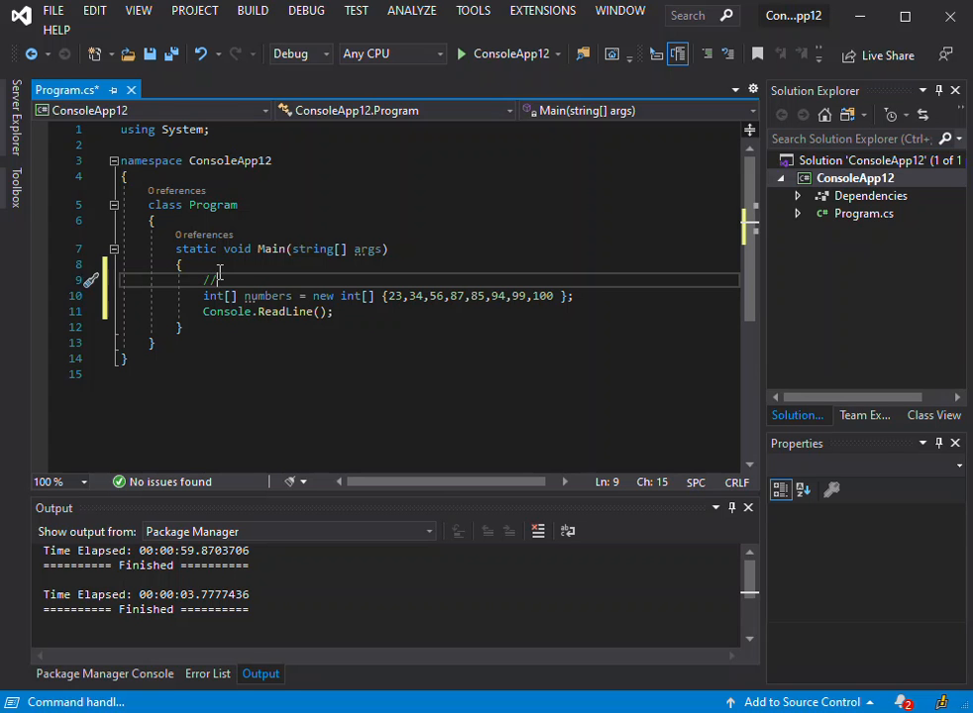
text(specified data)
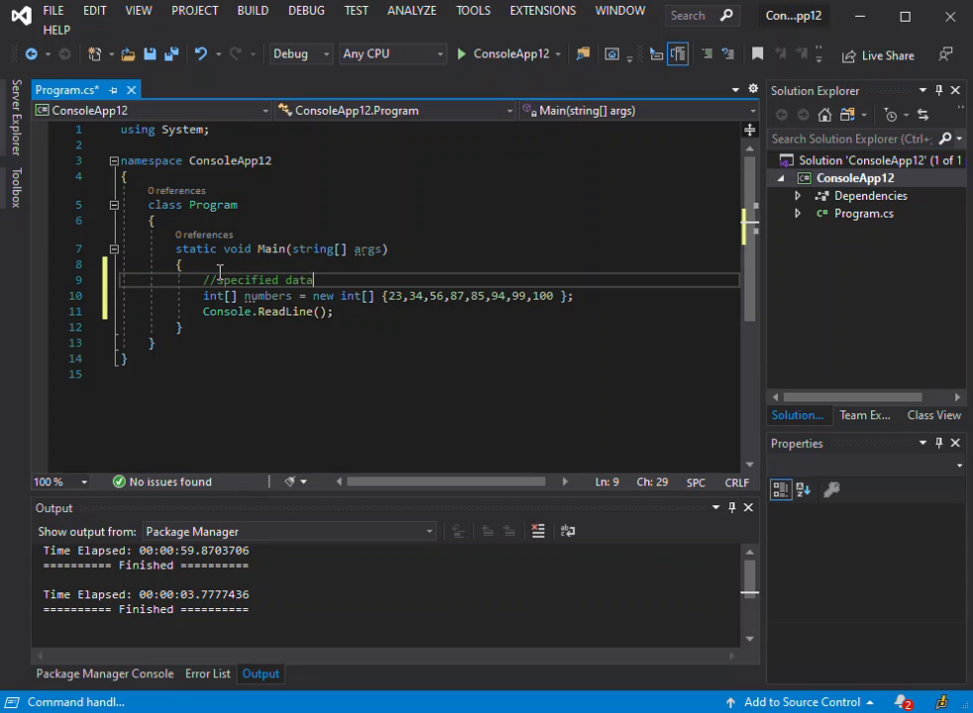
text(source)
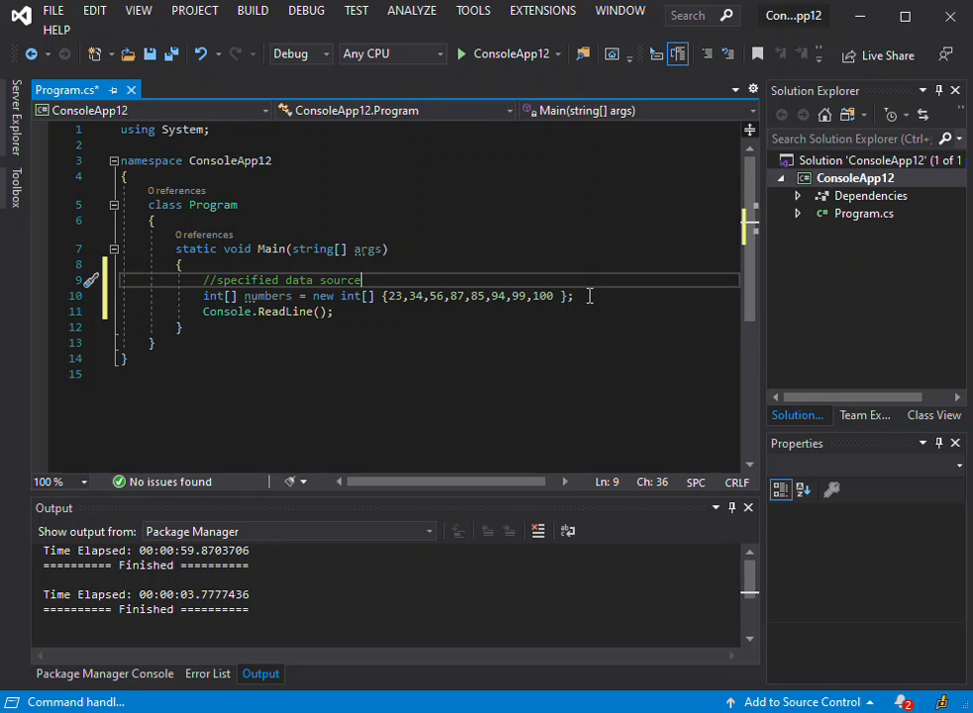
key(Enter)
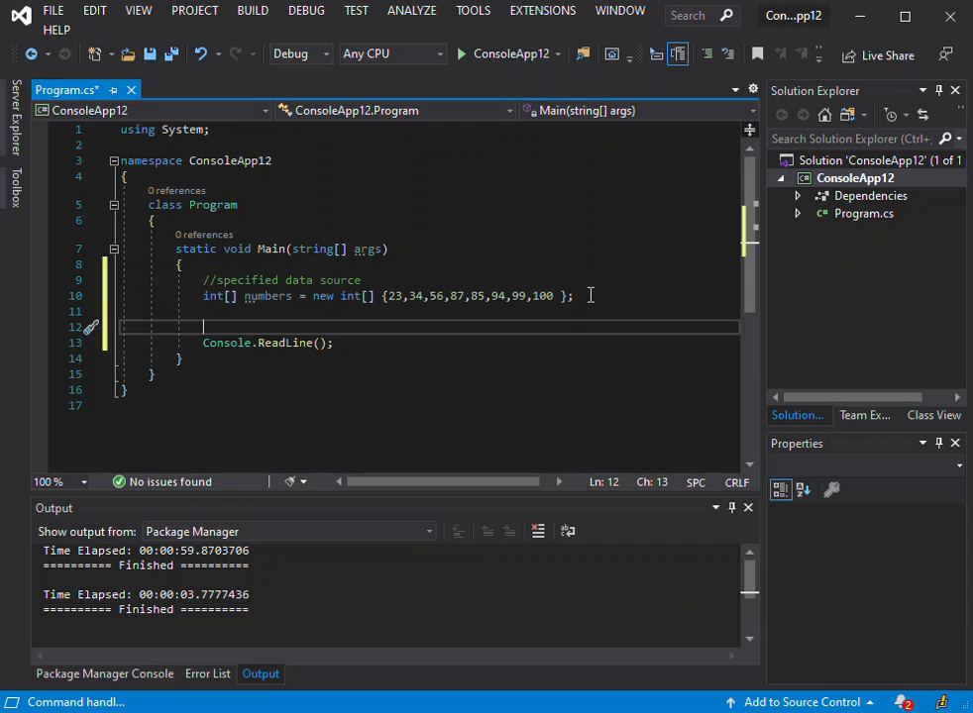
Write IEnumerable<int> numb below the array, correcting the mistyped lowercase start
text(i)
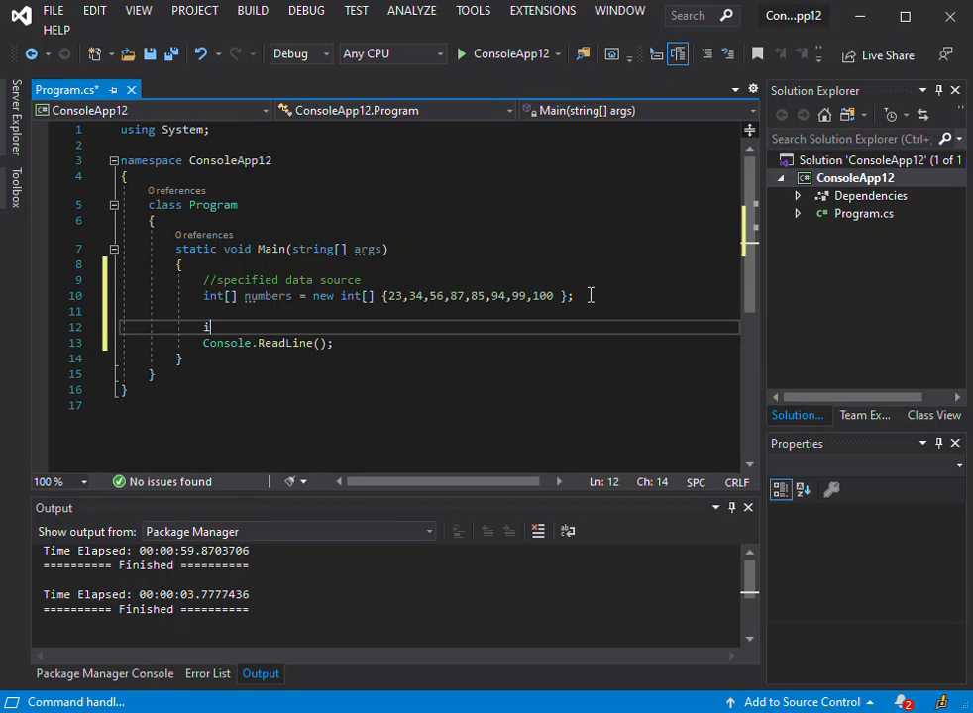
text(e)
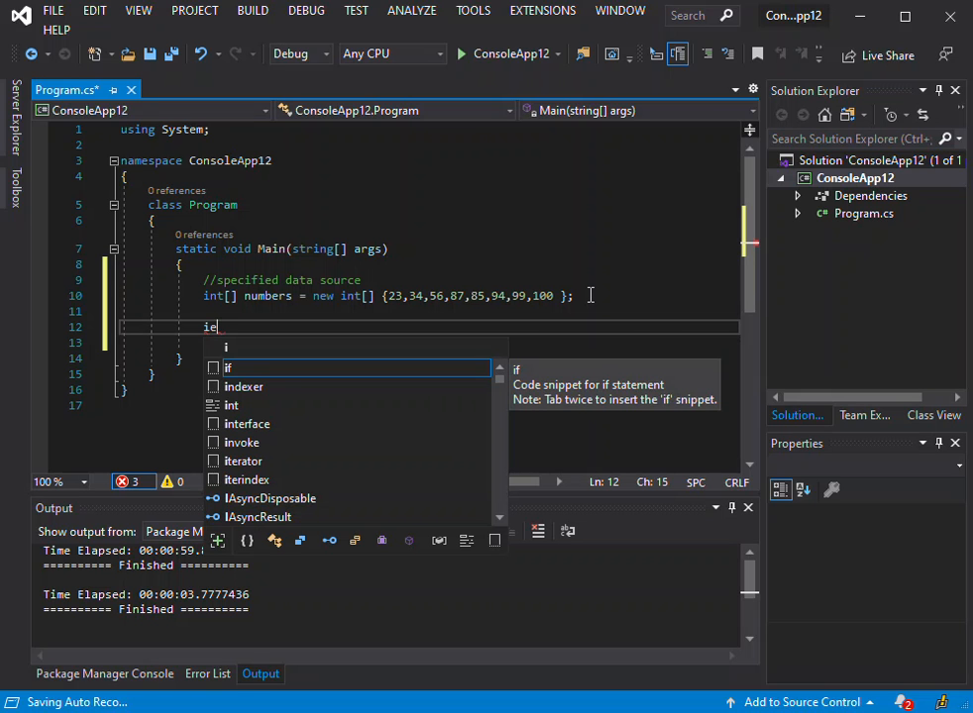
text(nu)
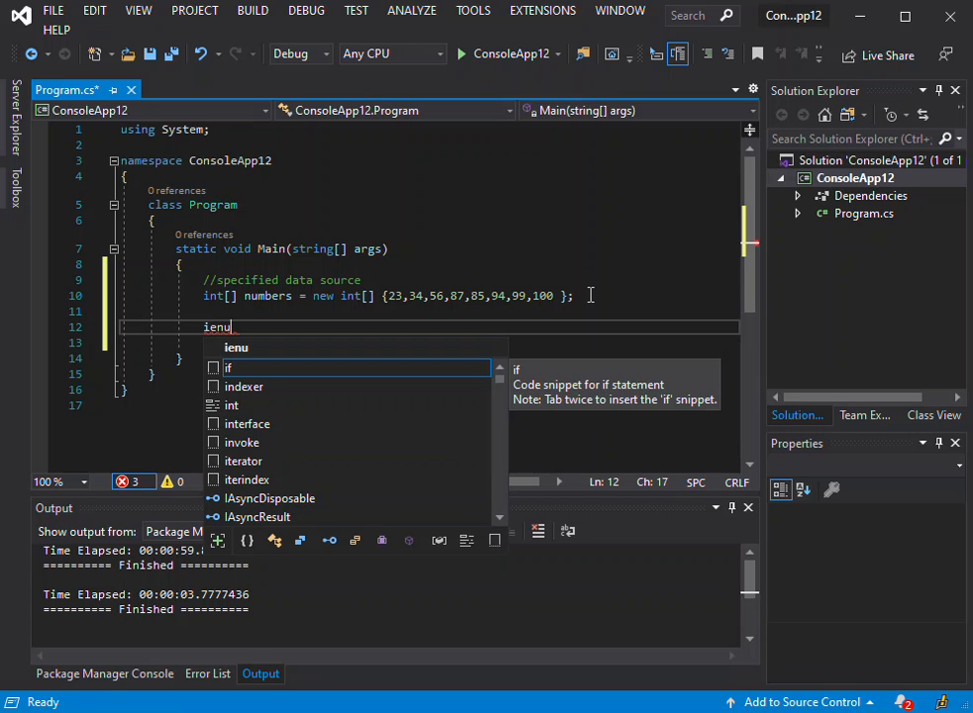
key(Backspace)
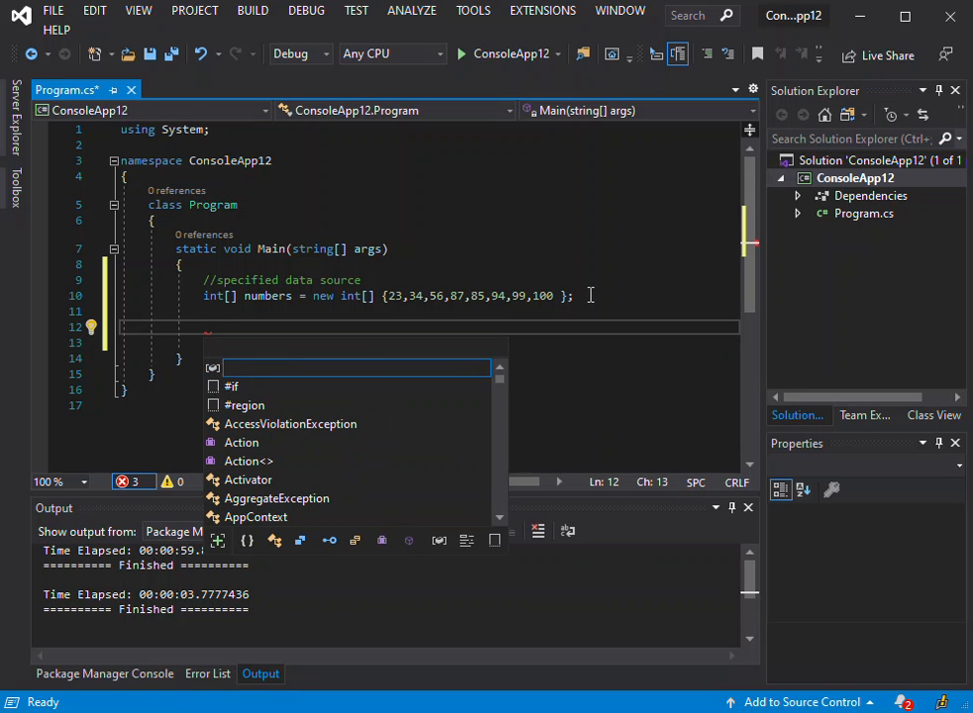
text(IE)
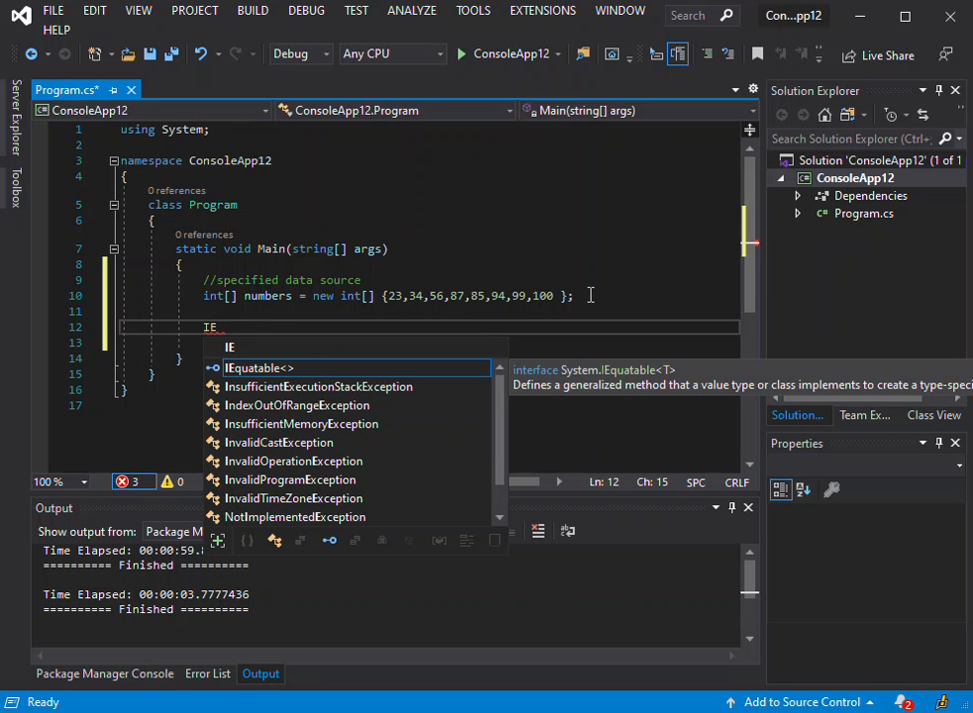
text(n)
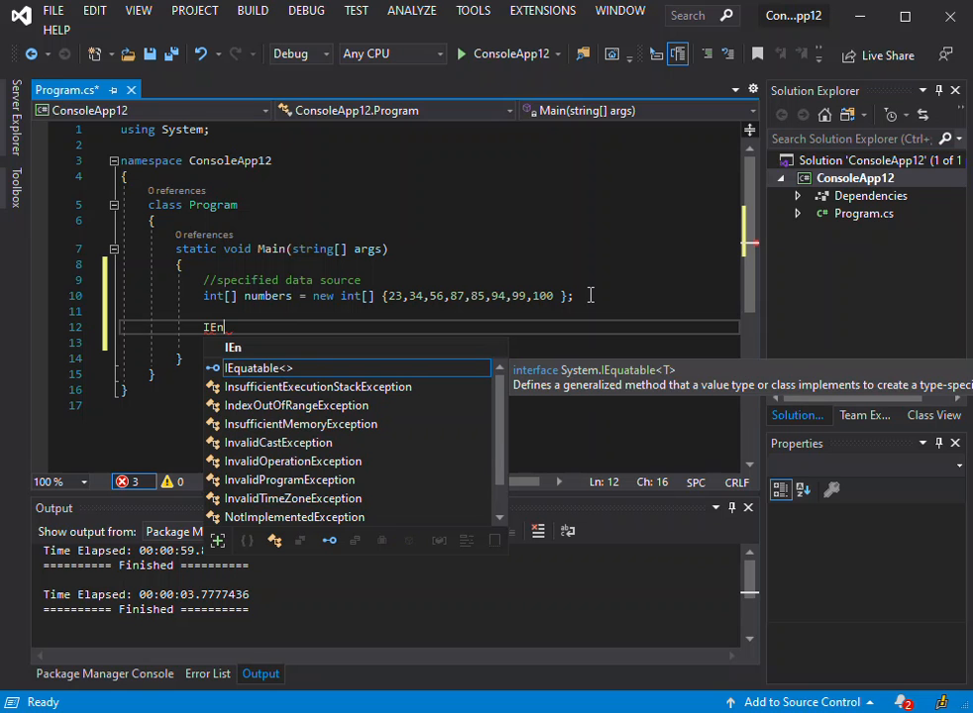
text(u)
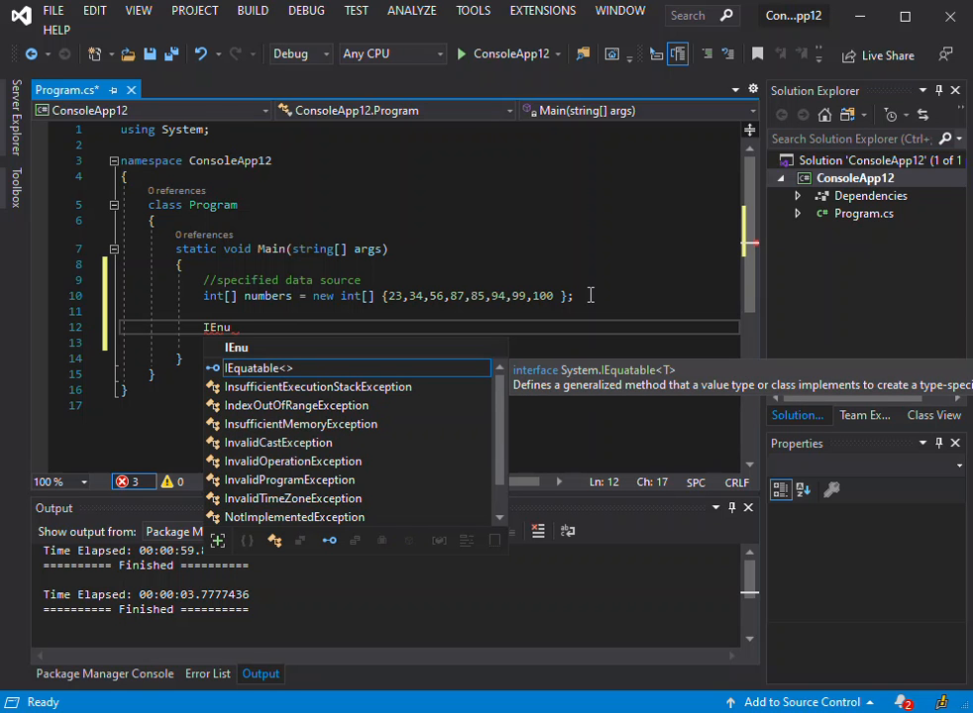
text(mera)
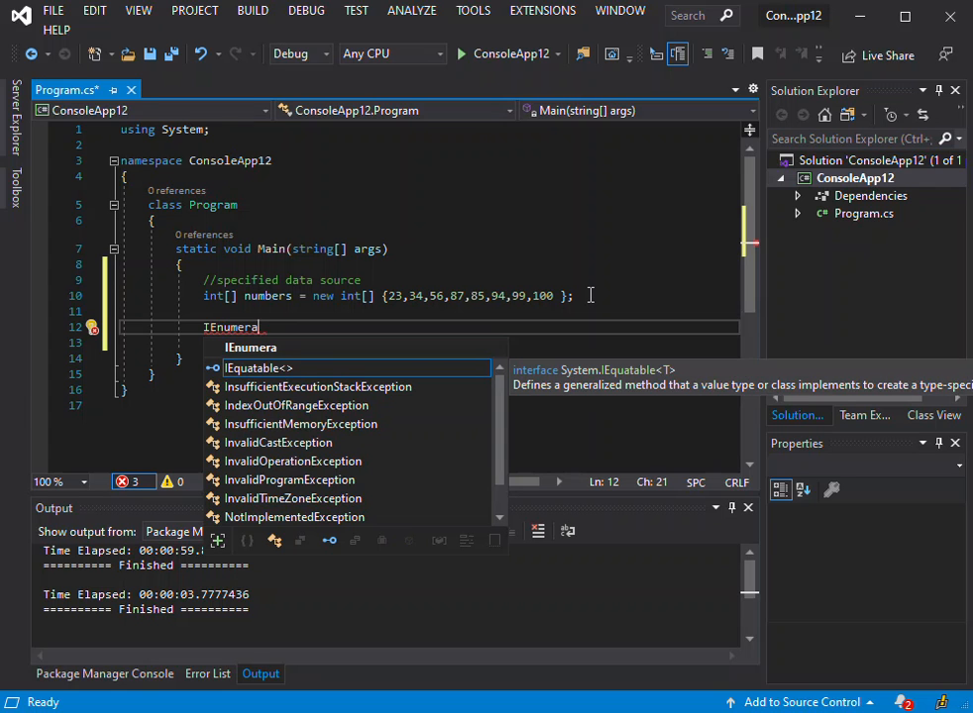
text(ble)
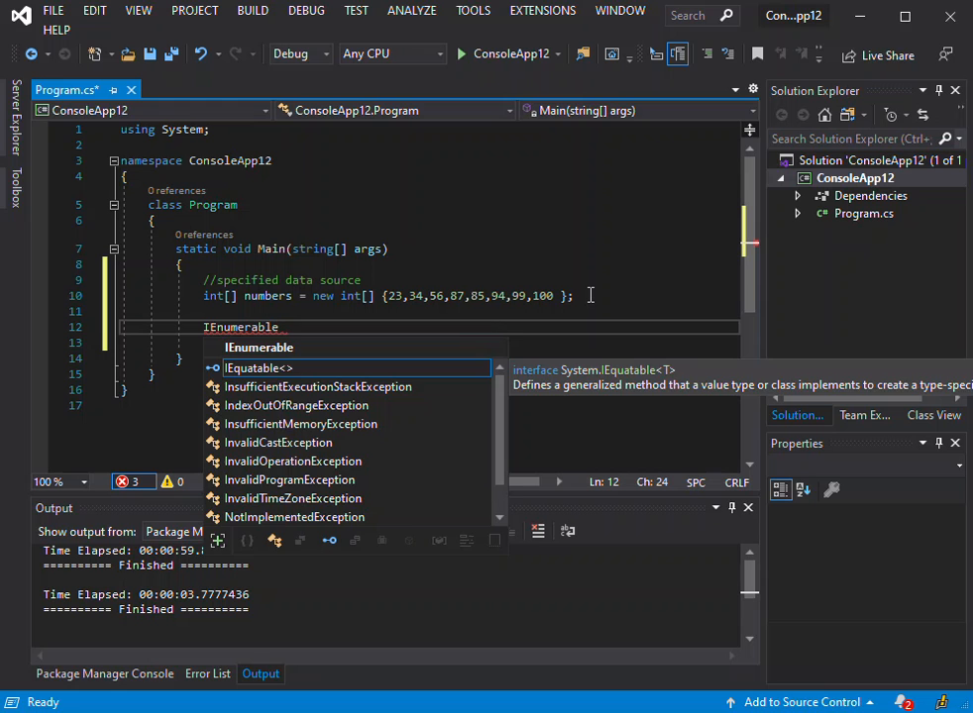
text(<)
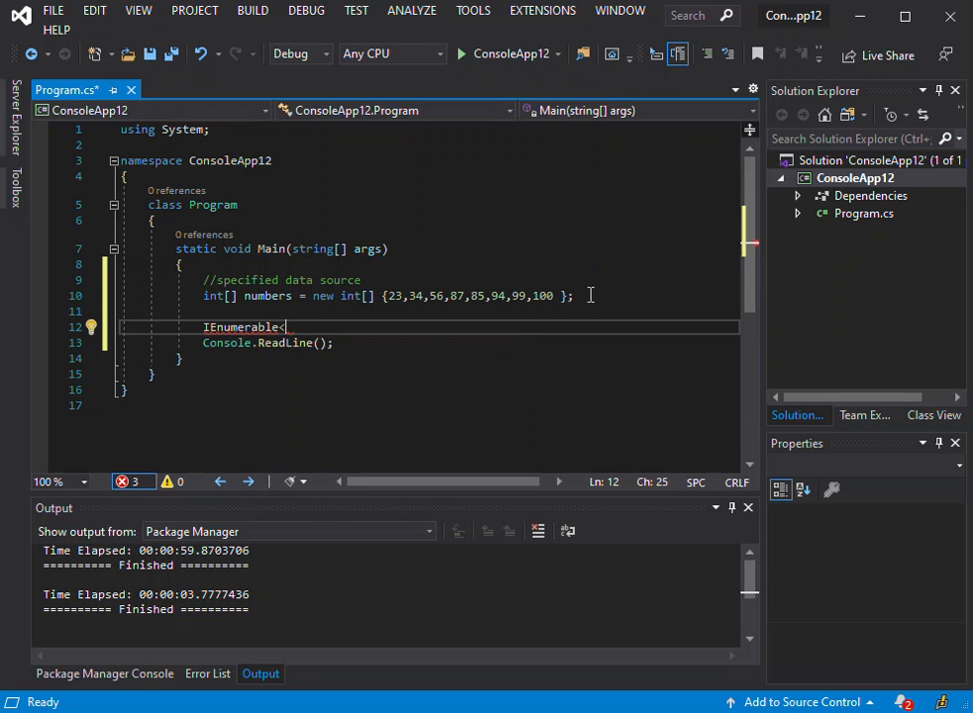
text(int>)
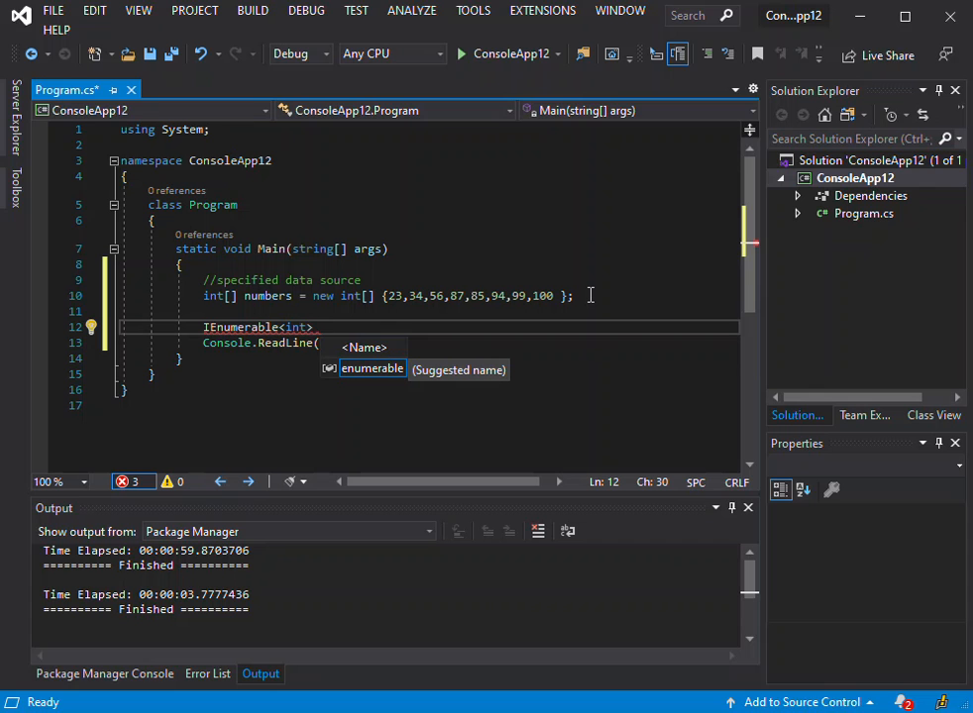
text(numb)
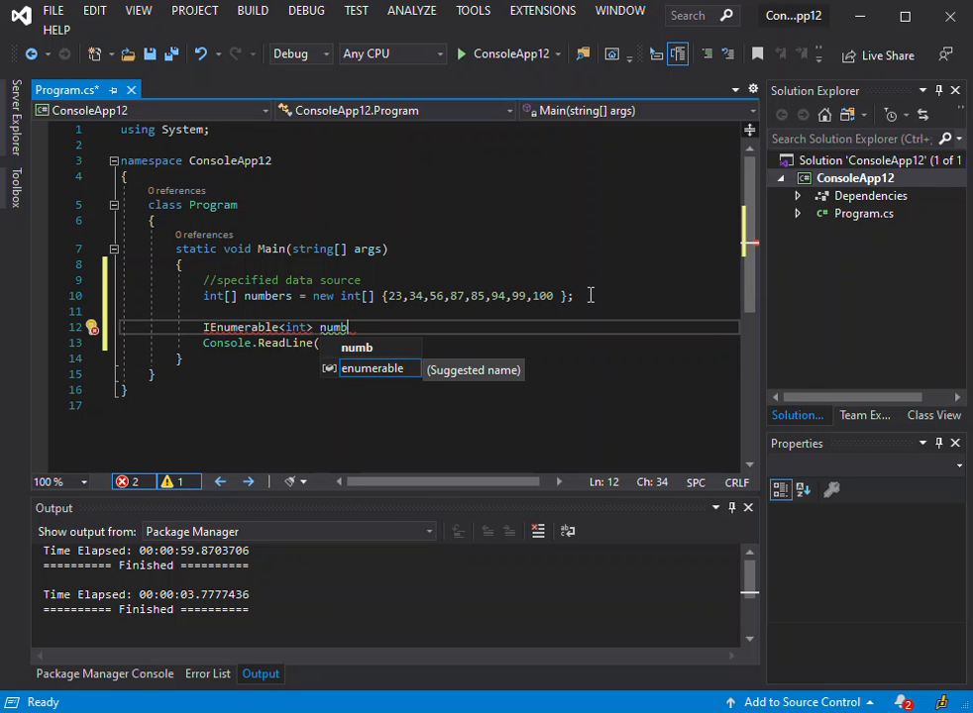
Apply the quick fix adding 'using System.Collections.Generic;' so IEnumerable resolves
click(93, 329)
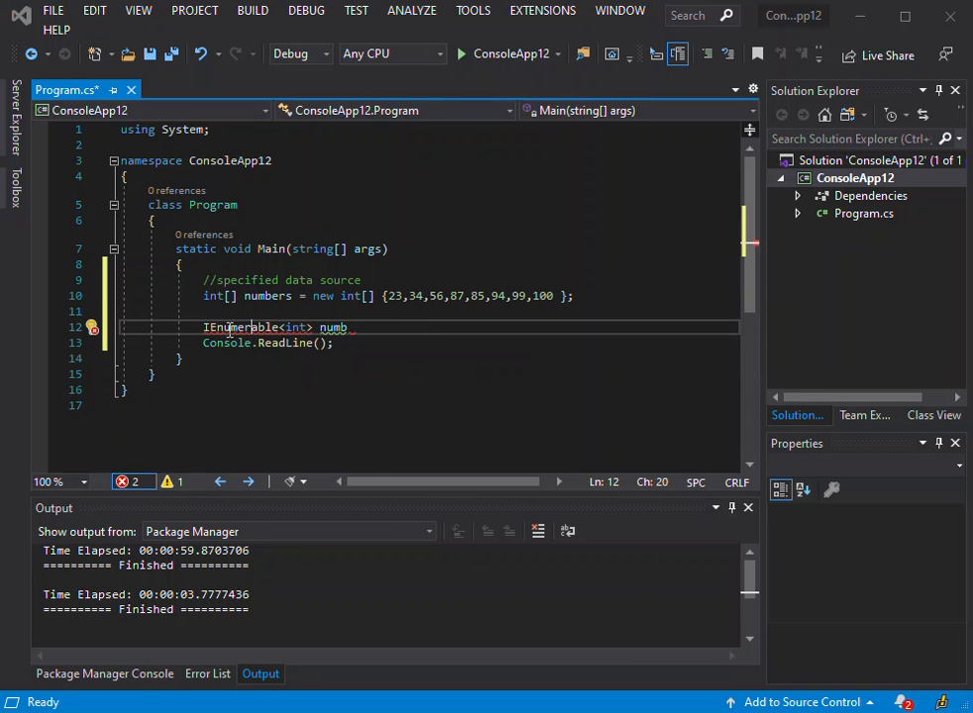
mouse_move(91, 331)
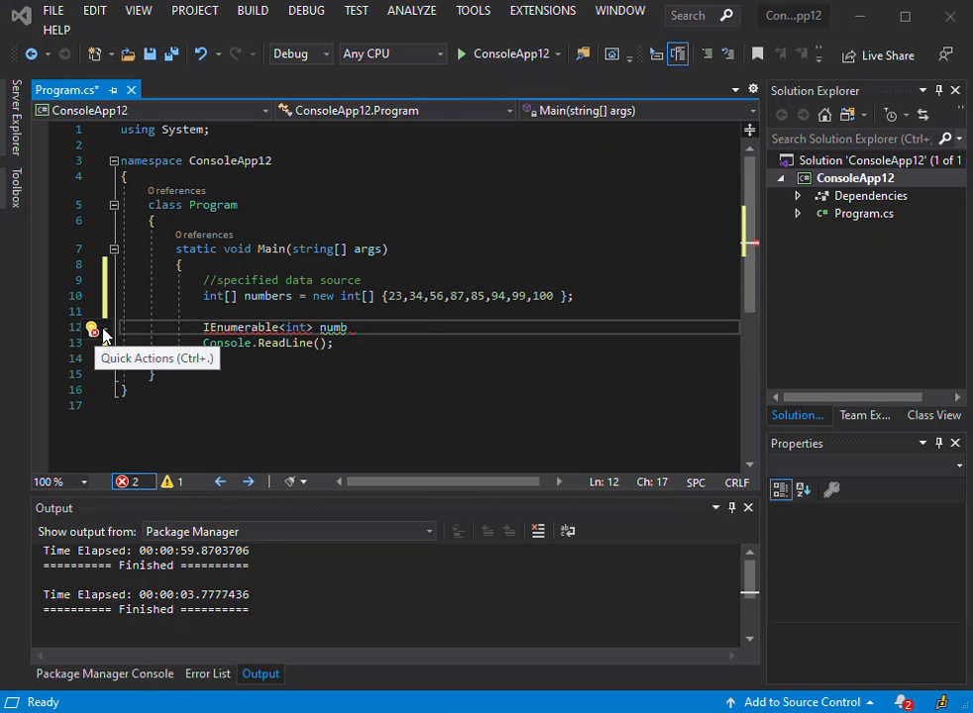
click(91, 329)
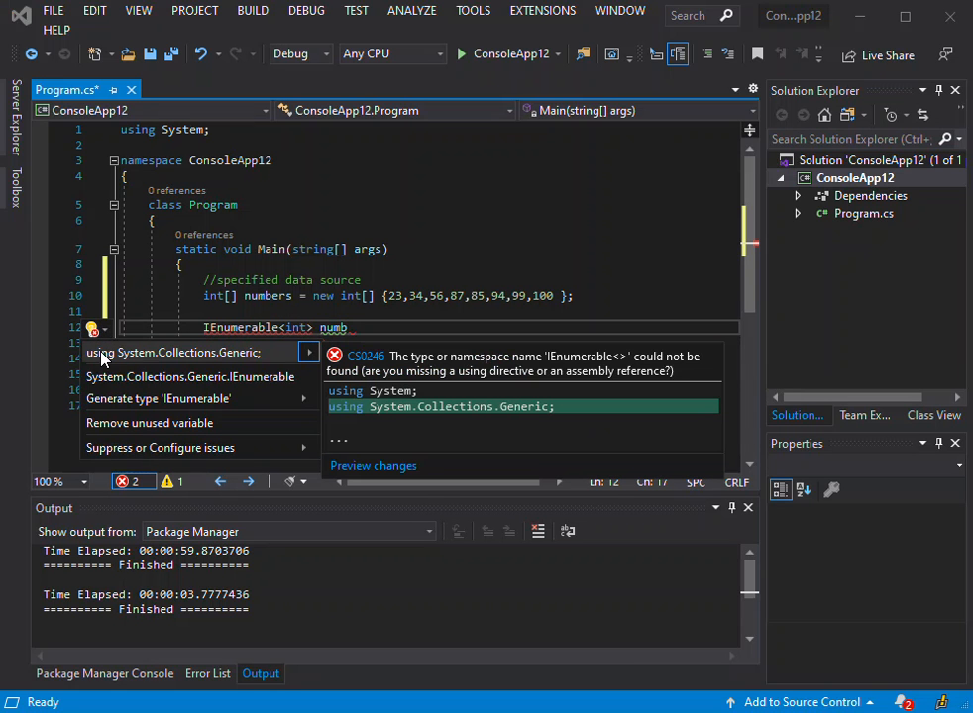
mouse_move(135, 357)
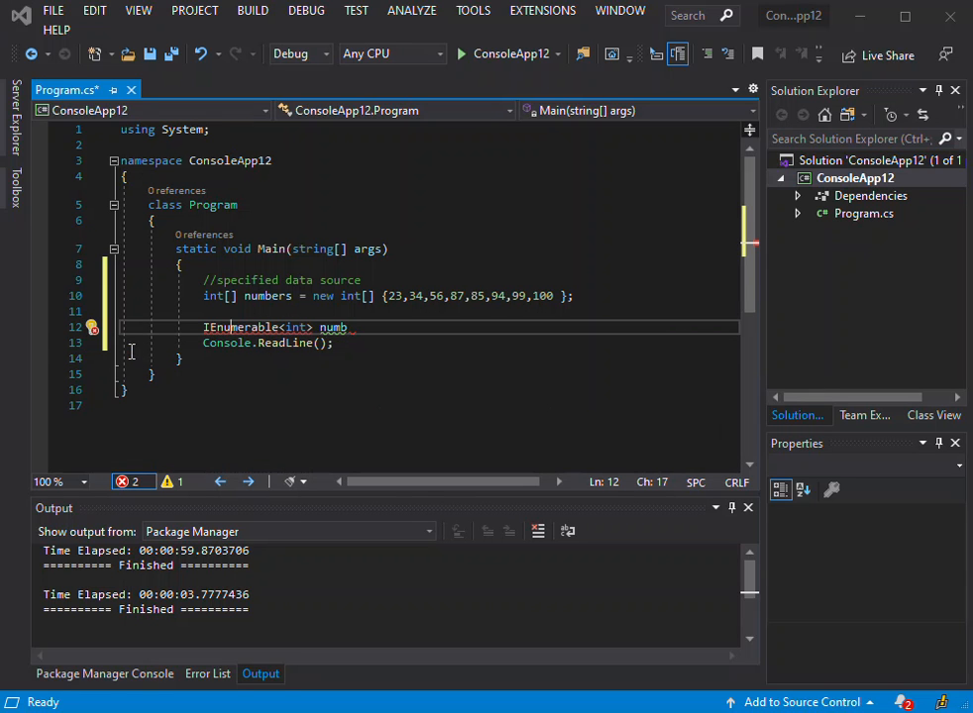
text(using System.Collections.Generic;)
text( =)
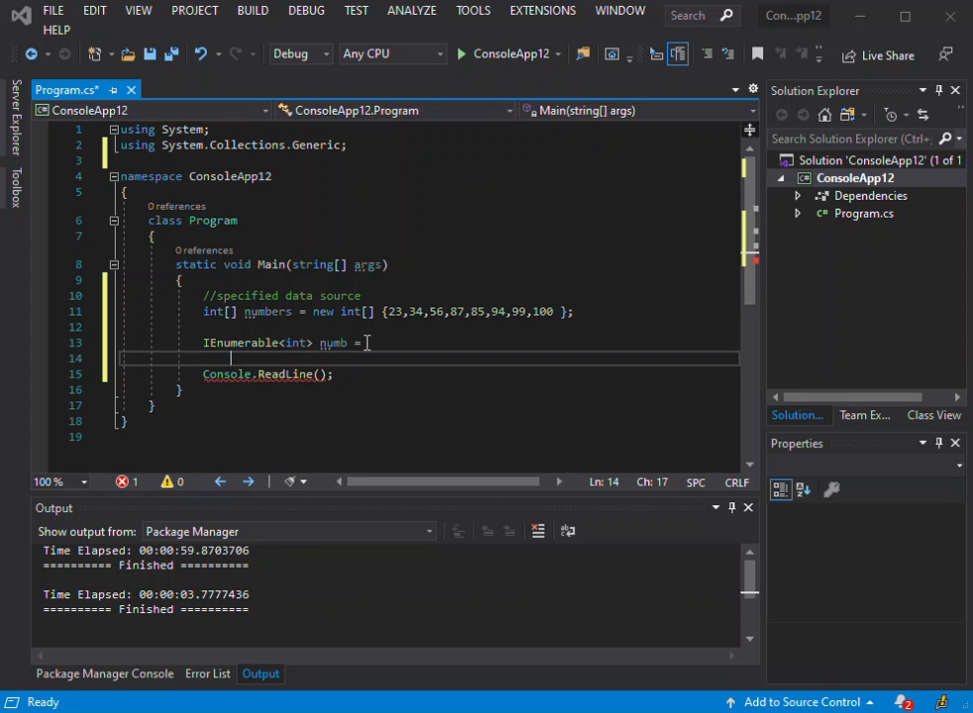
Write the from clause: from number in numbers
text(from)
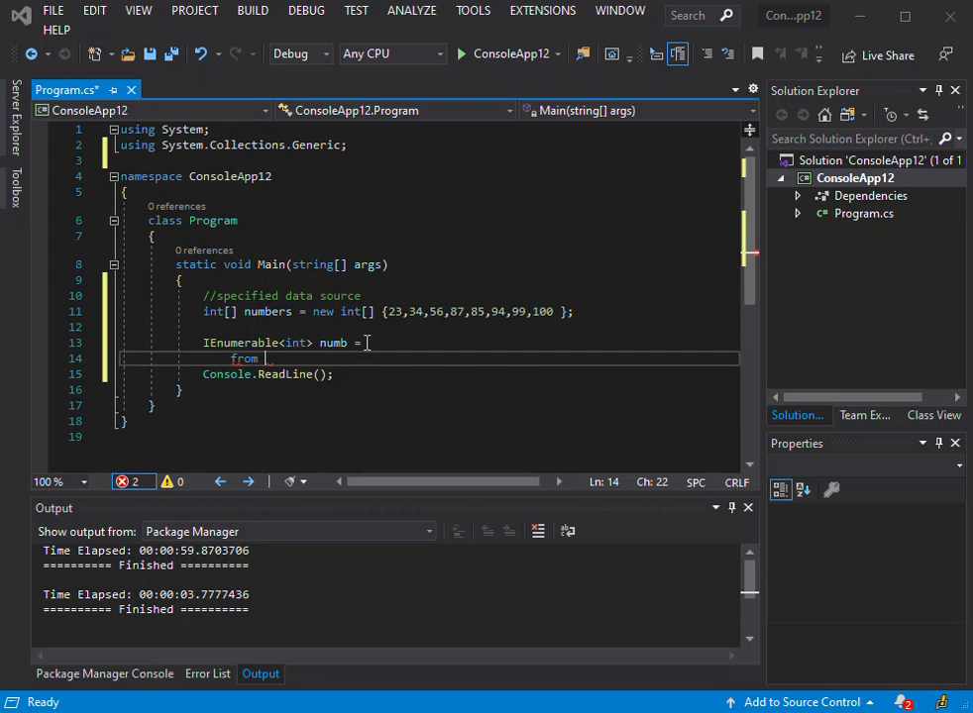
text(num)
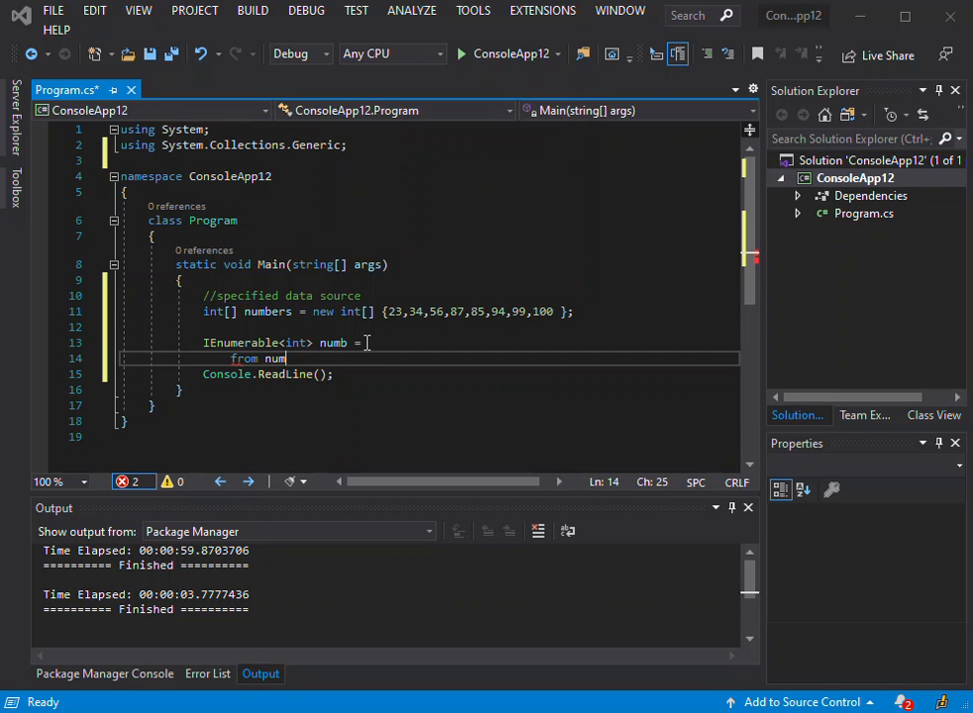
text(ber)
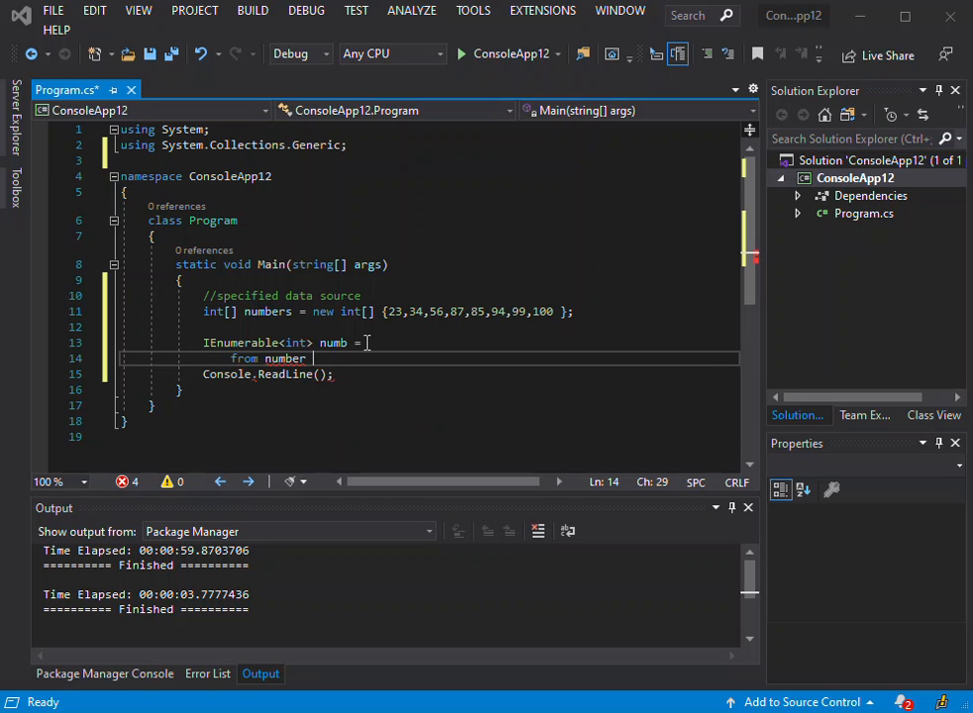
text(in)
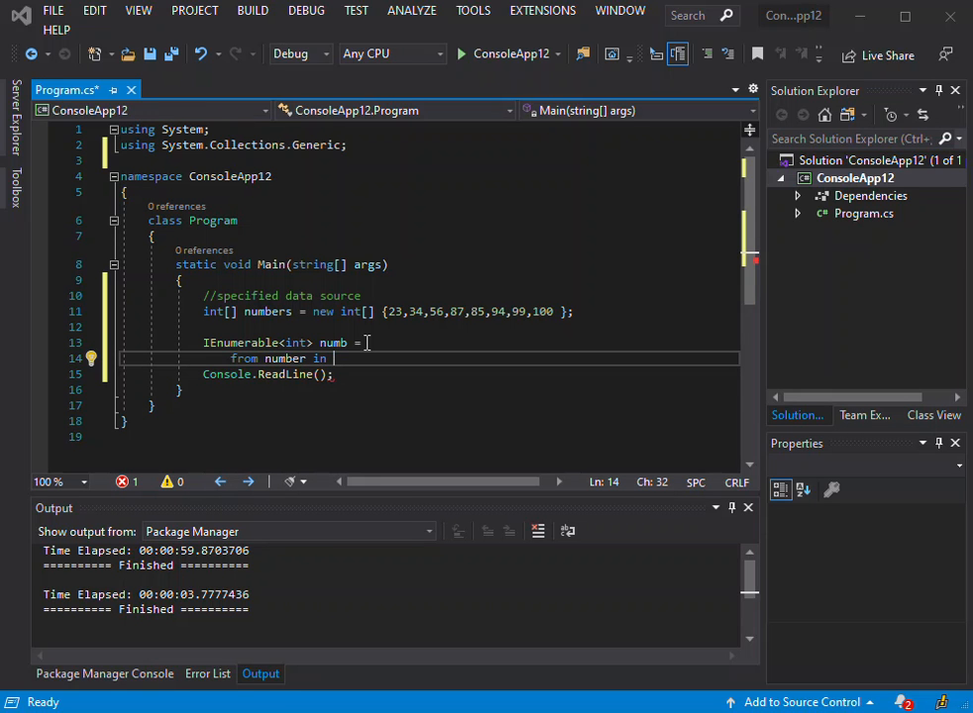
text(number)
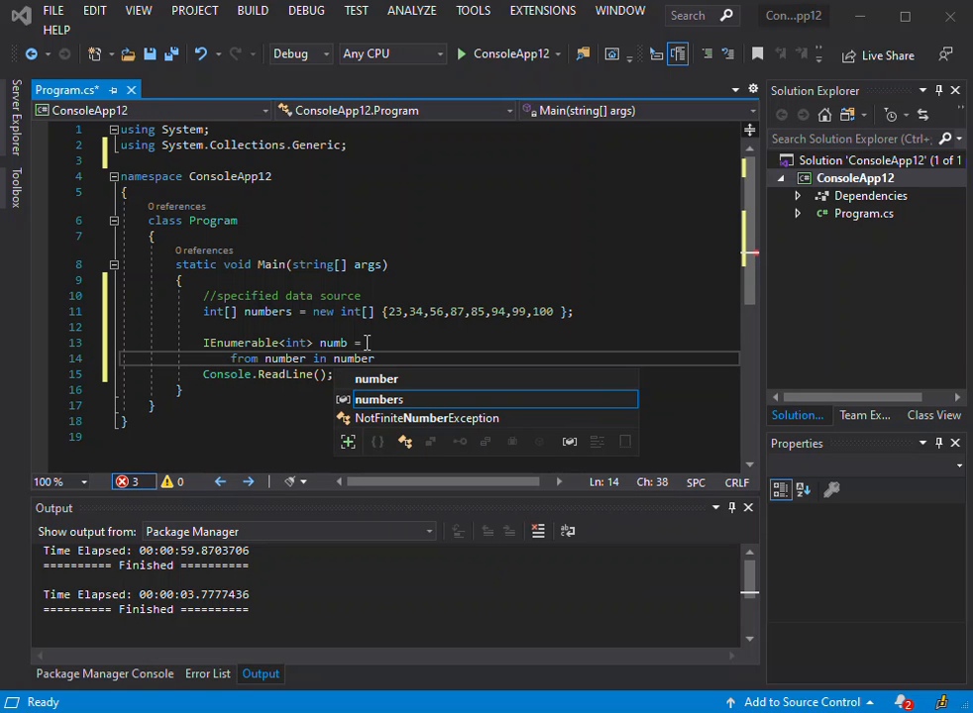
text(s)
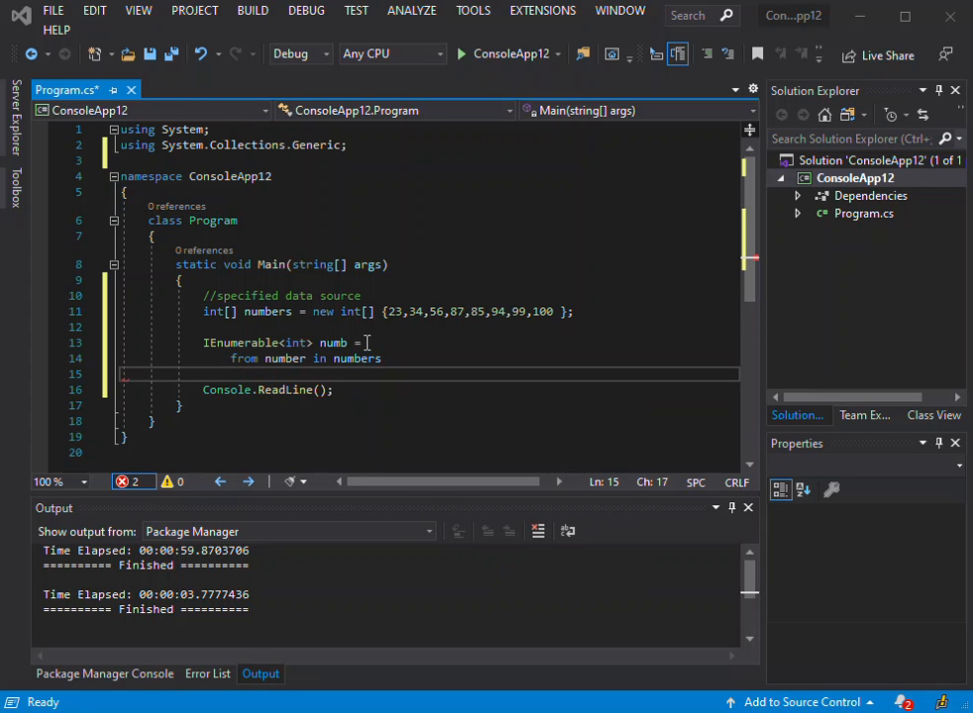
Finish the query with where number > 70 and select number;
text(w)
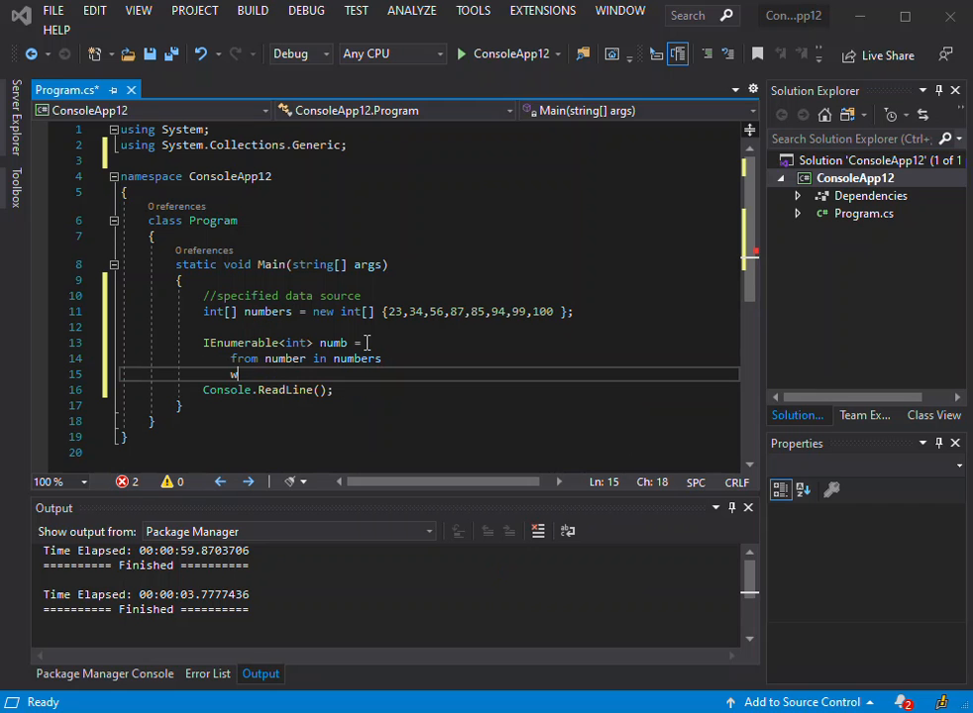
text(here)
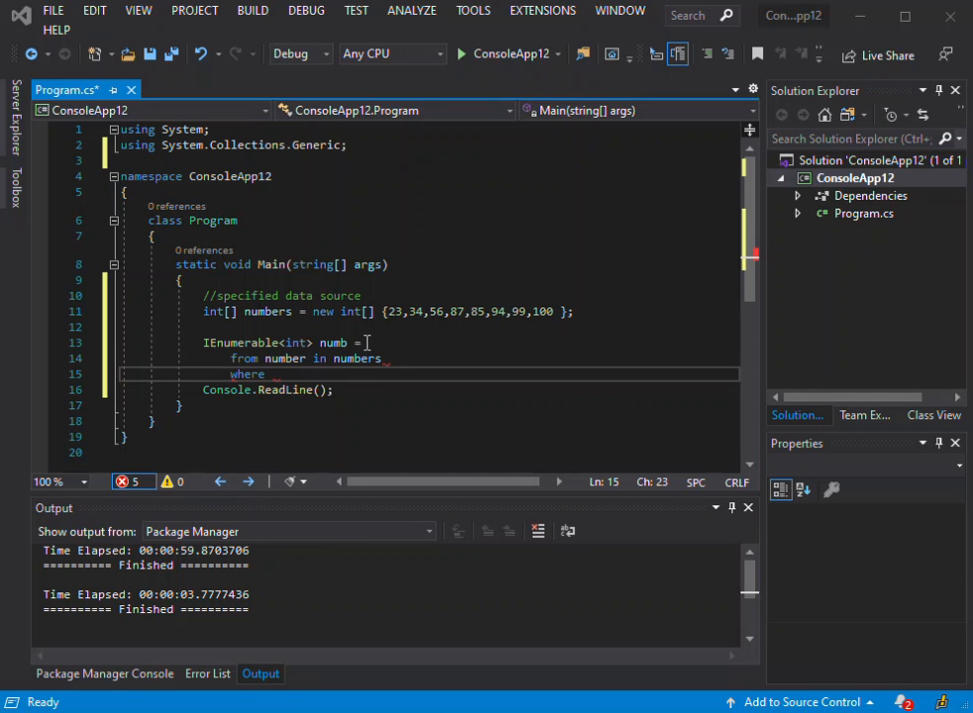
text(n)
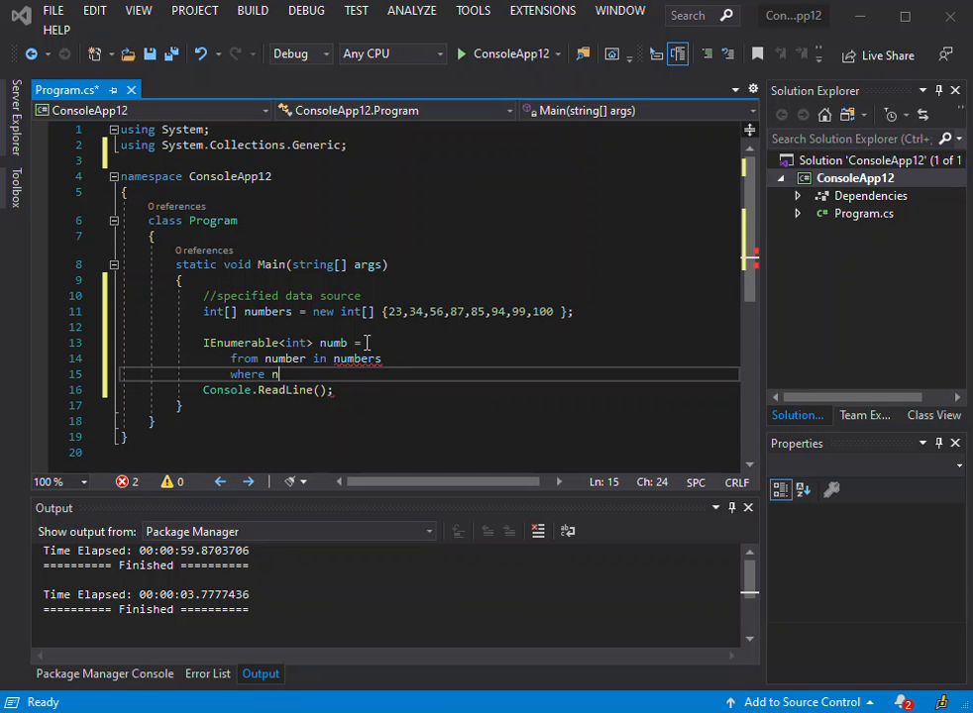
text(umber)
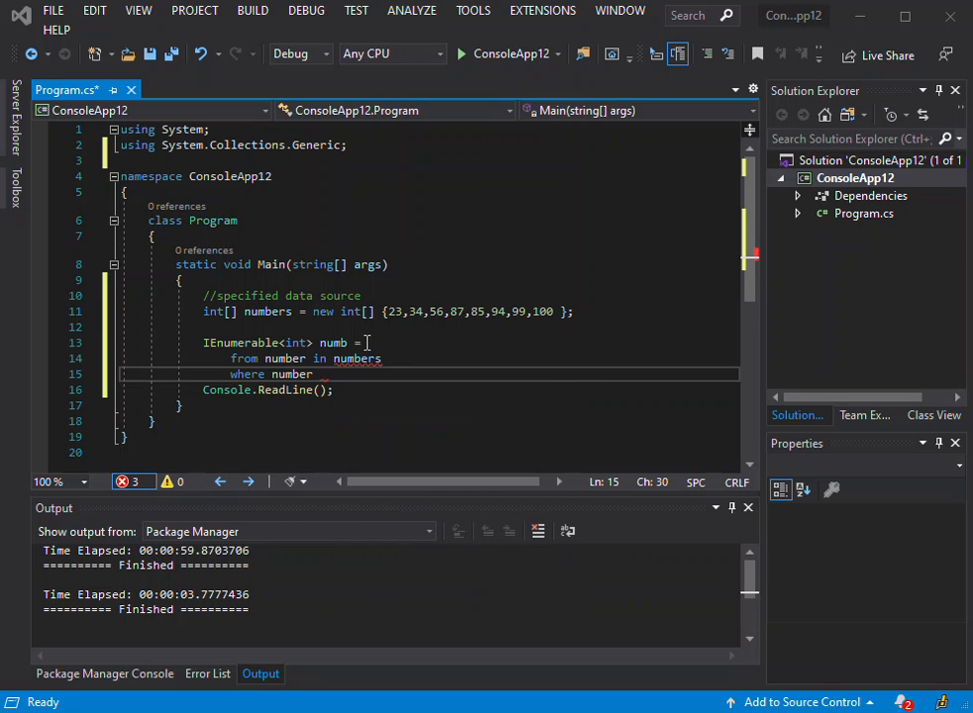
text(>)
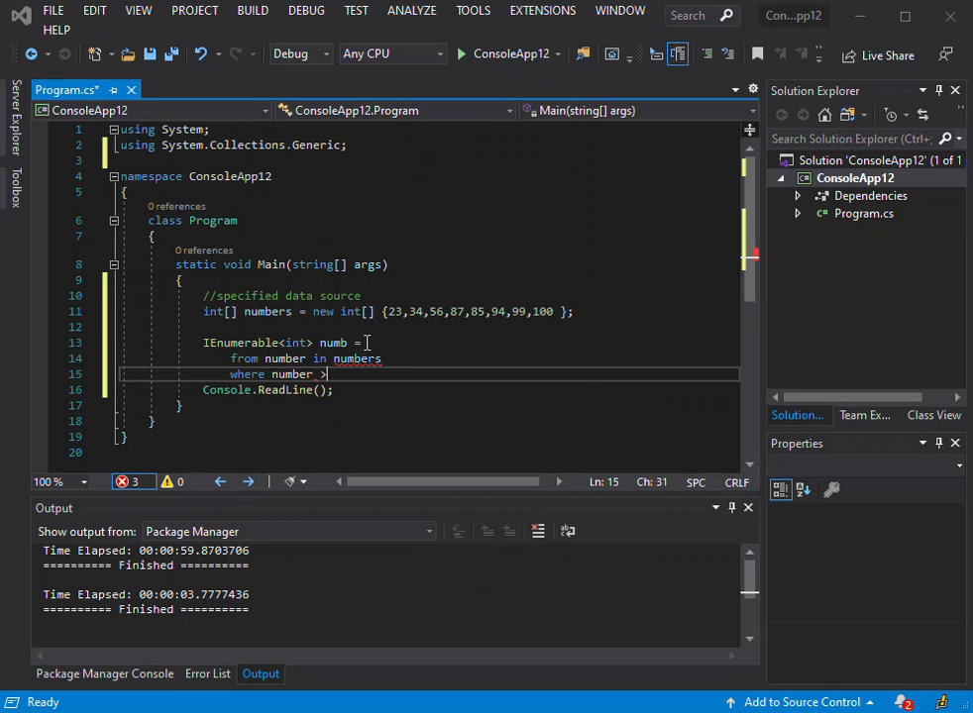
text(70)
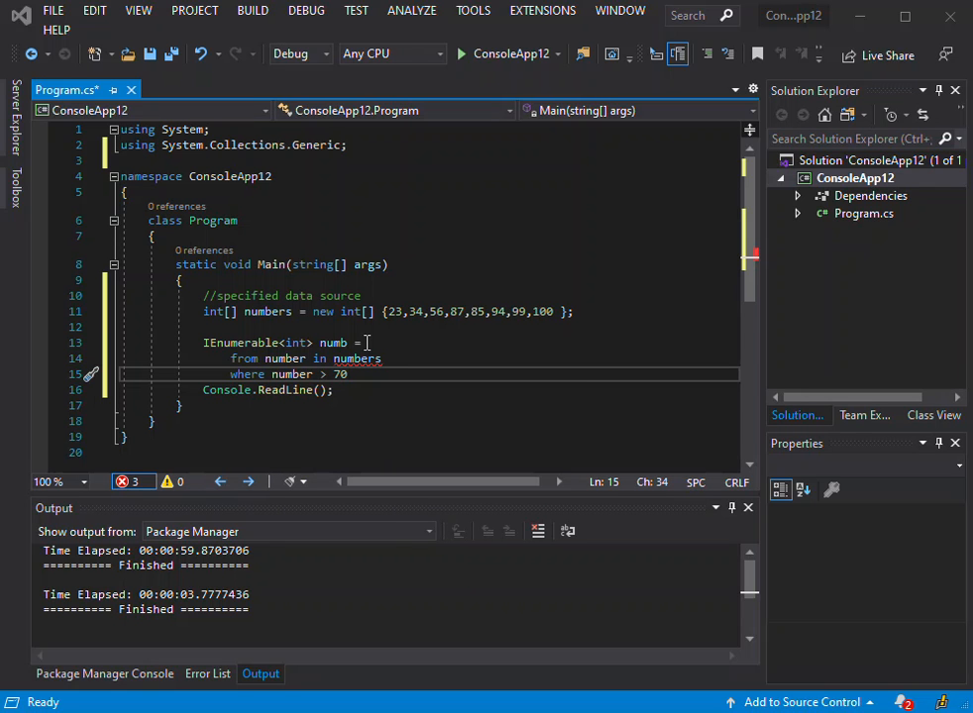
text(se)
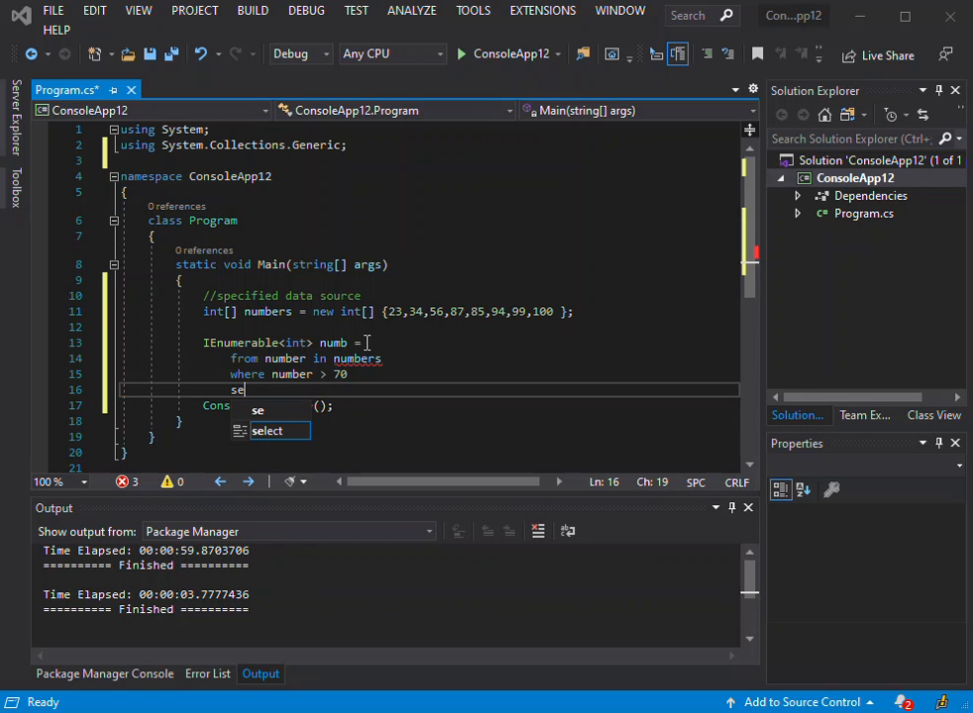
text(lect)
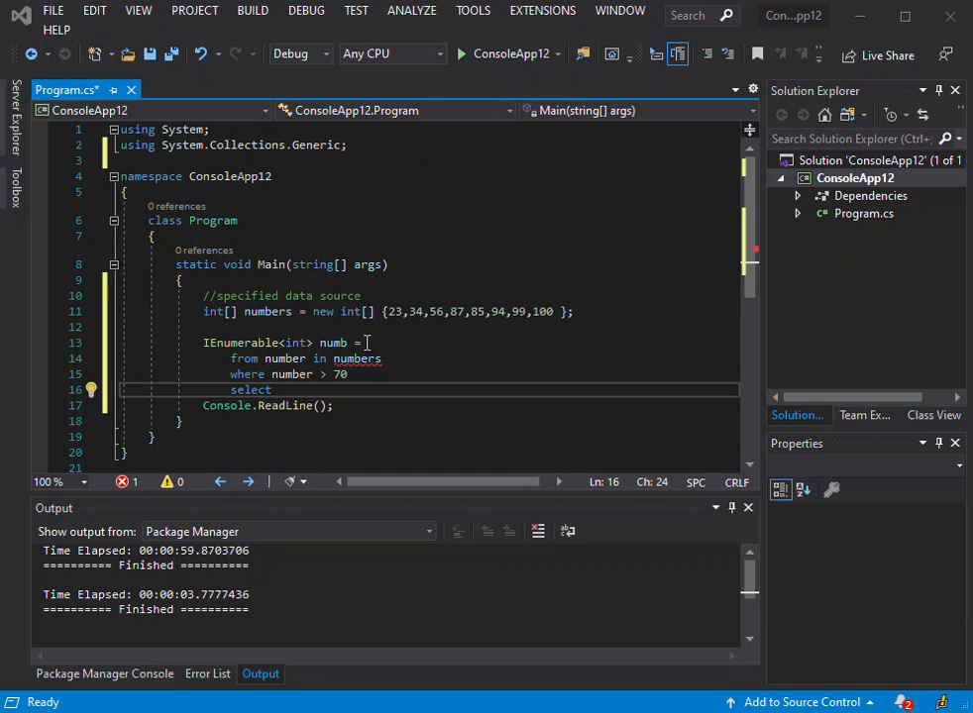
text(n)
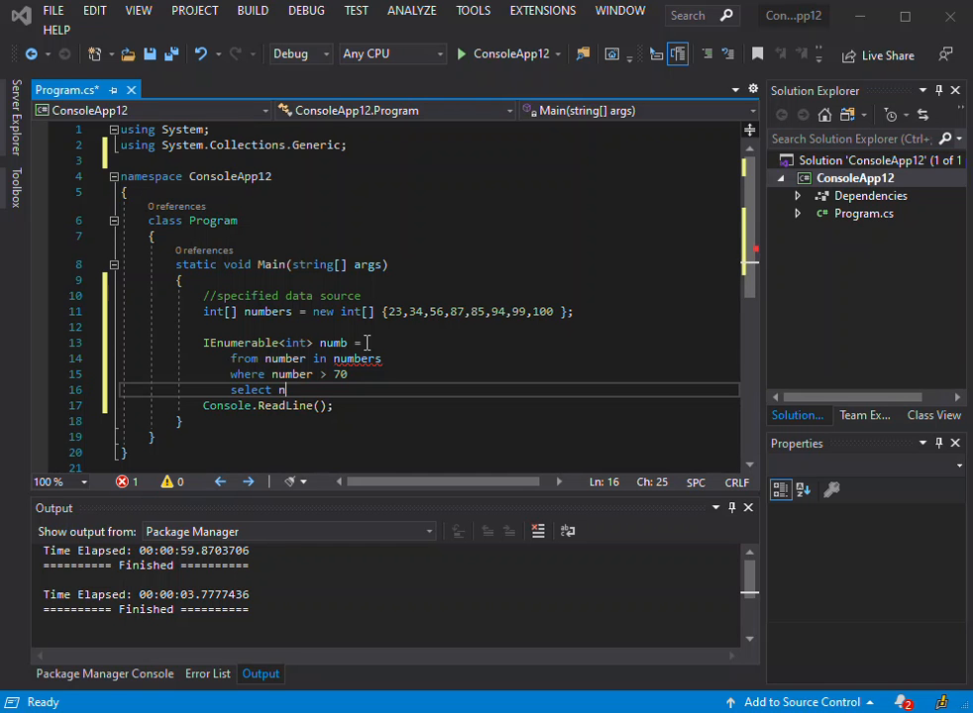
text(umber)
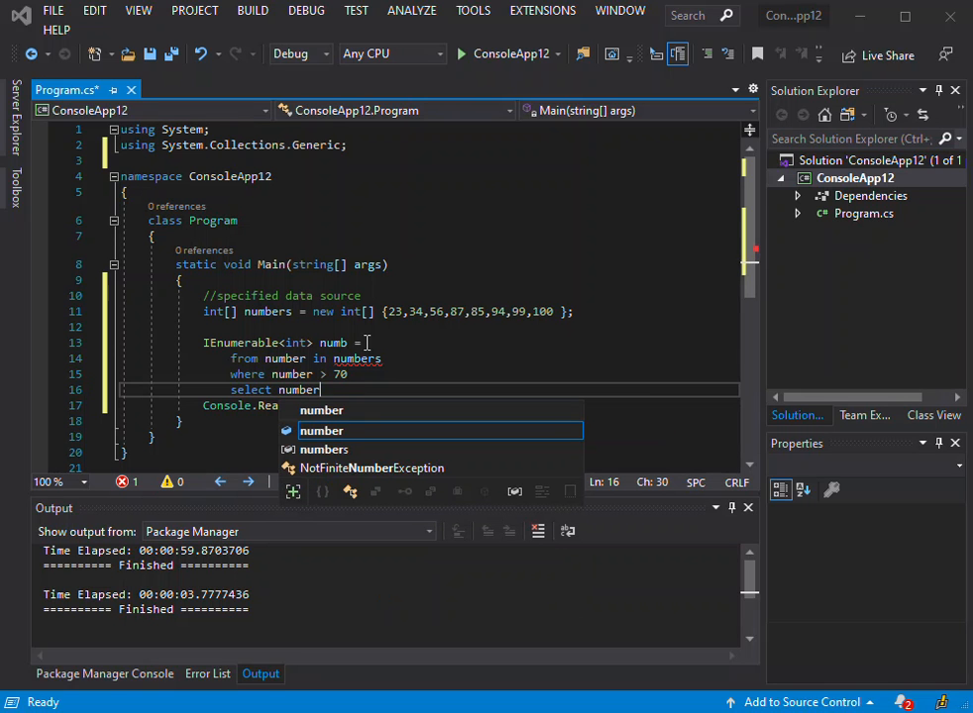
text(;)
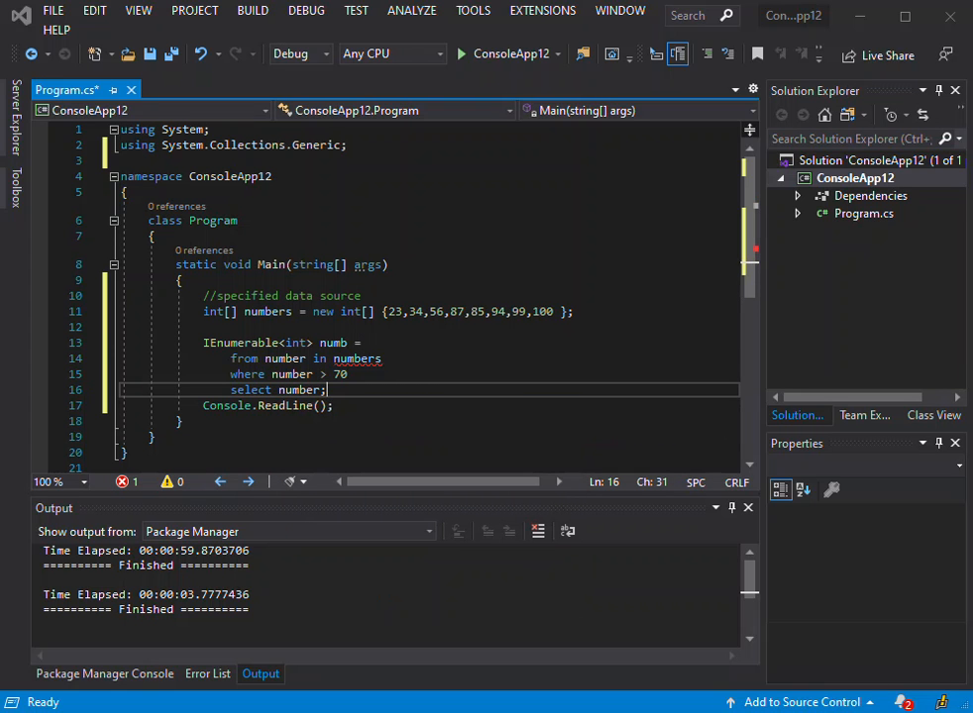
Add the 'using System.Linq;' directive so the query compiles
double_click(356, 359)
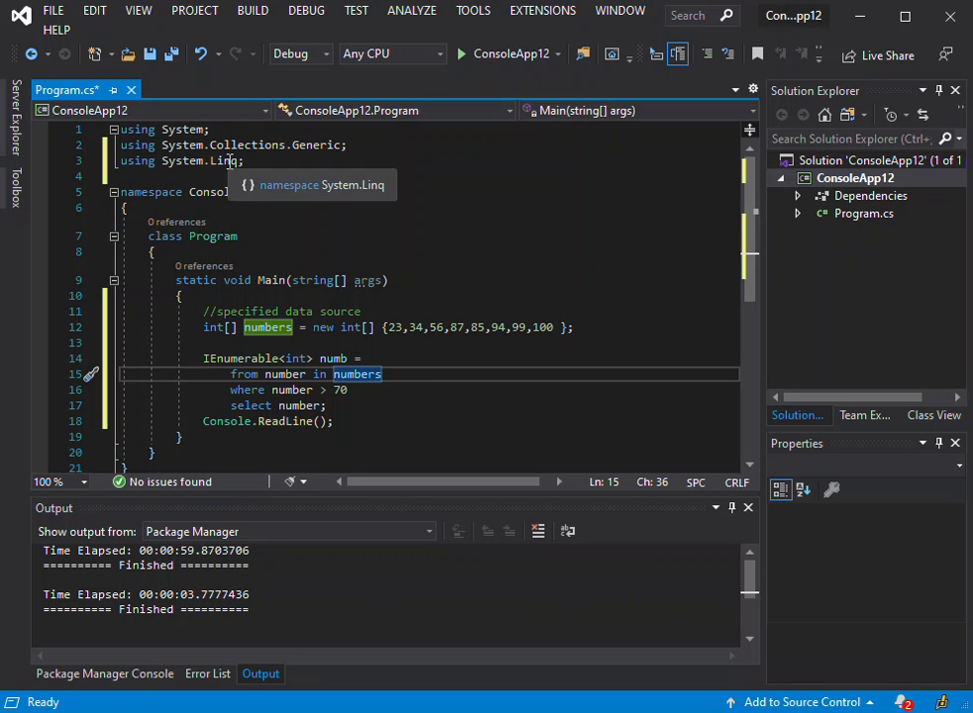
mouse_move(357, 372)
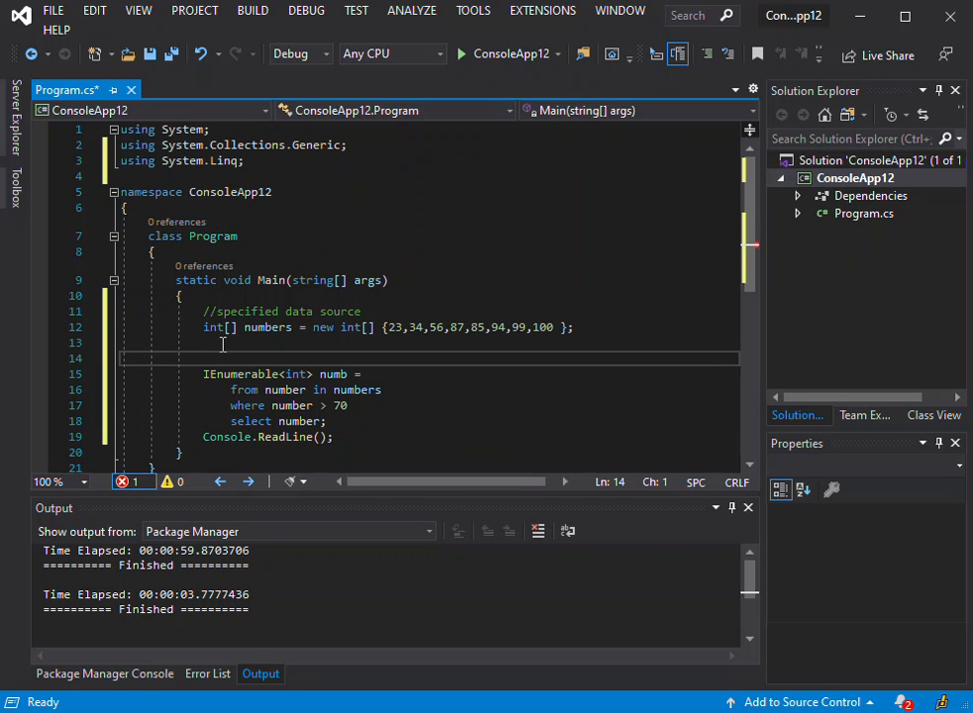
Add a '// defines the query expression' comment above the query and blank lines below it
text(.)
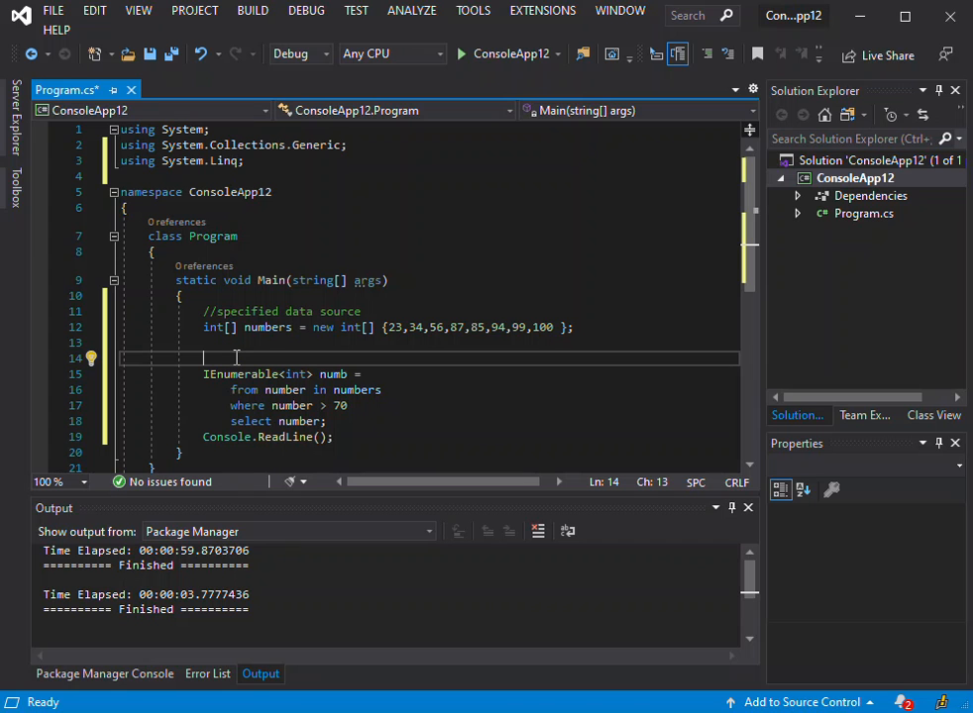
text(//)
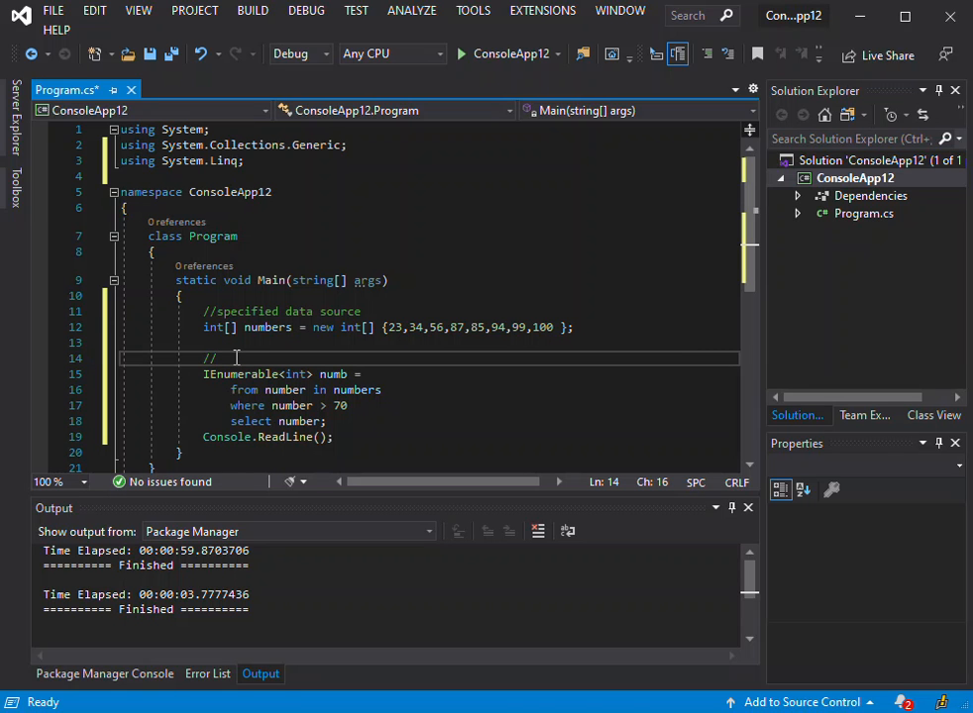
text(define)
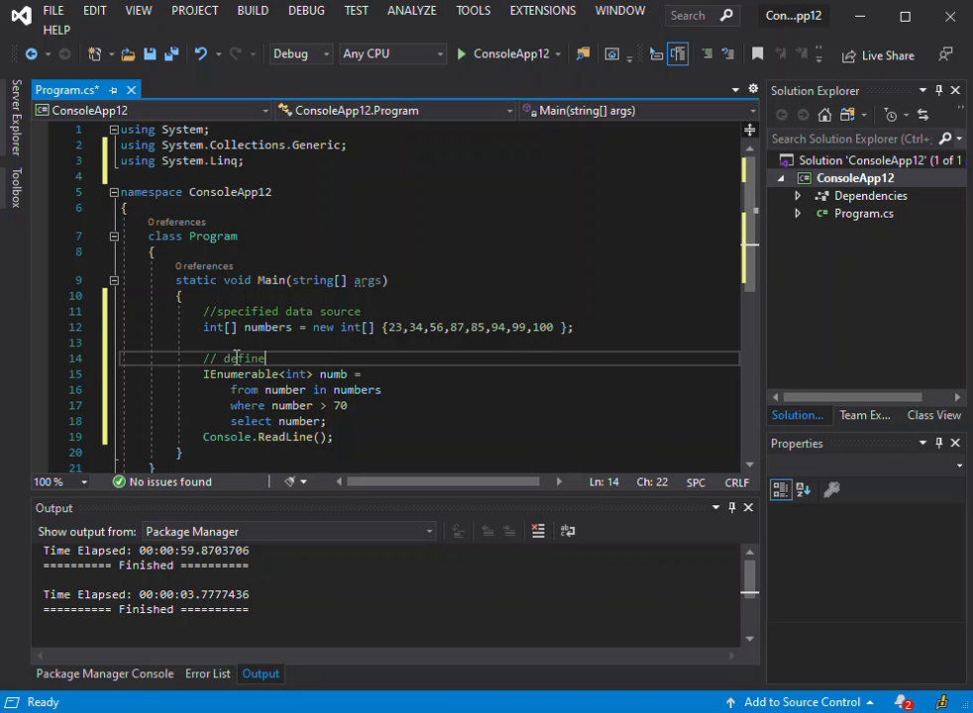
text(s the)
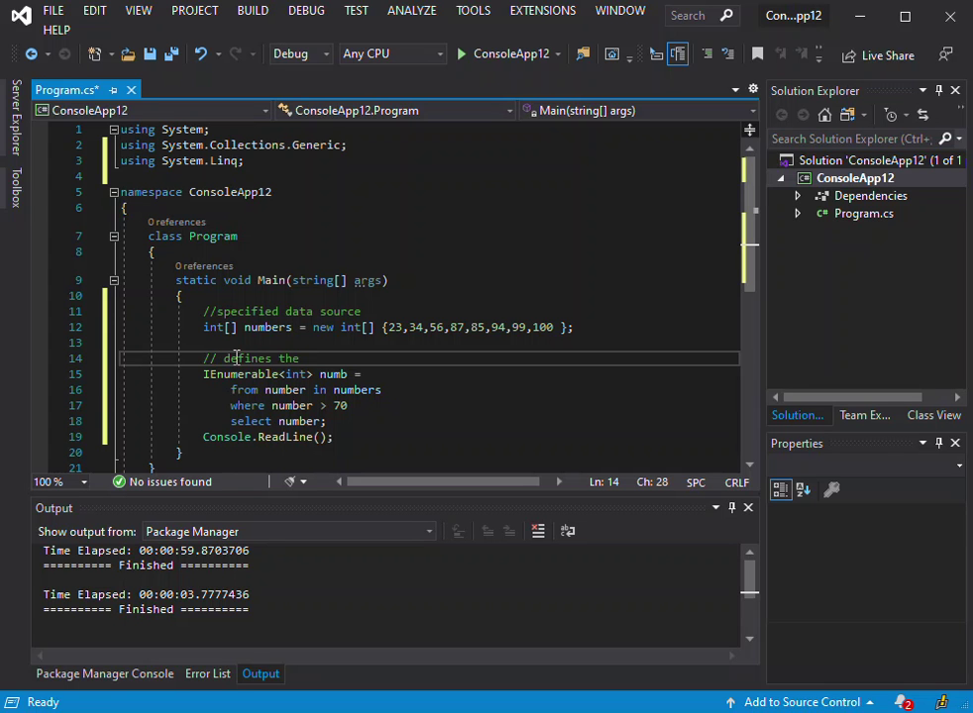
text(query ex)
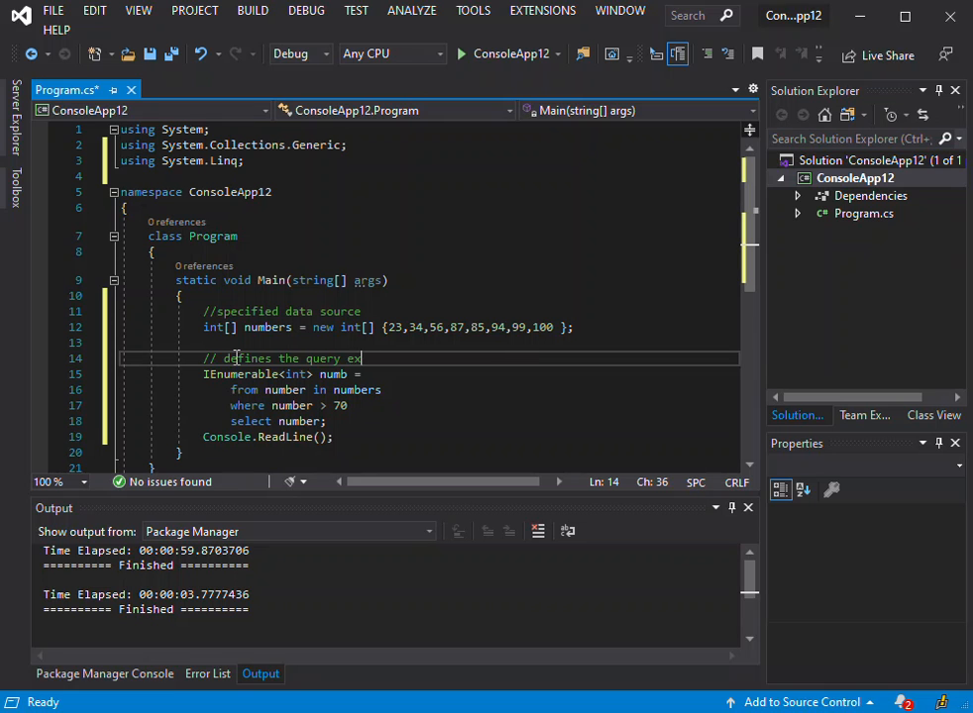
text(pression)
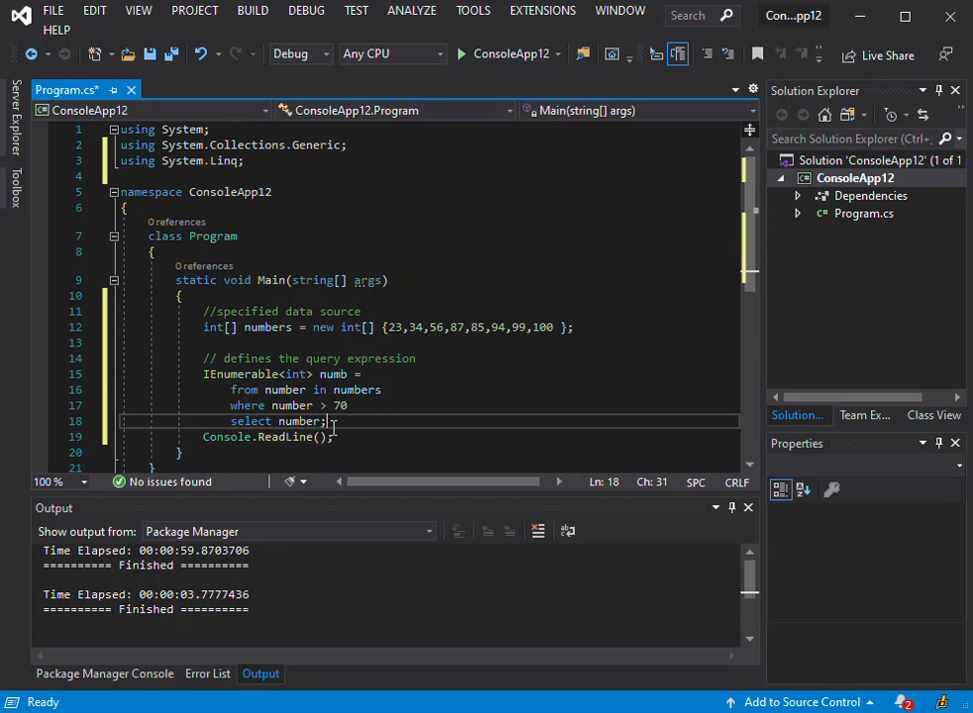
key(Enter)
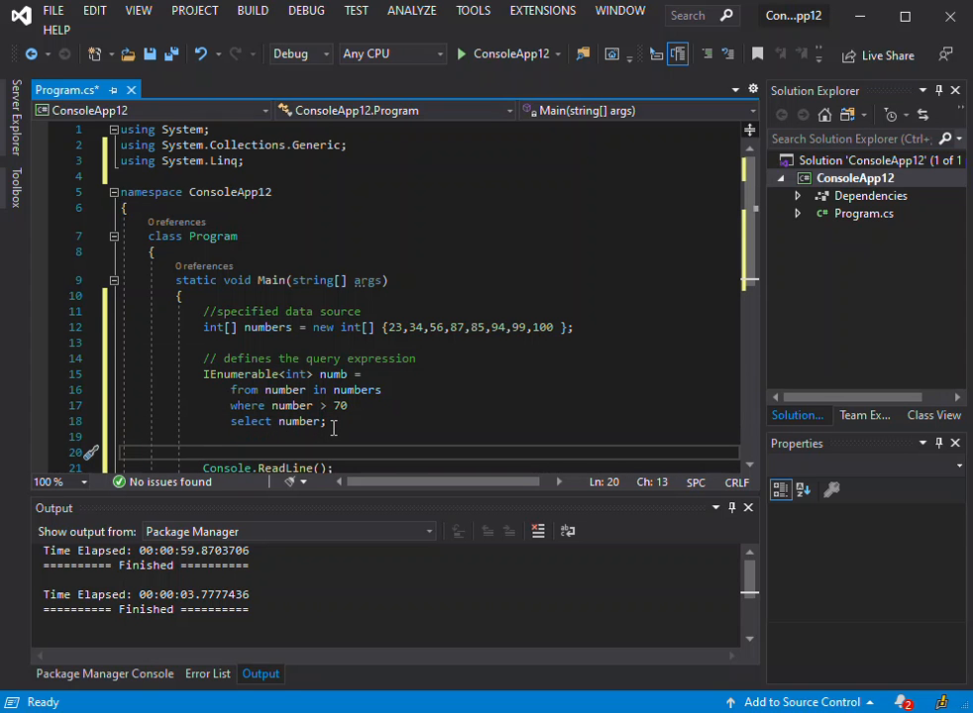
Add an '// execute the query' comment below the query
text(// e)
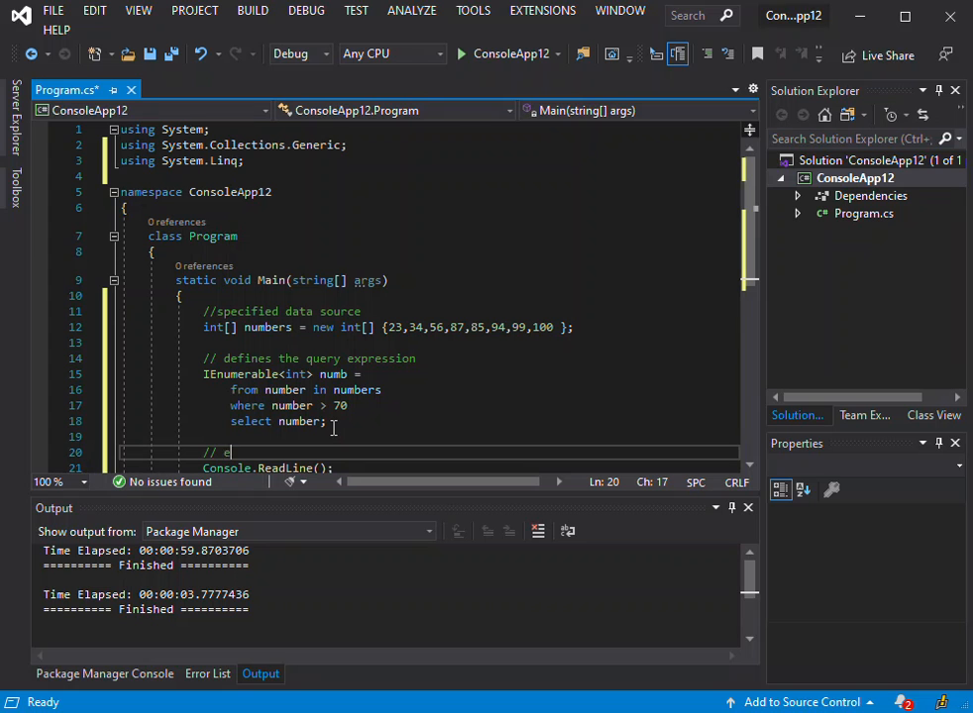
text(xecute the query)
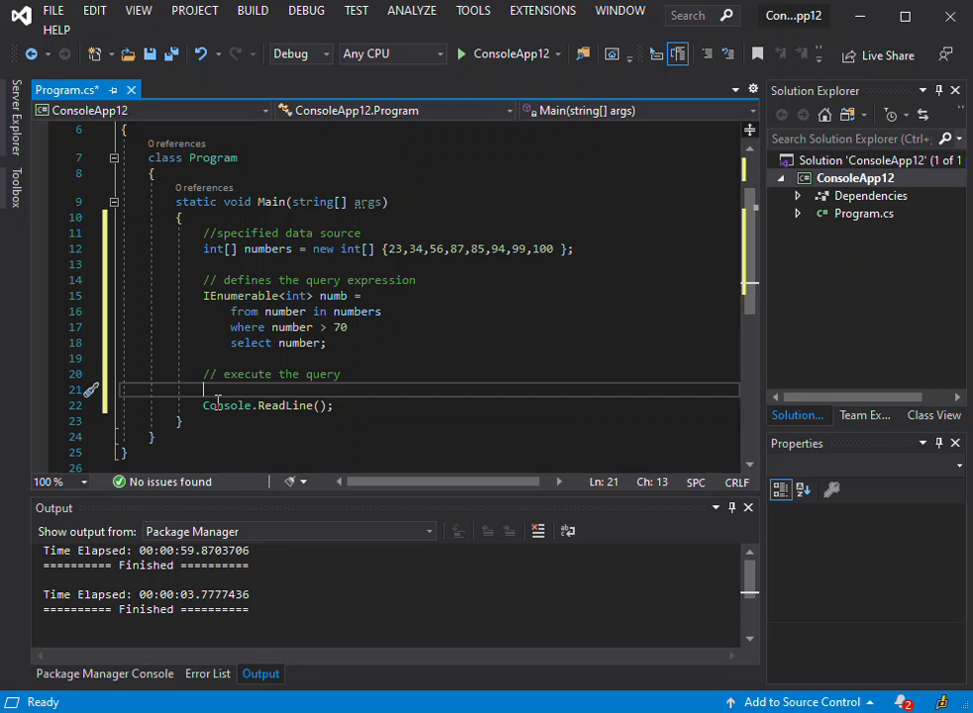
mouse_move(226, 405)
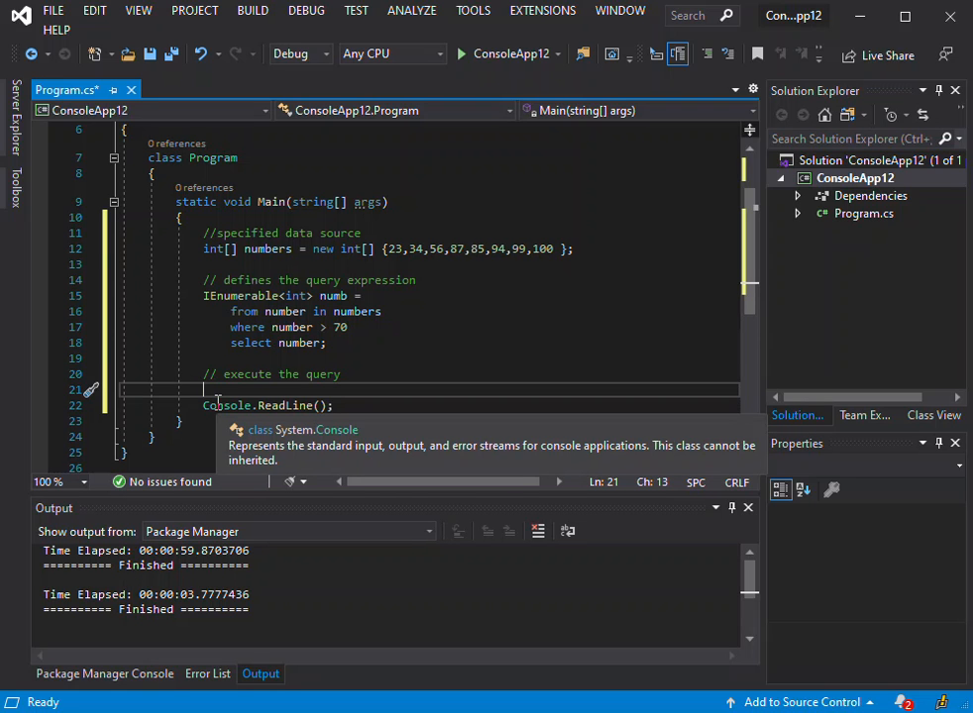
Write a foreach(var i in numb) loop with empty braces
text(for)
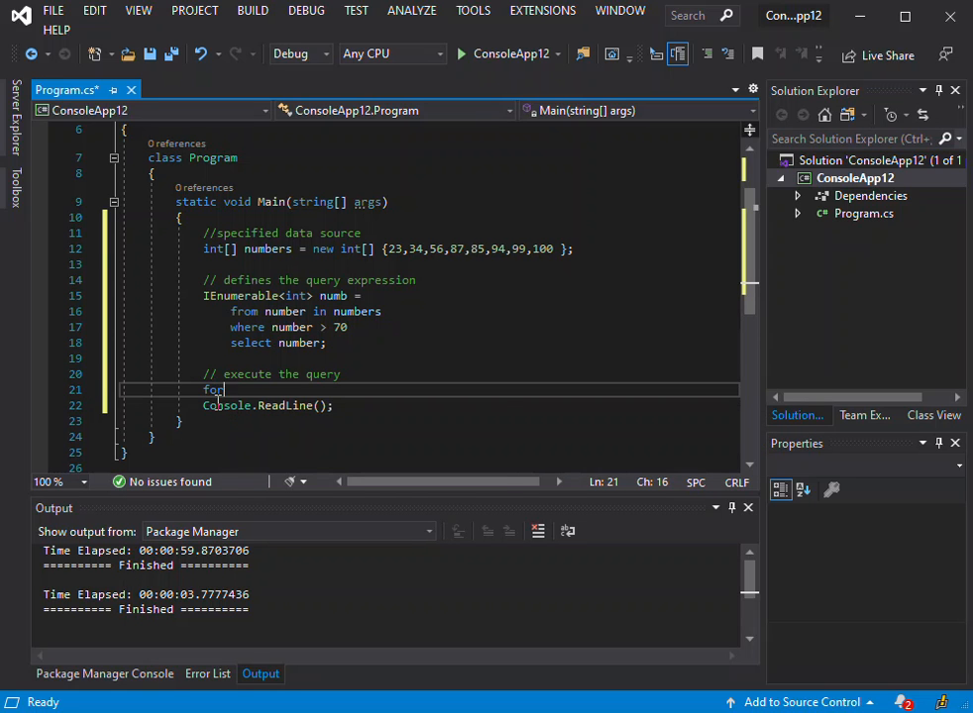
text(each)
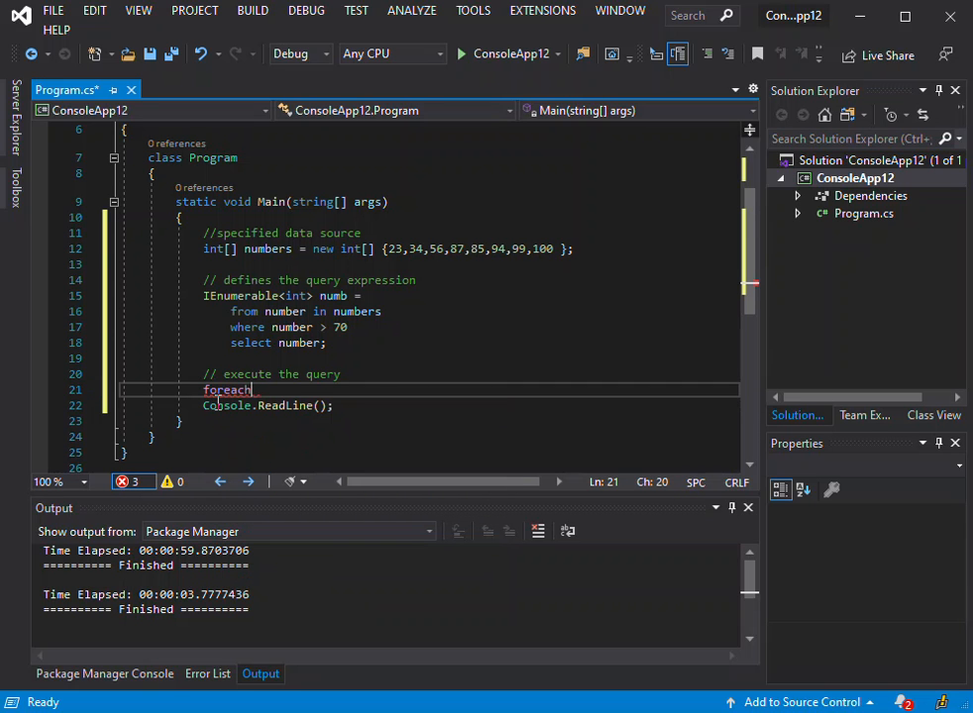
text(()
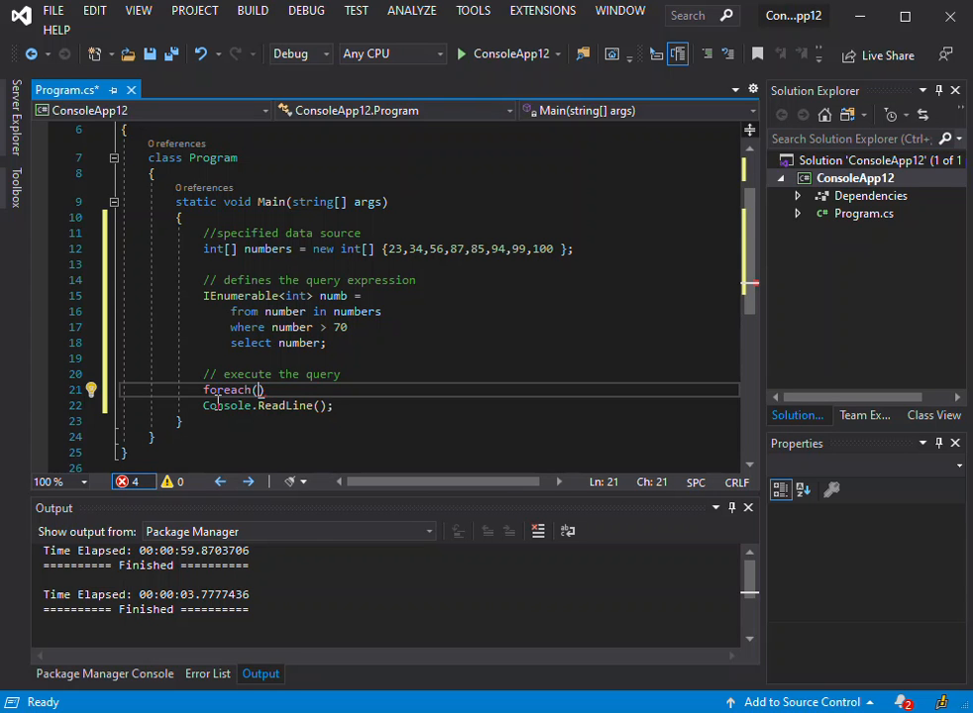
text(var)
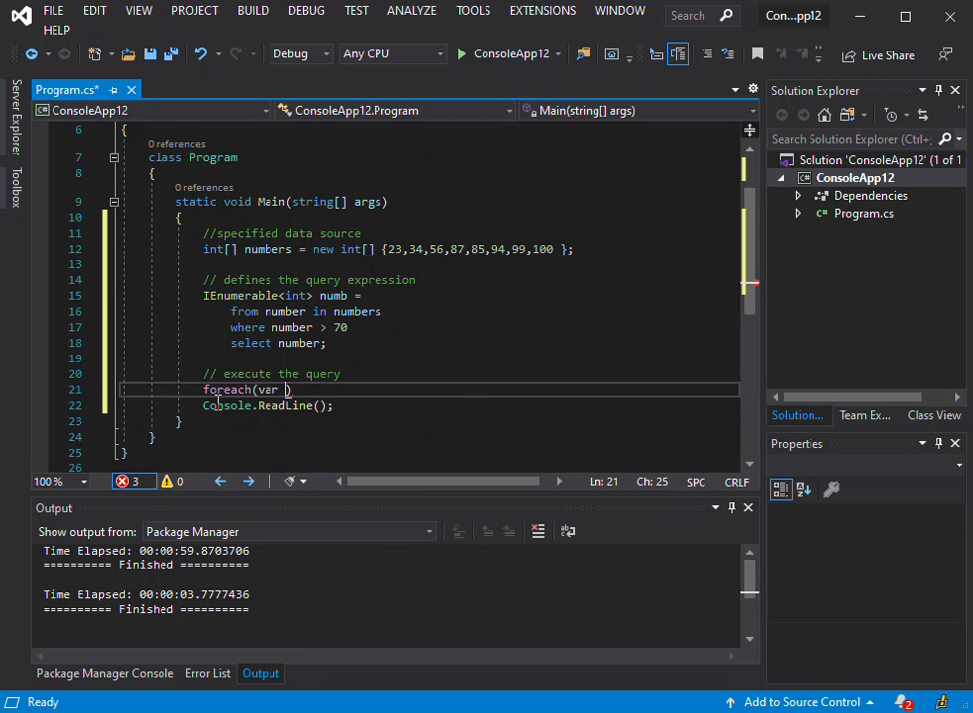
text(i)
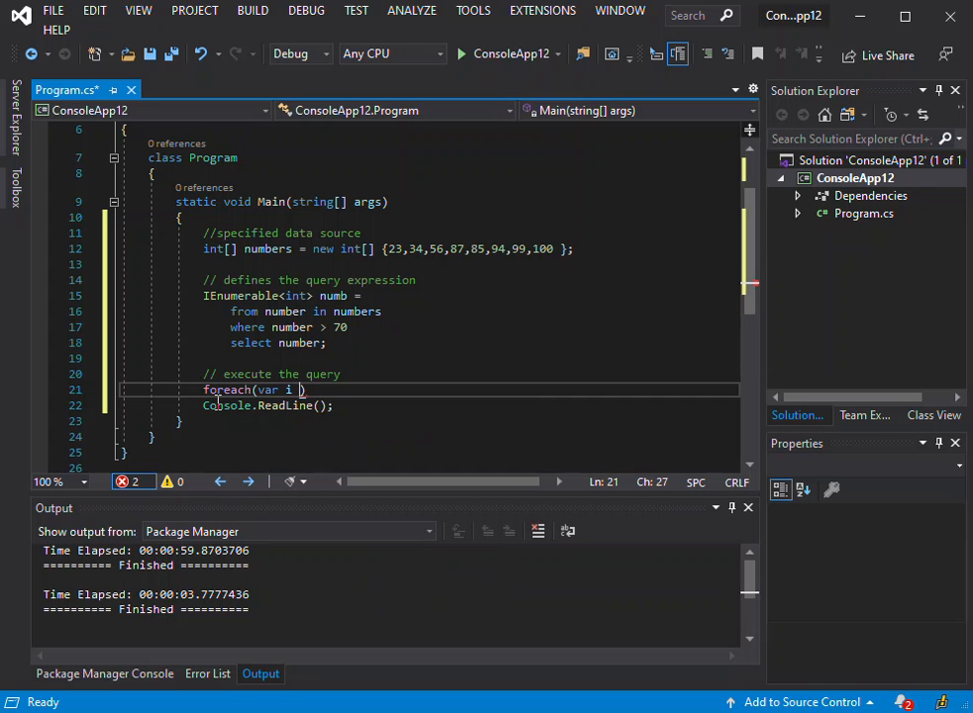
text(in)
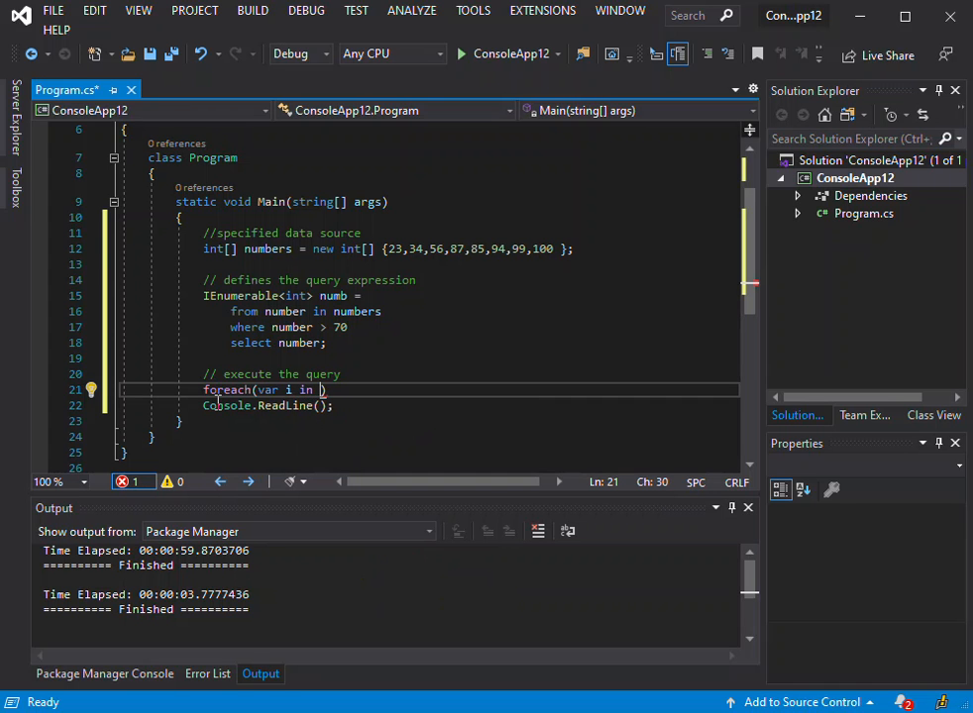
text(n)
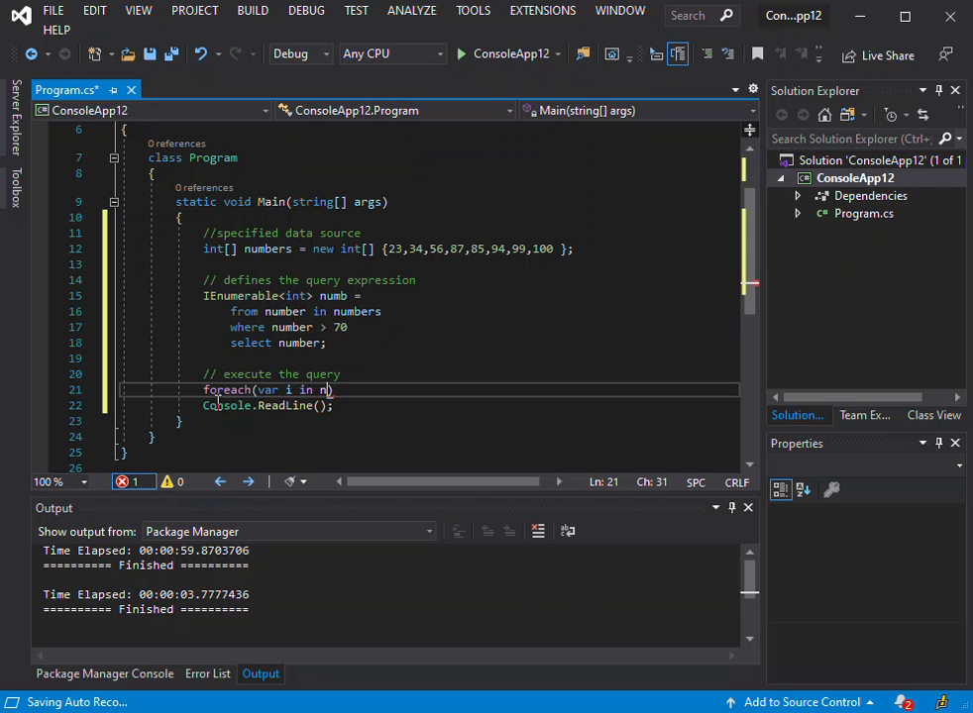
text(umb)
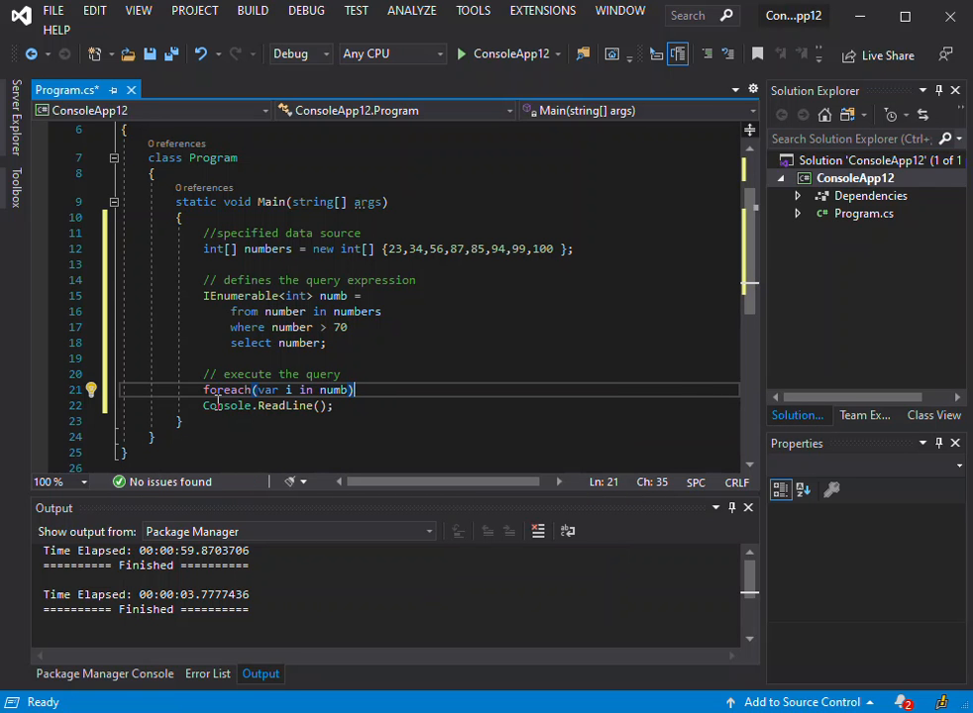
text({ })
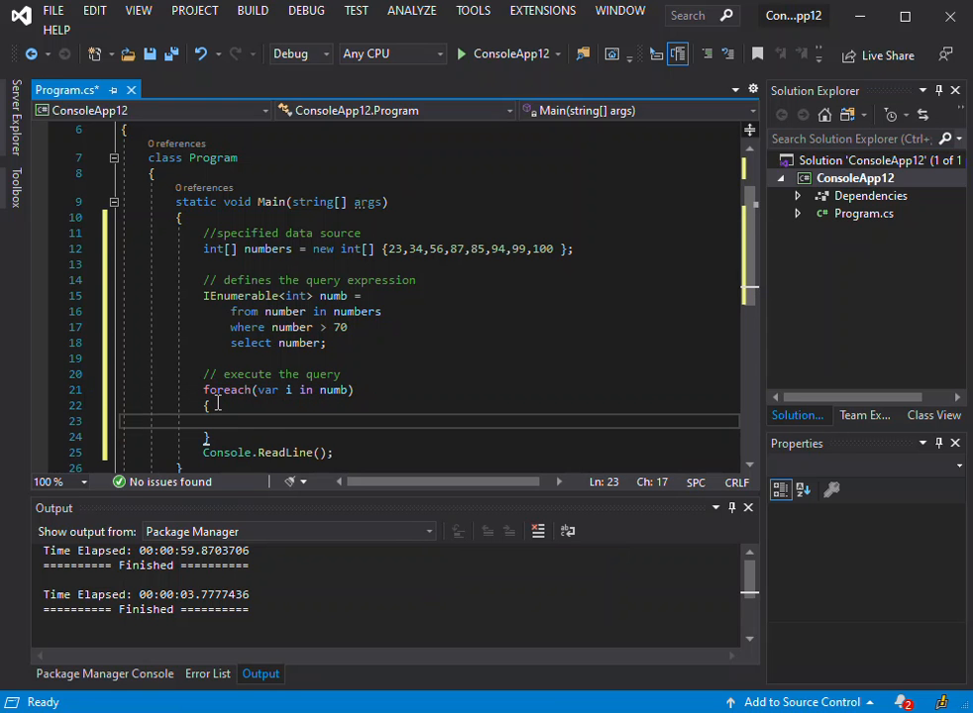
Write 'Console.Write(i + " ");' inside the foreach so each result prints on one line
text(Conso)
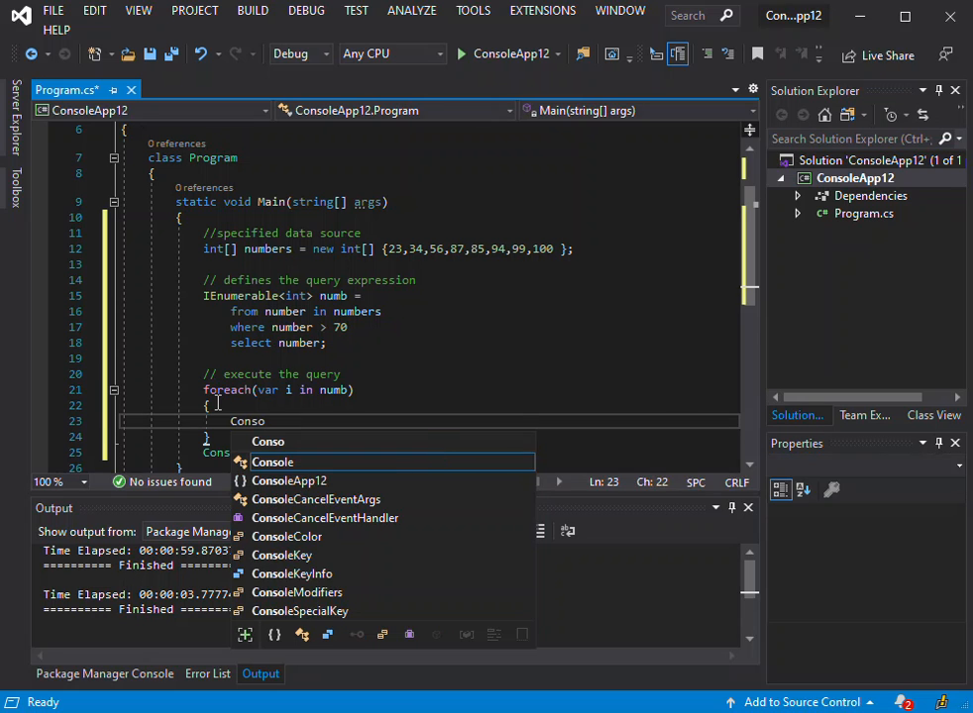
text(Console.)
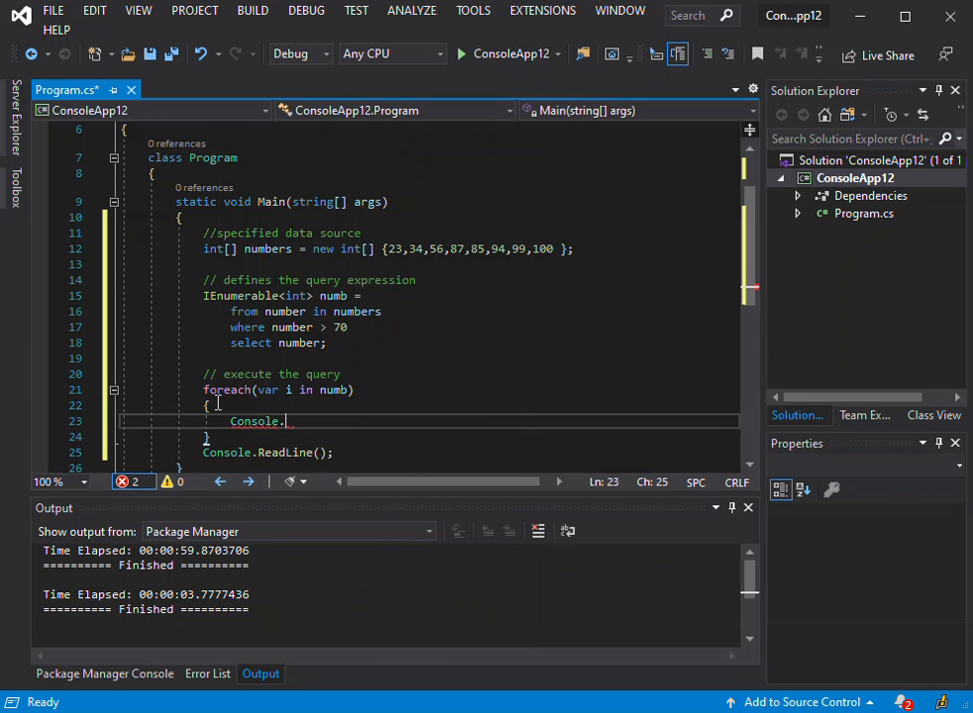
text(W)
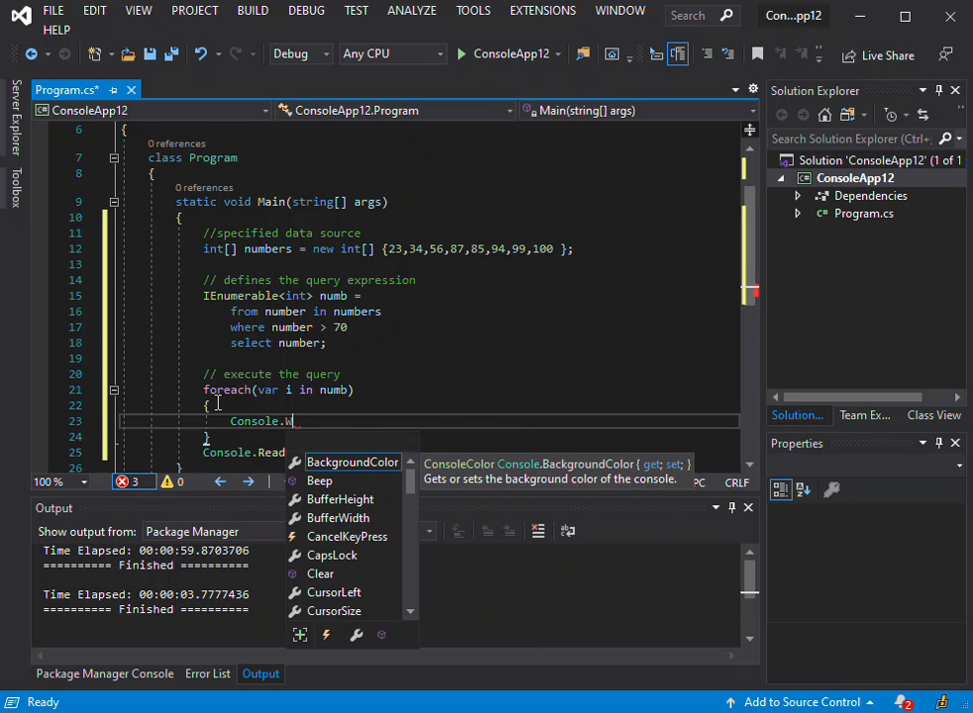
text(riteLine)
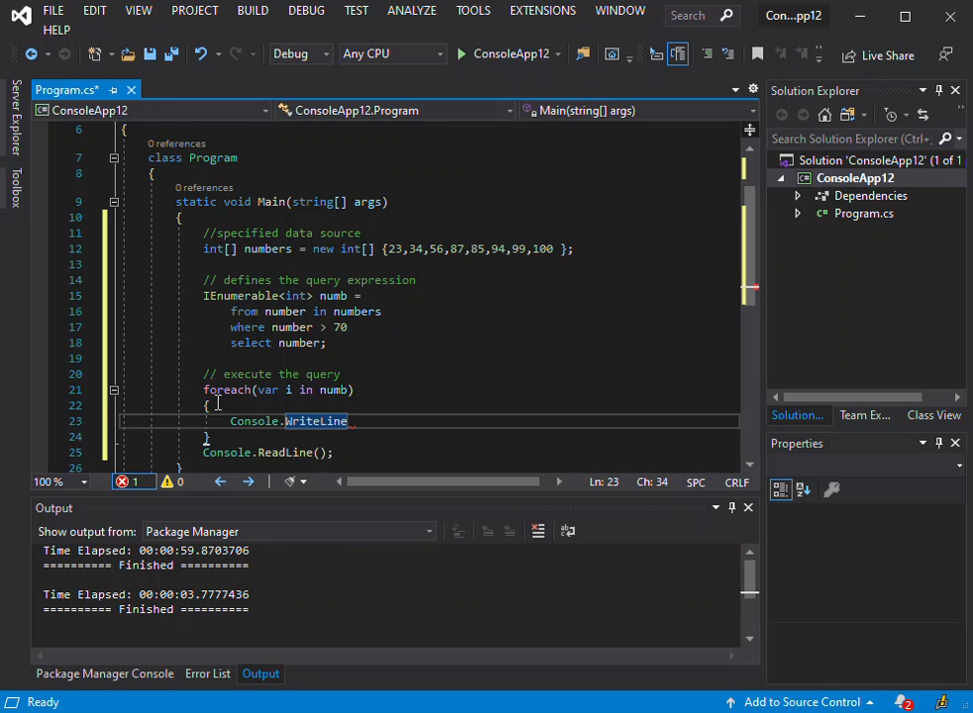
text(())
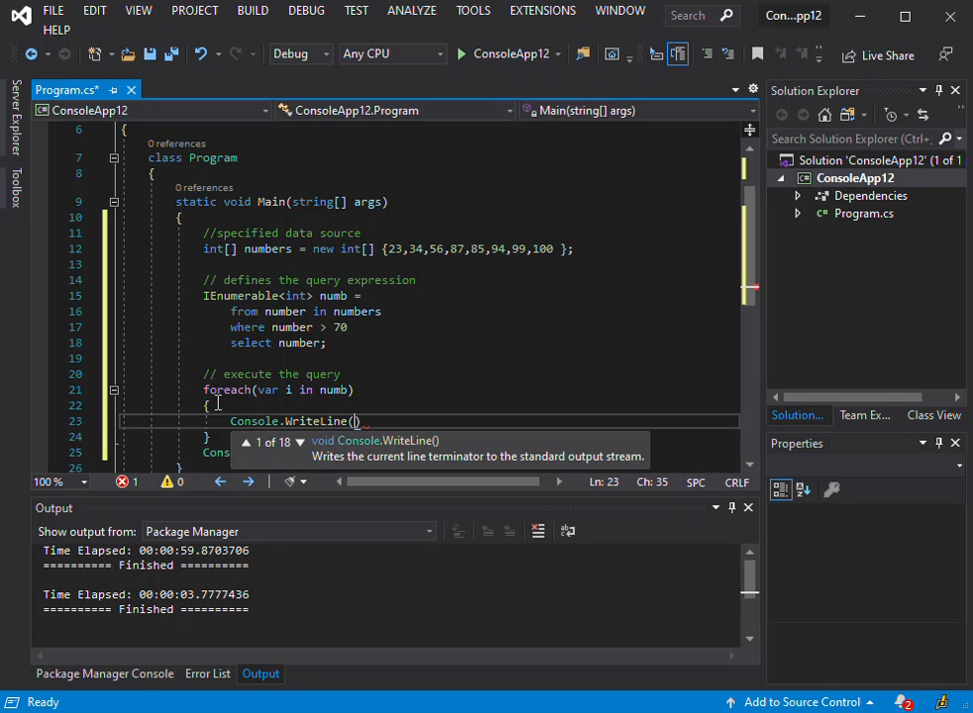
text(i)
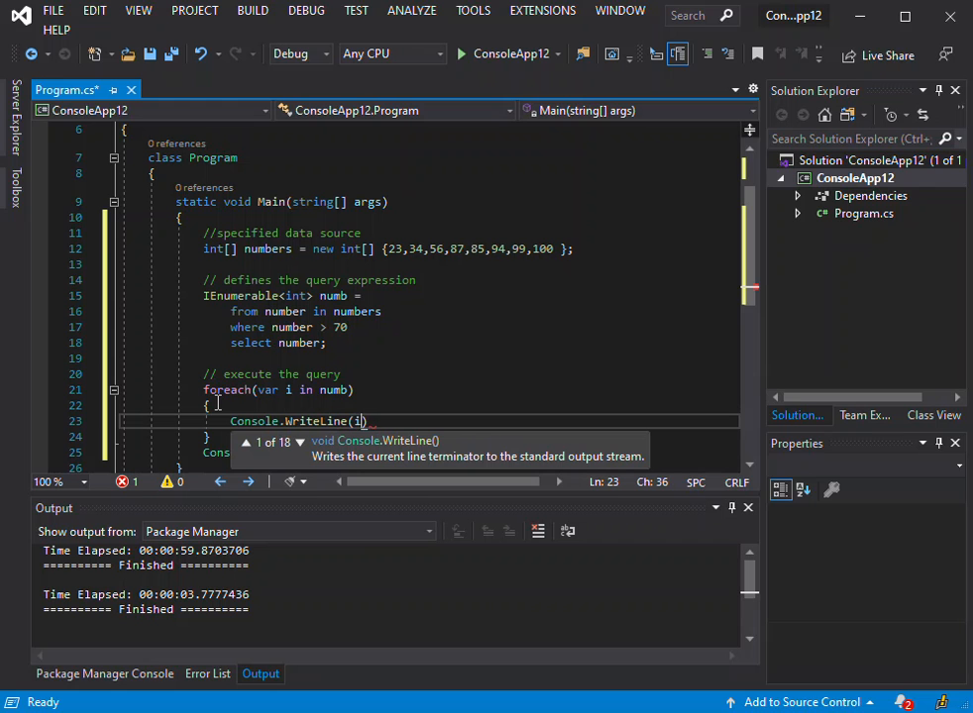
text(+)
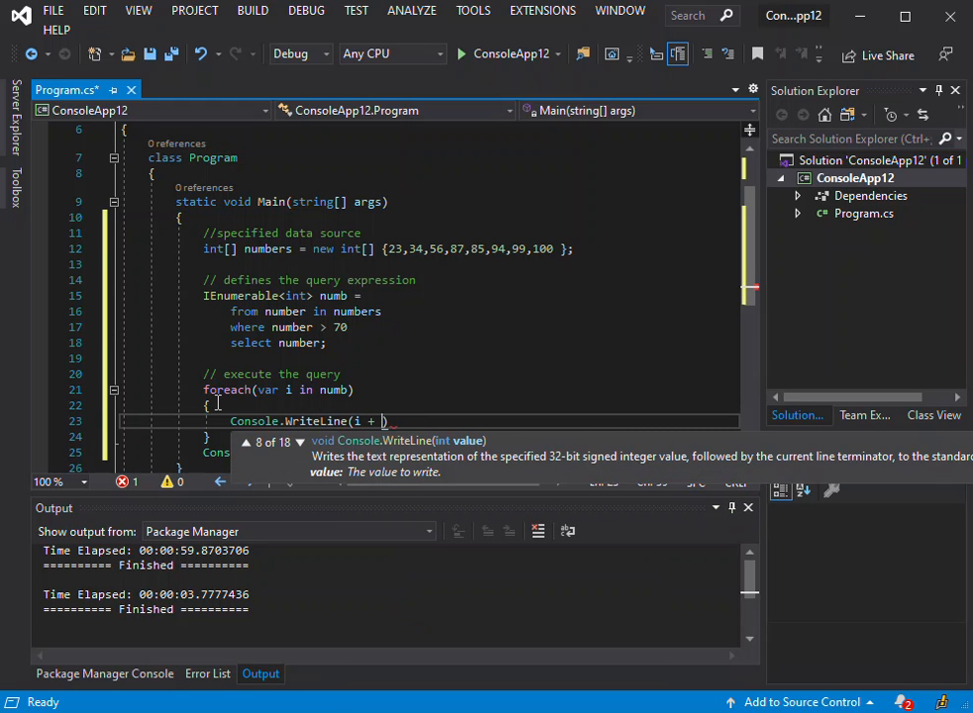
text(")
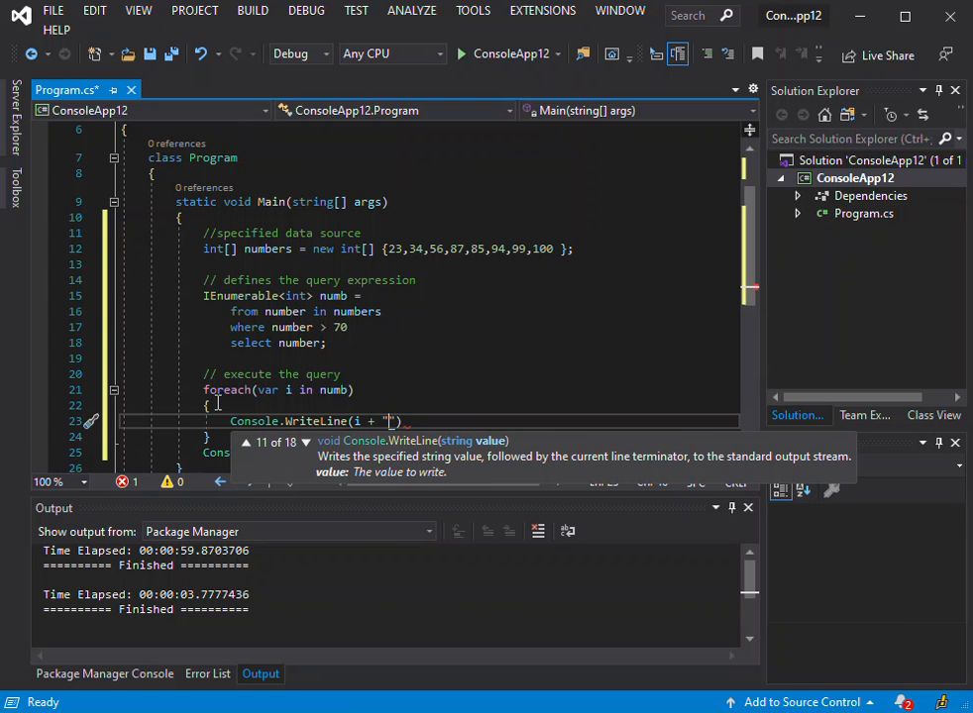
text();)
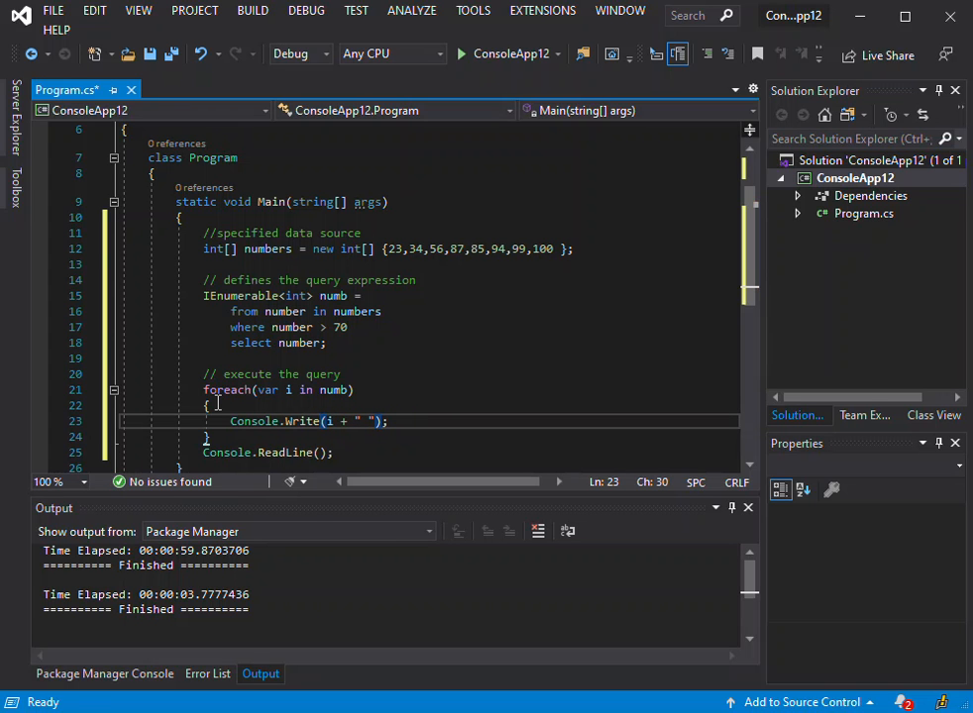
double_click(301, 420)
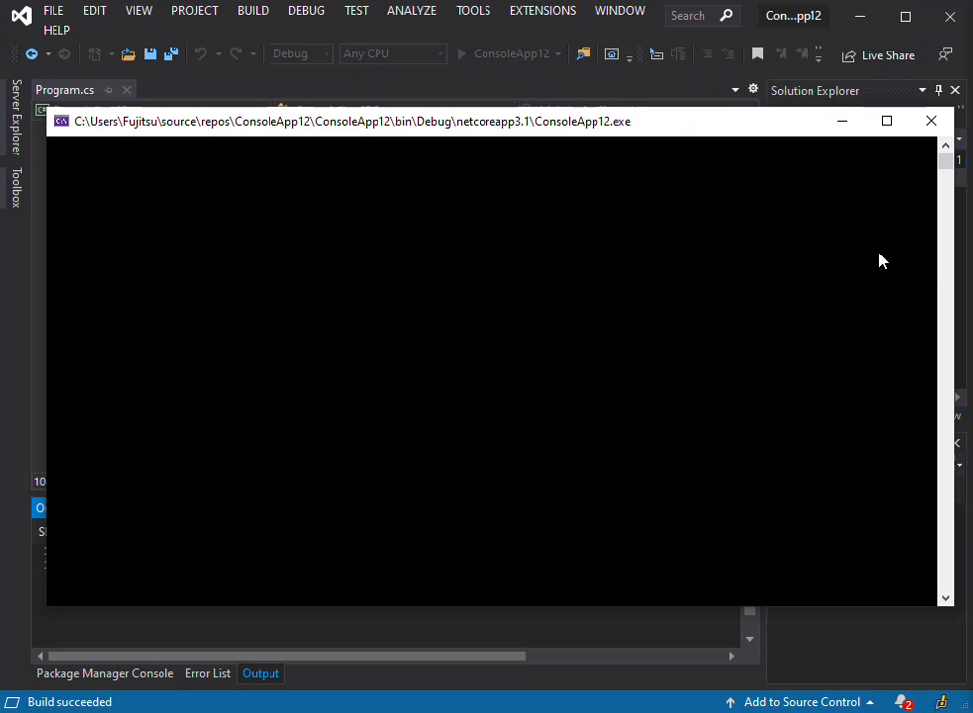
mouse_move(949, 262)
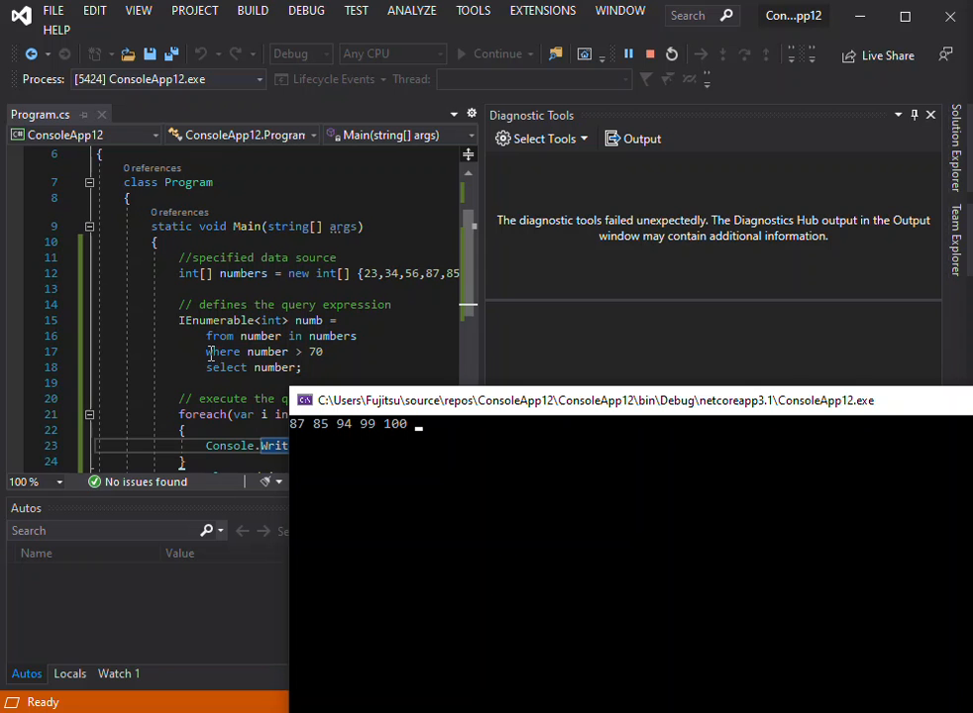
mouse_move(384, 278)
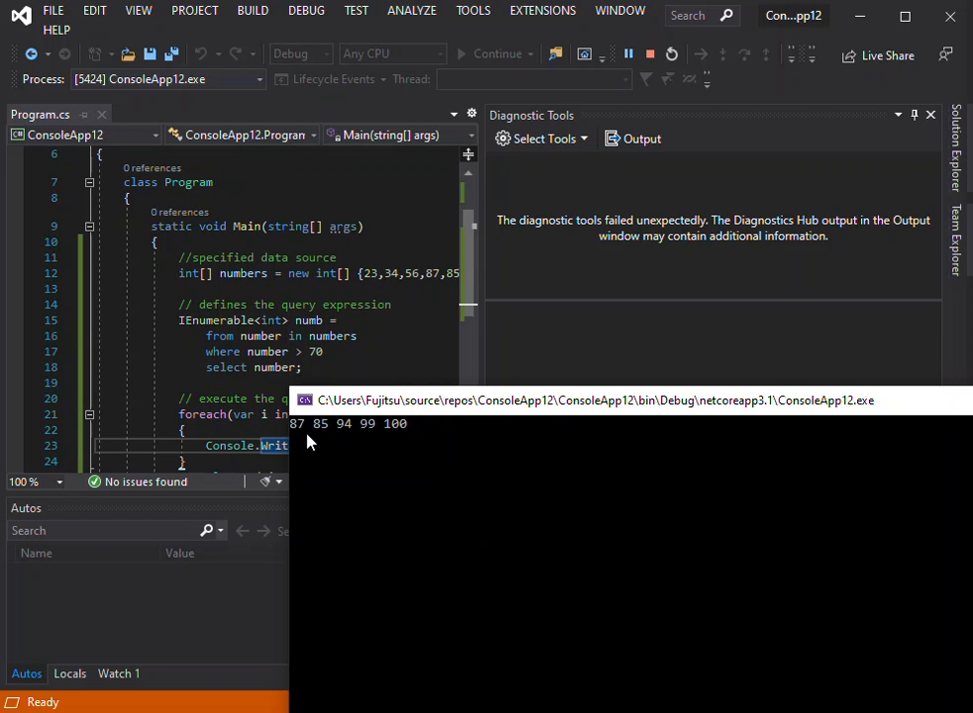
mouse_move(408, 432)
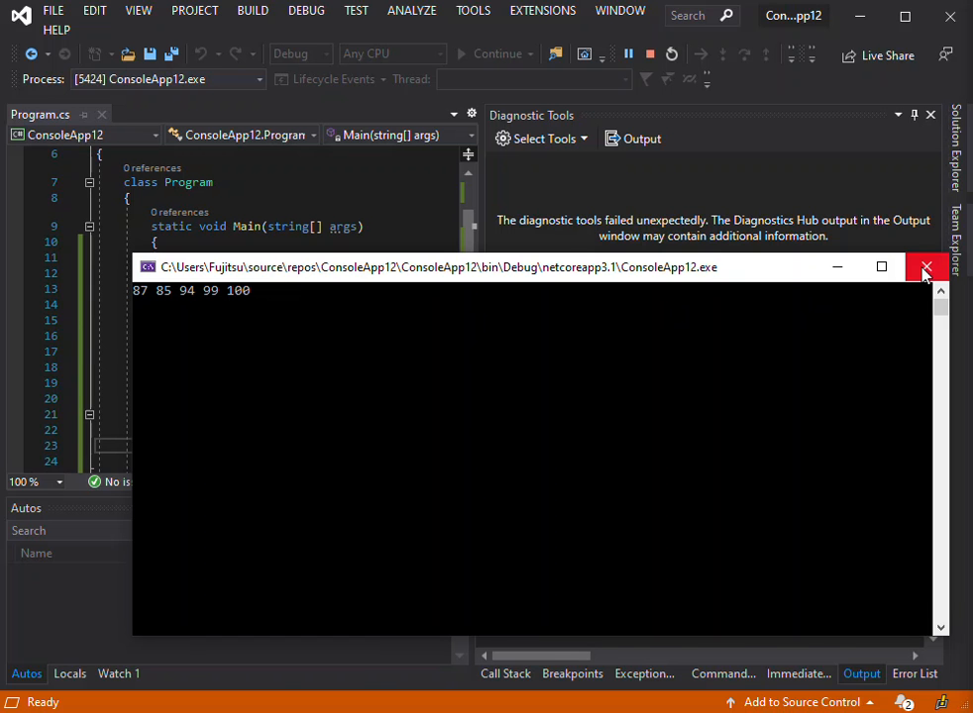
click(928, 267)
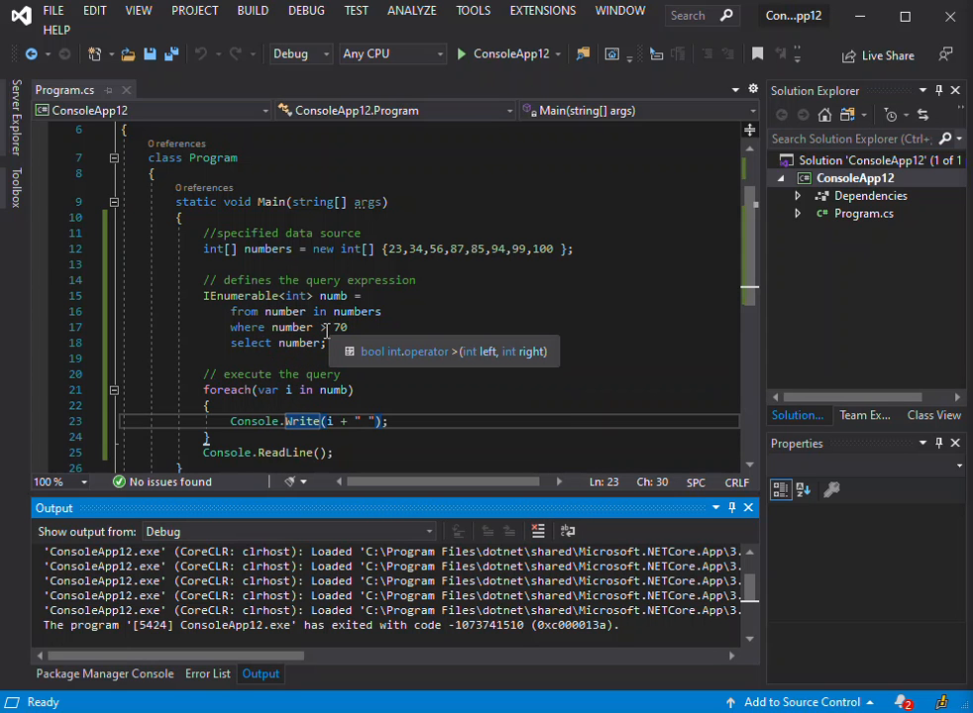
mouse_move(341, 333)
text(5)
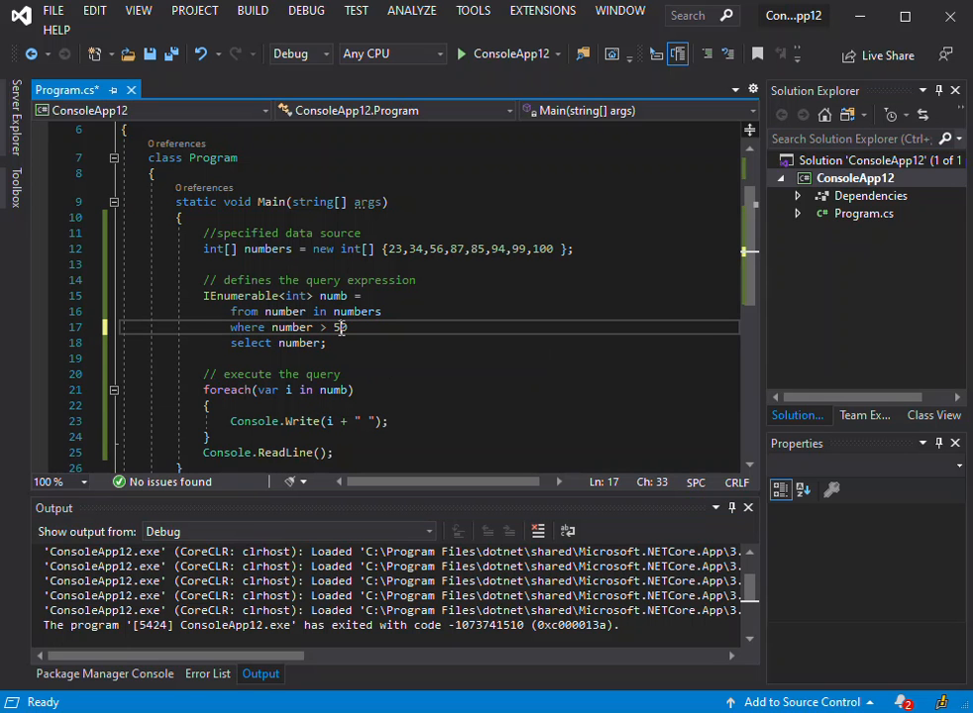
Rewrite the where clause as 'where number > 50 && (number % 2) ==0'
text(0 &&)
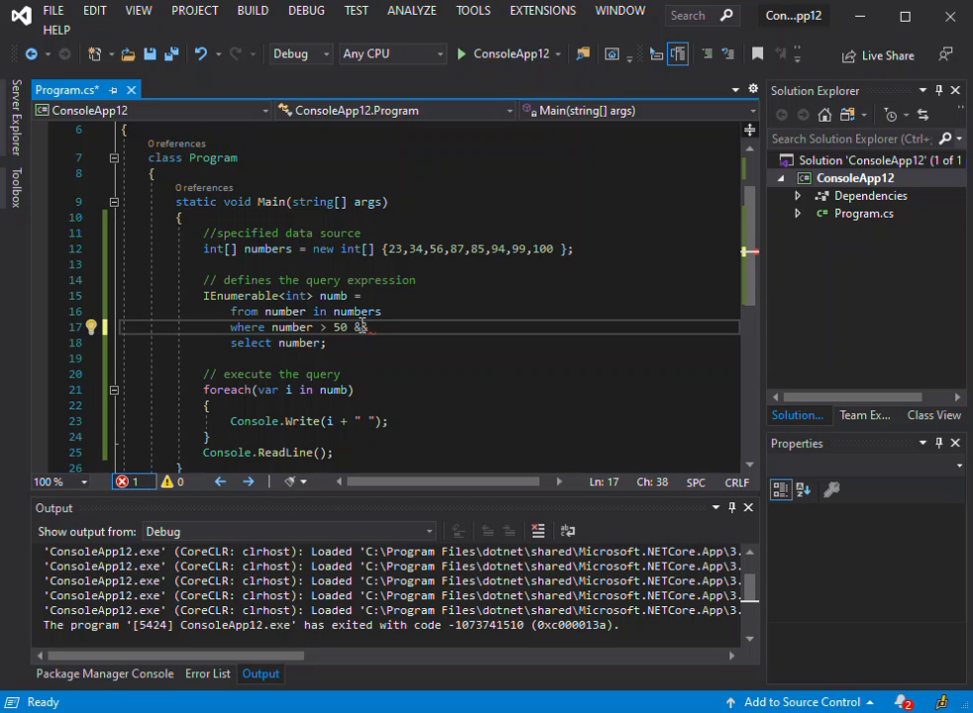
text(number)
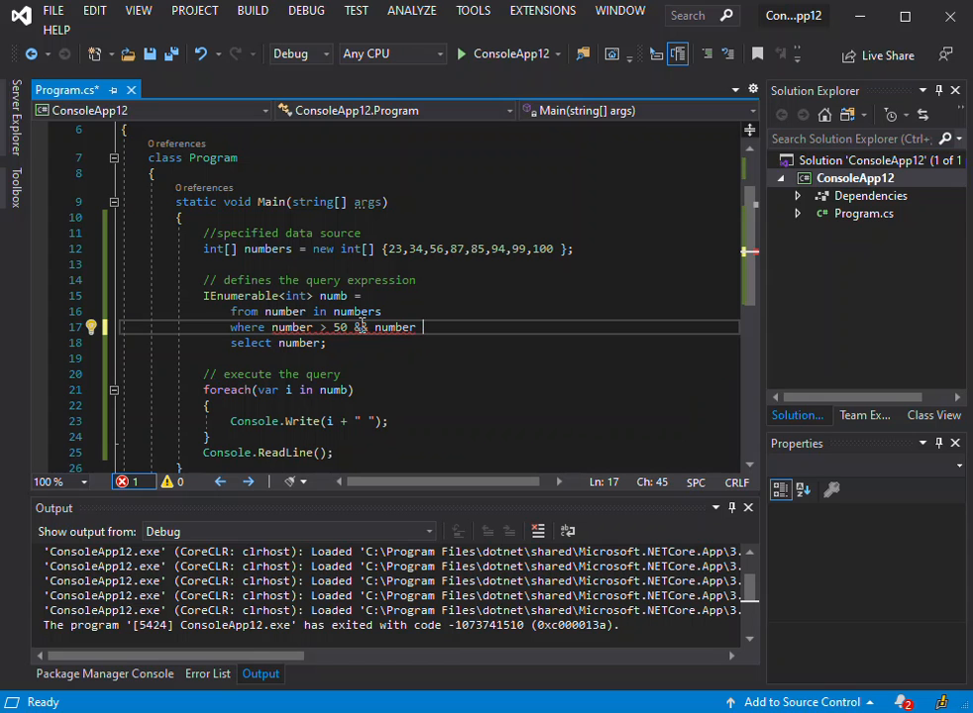
text(%)
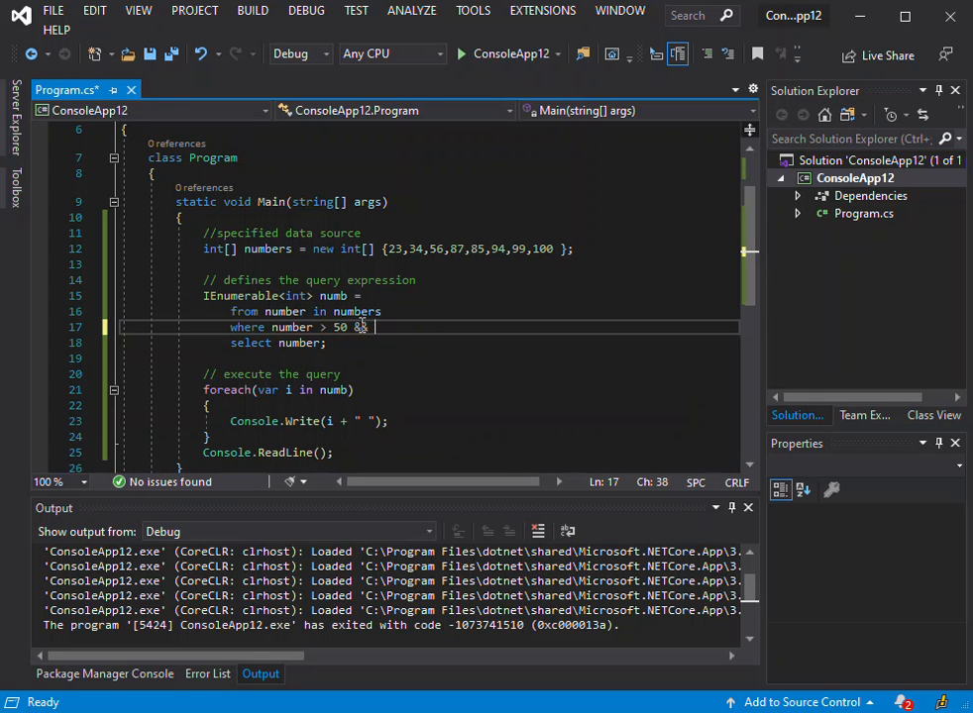
text((n)
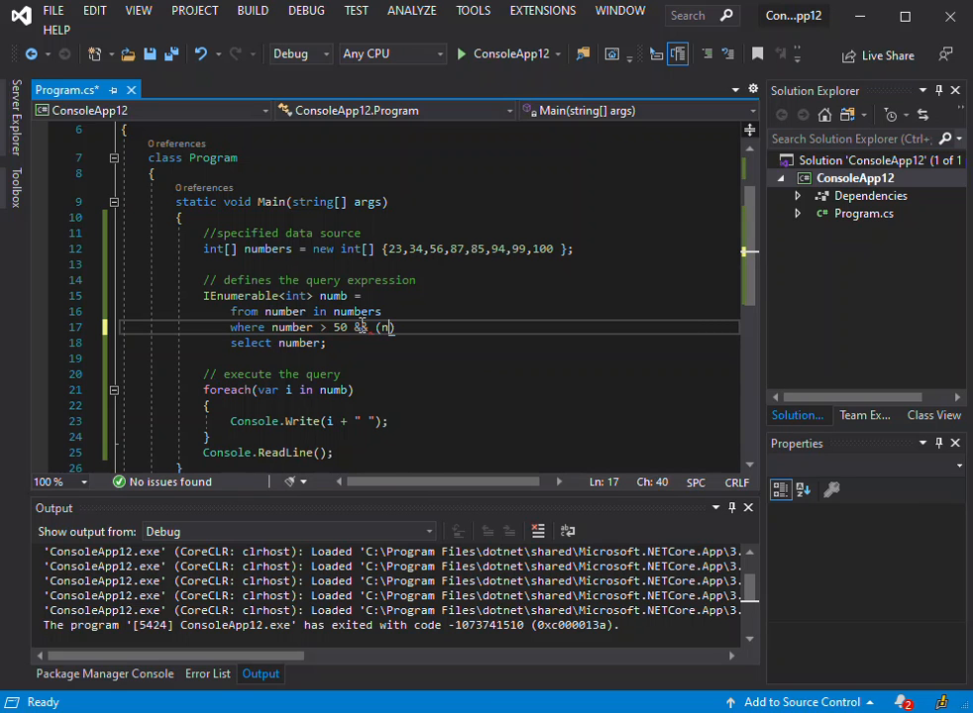
text(umber)
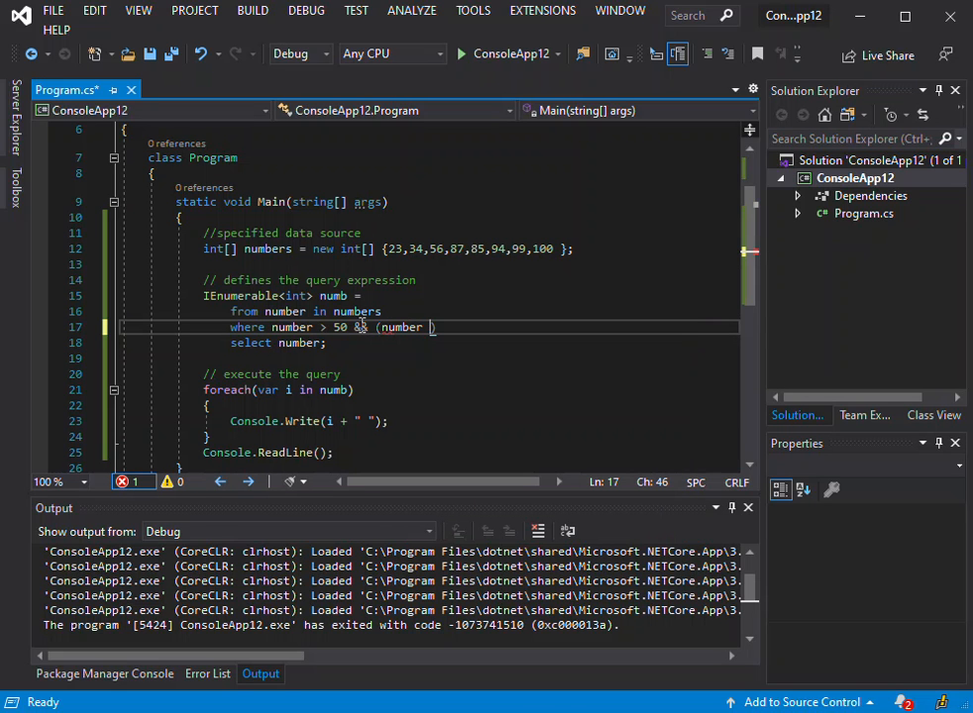
text(% 2)
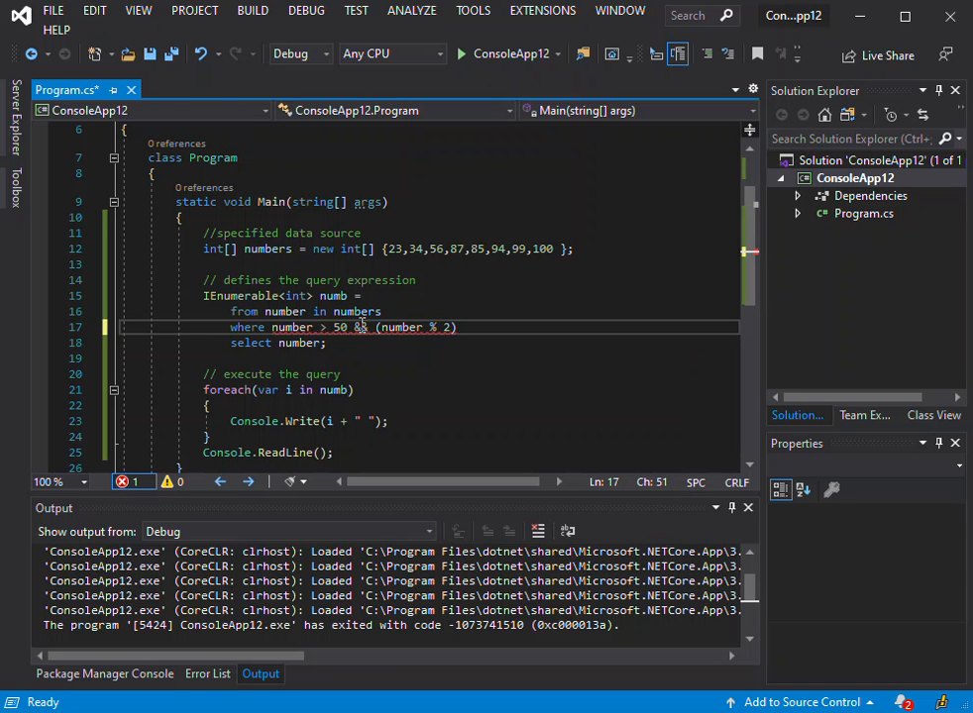
text(0)
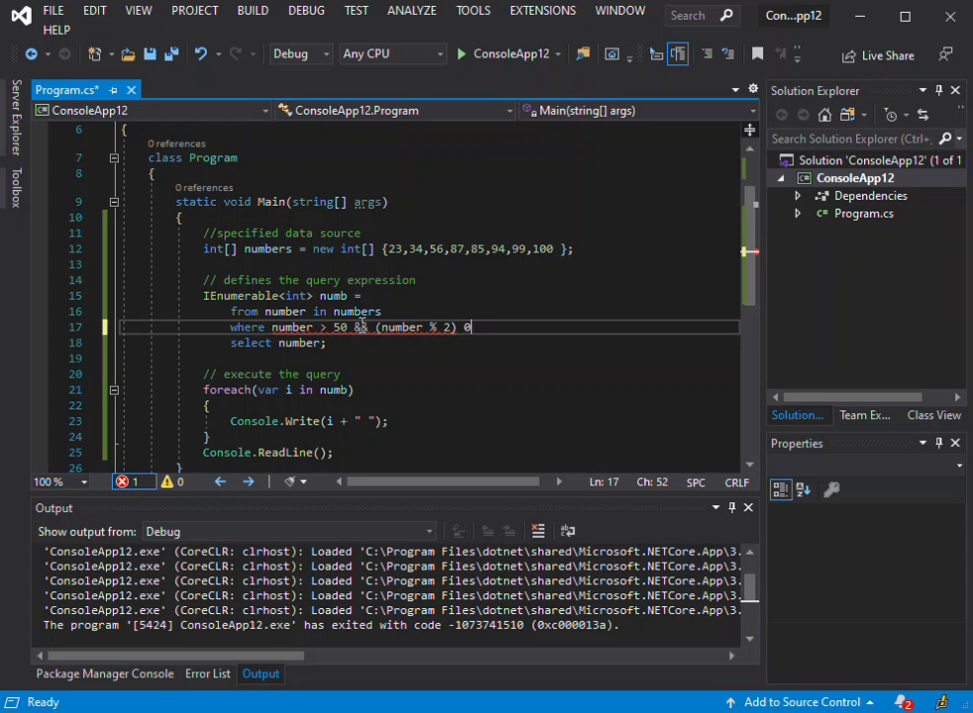
text(==)
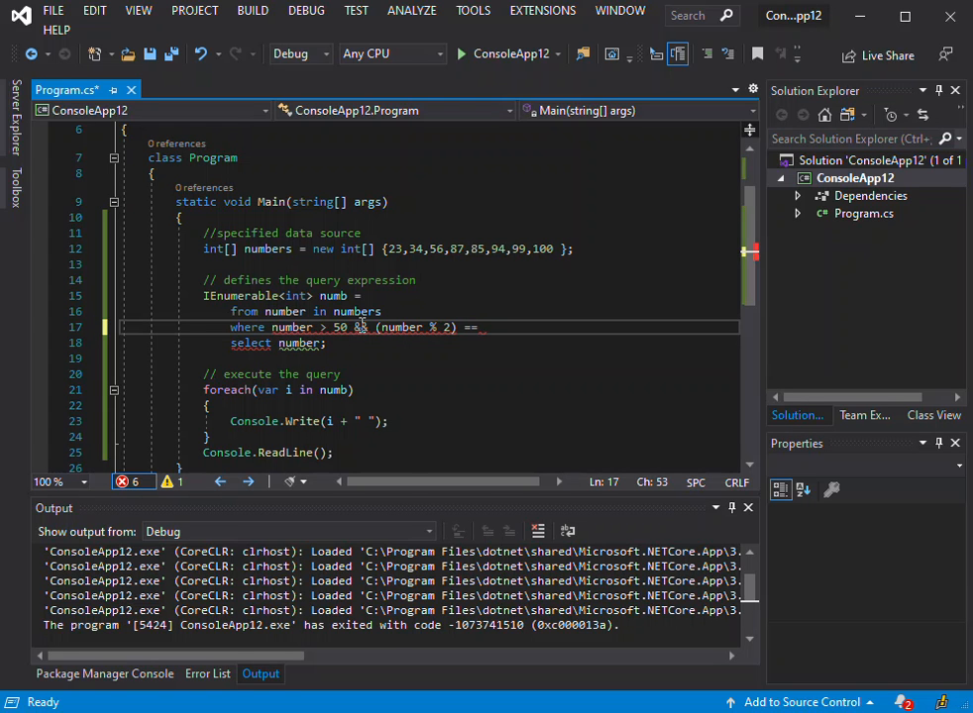
text(0)
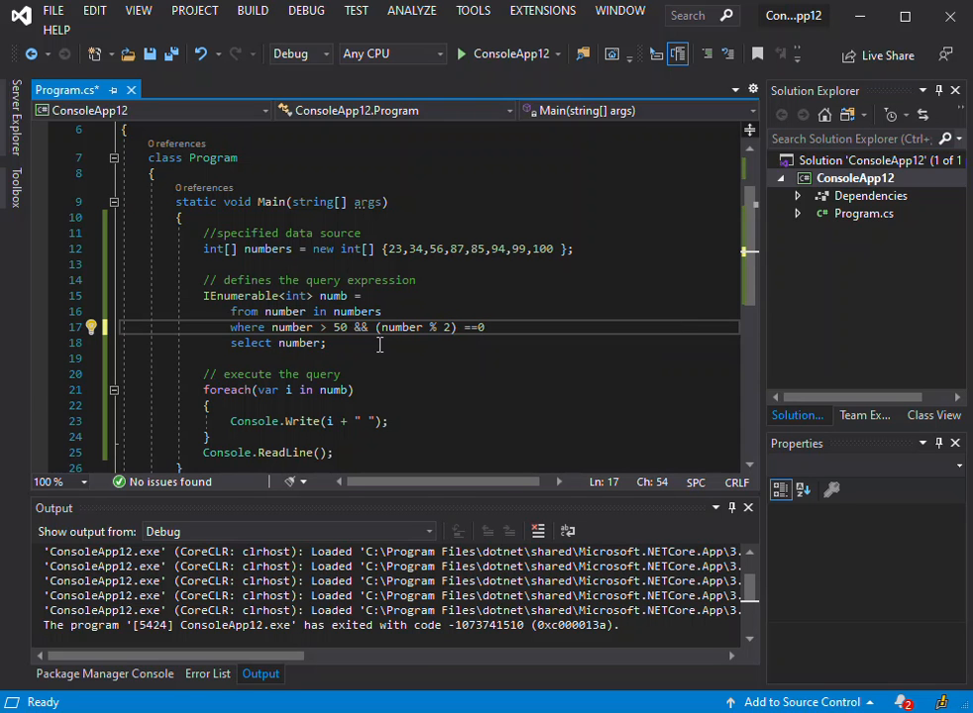
mouse_move(341, 327)
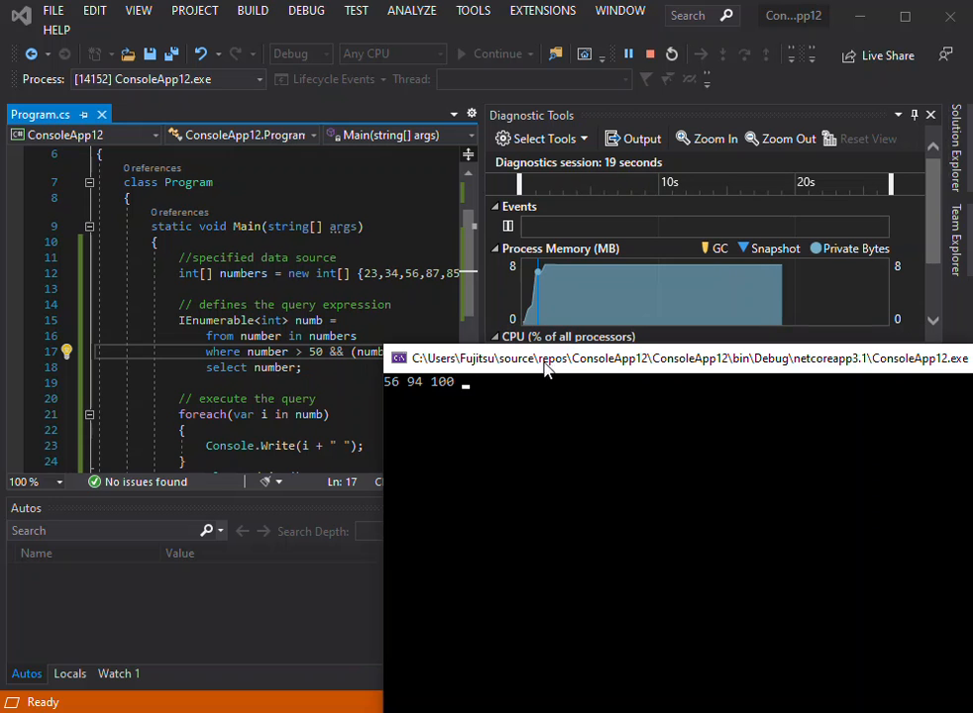
mouse_move(559, 288)
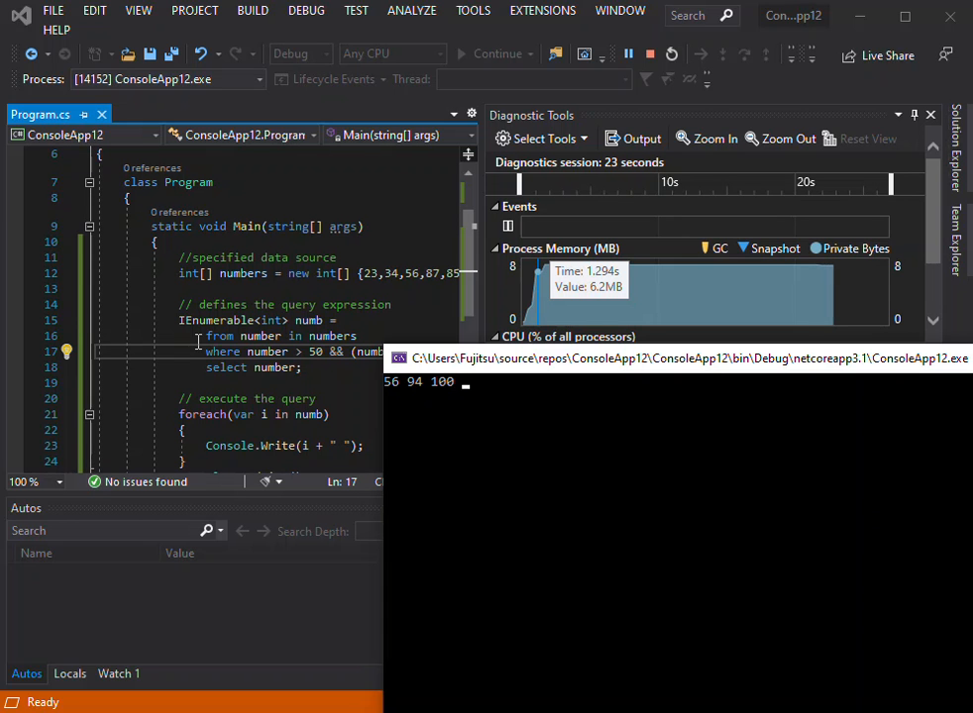
mouse_move(418, 414)
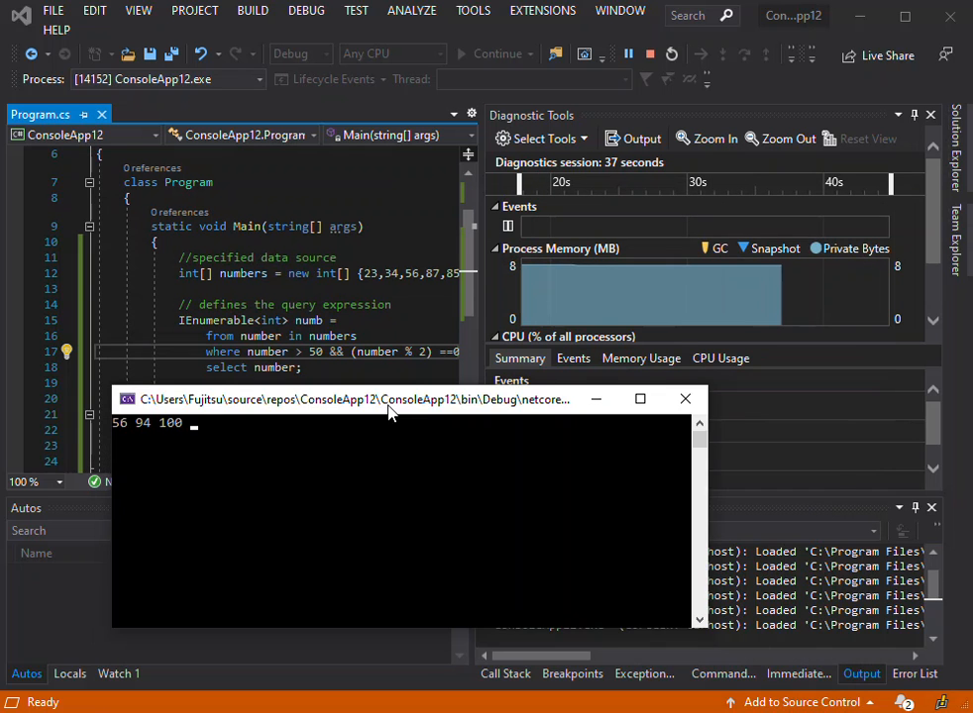
Move the console window showing '56 94 100' aside to keep it visible
drag(387, 398, 511, 414)
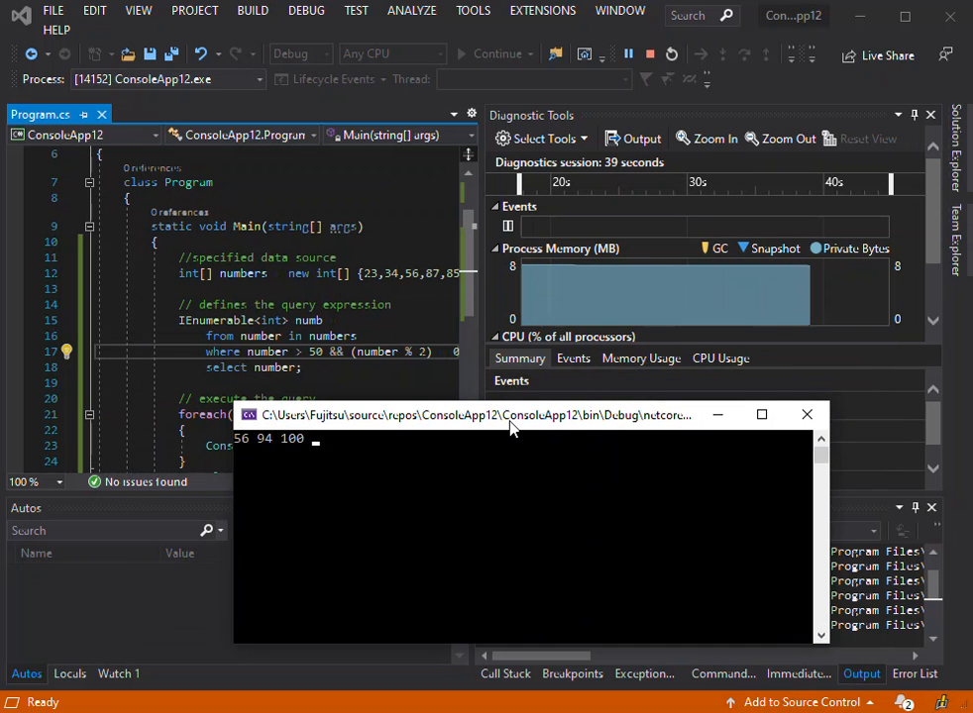